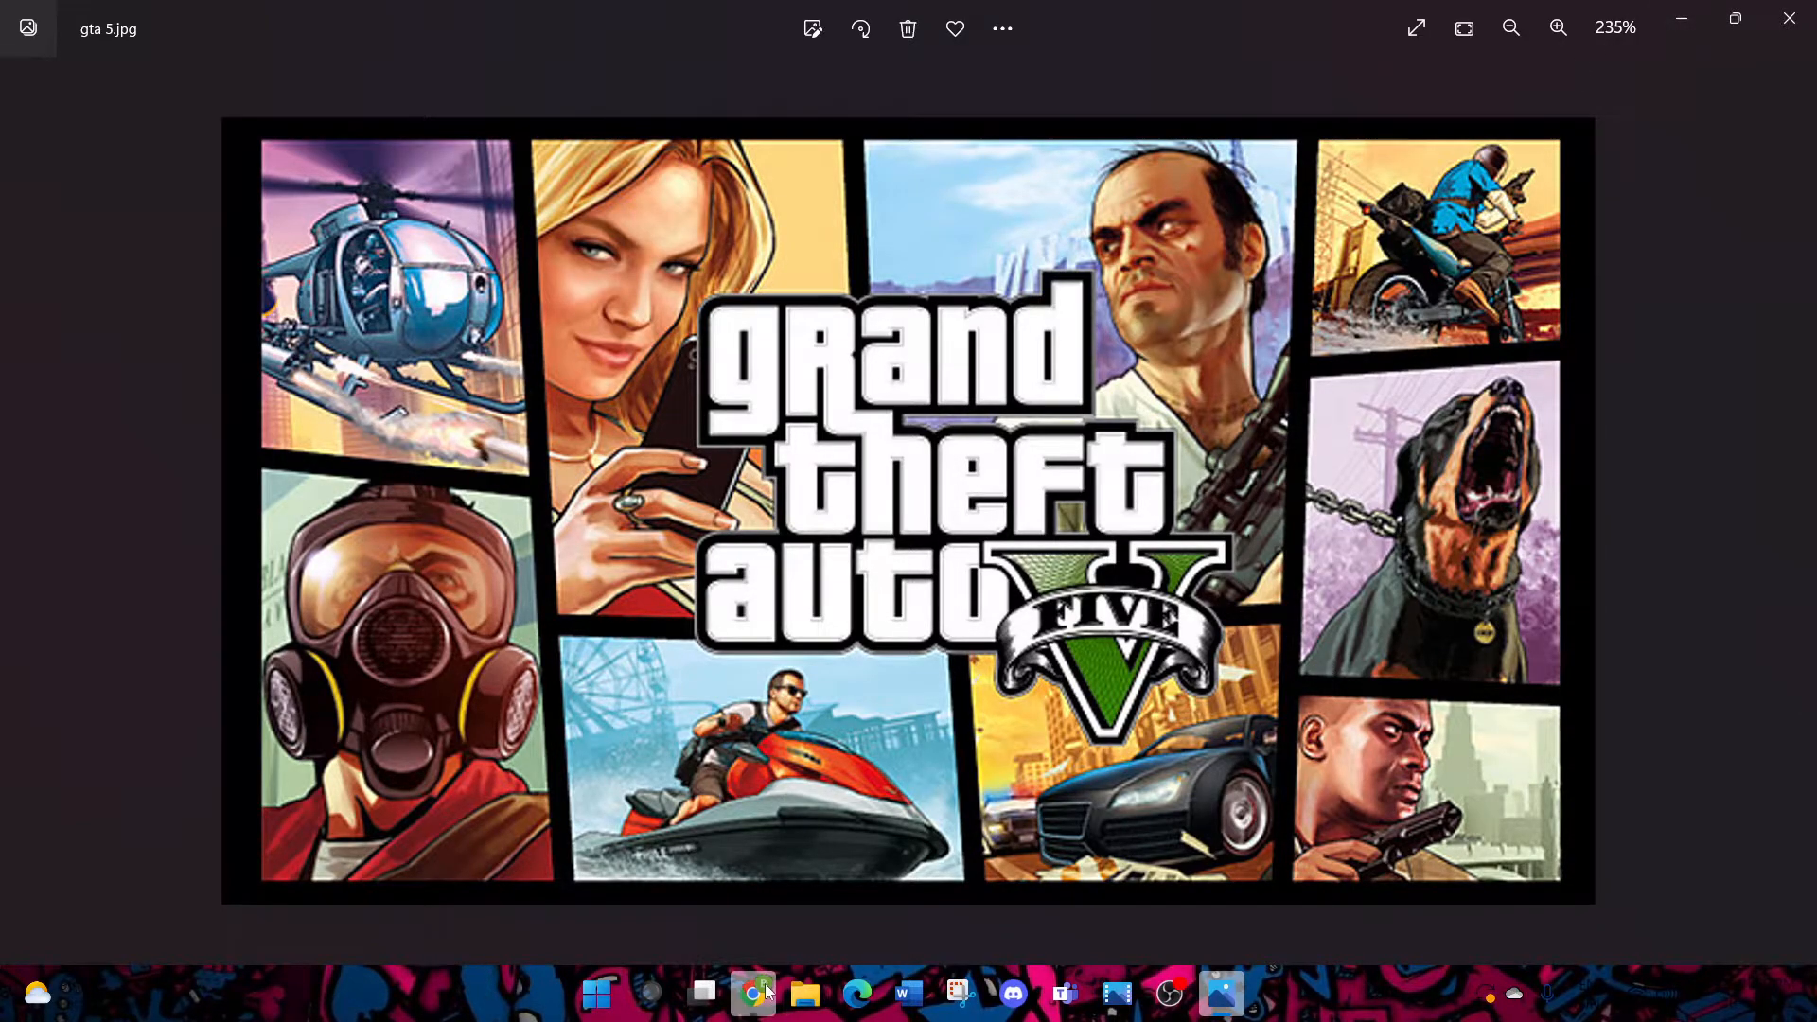
# Leave the gta 5.jpg image in Photos and switch to Google Chrome from the taskbar
pyautogui.click(753, 992)
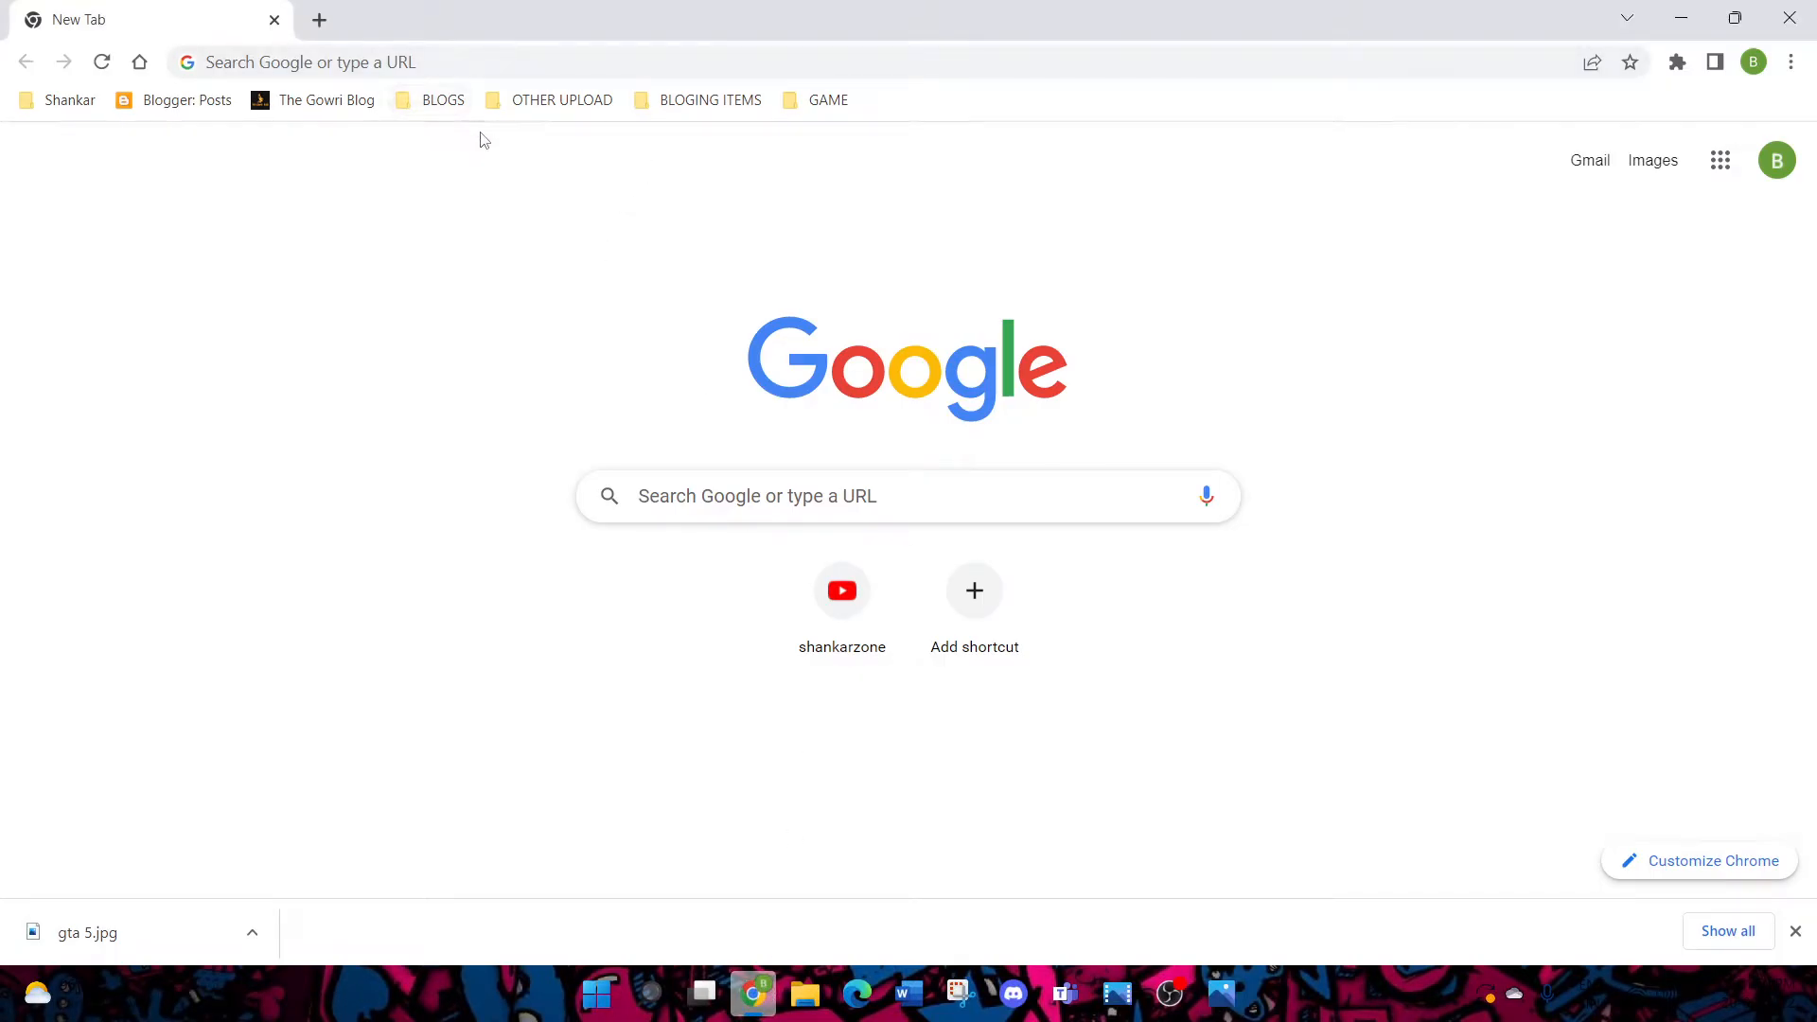
# Search Google for 'steam' using the 'steam - Google Search' suggestion
pyautogui.click(757, 495)
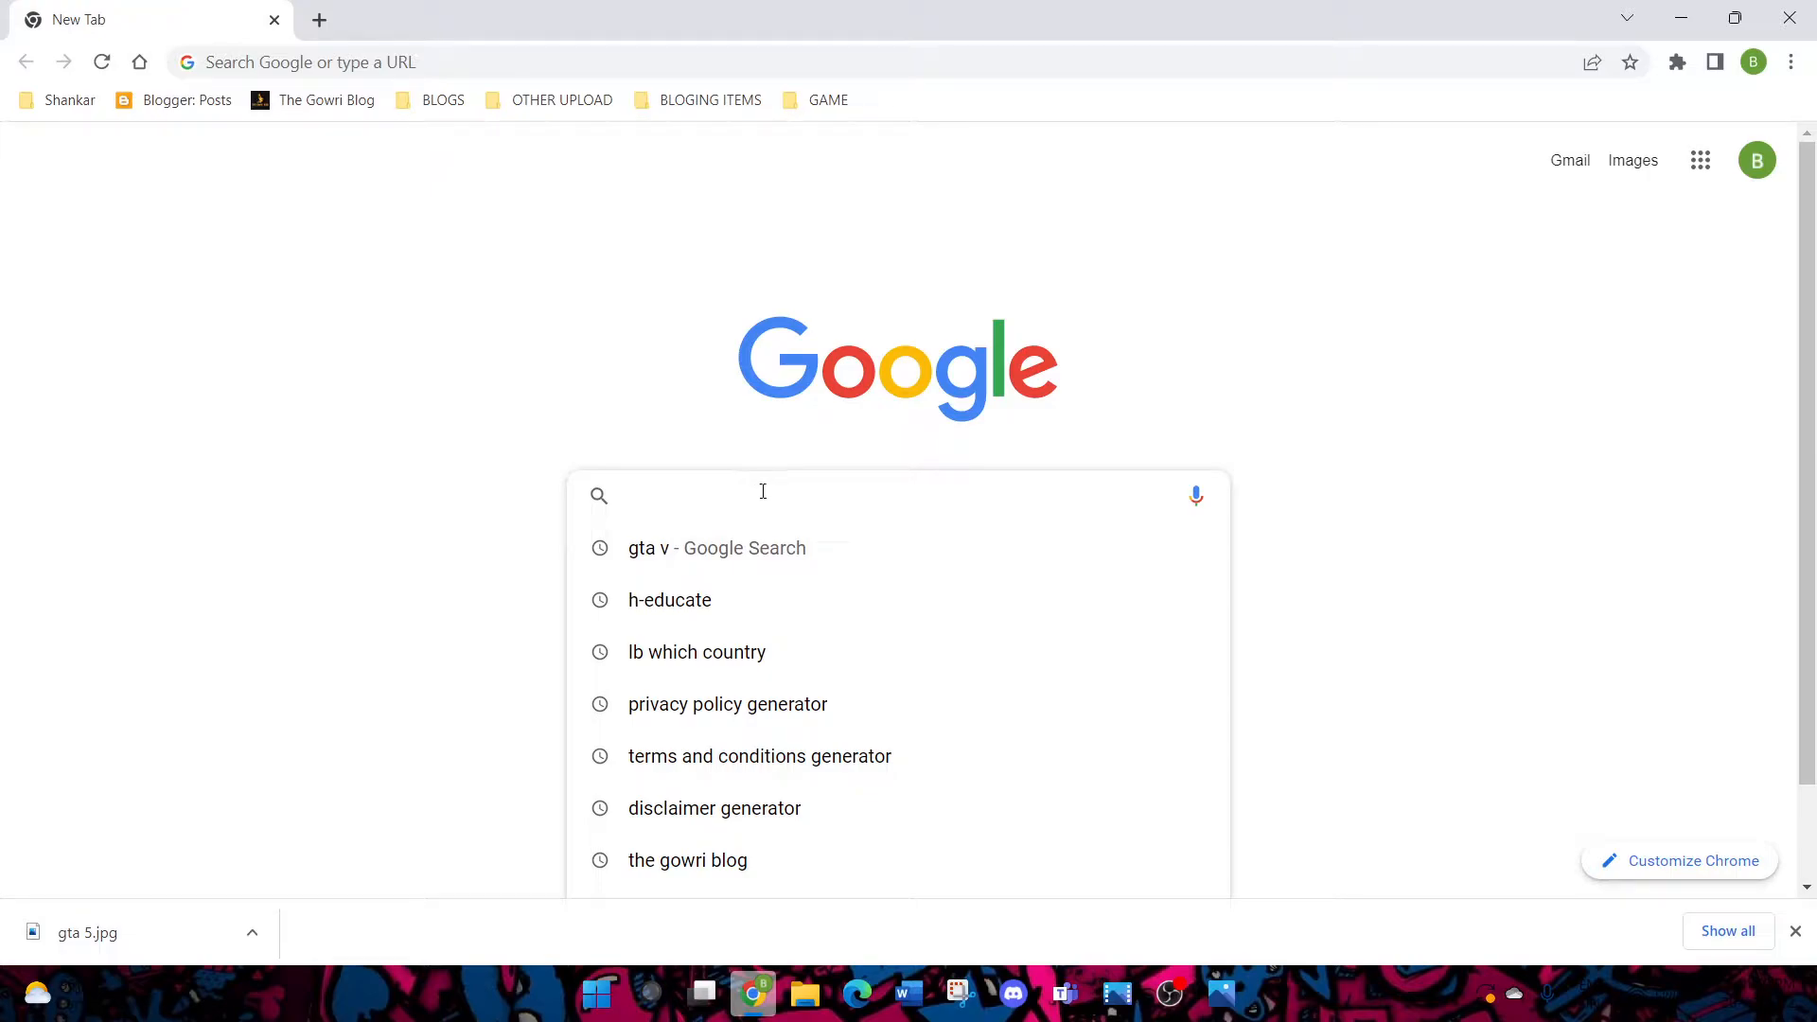
pyautogui.write('s')
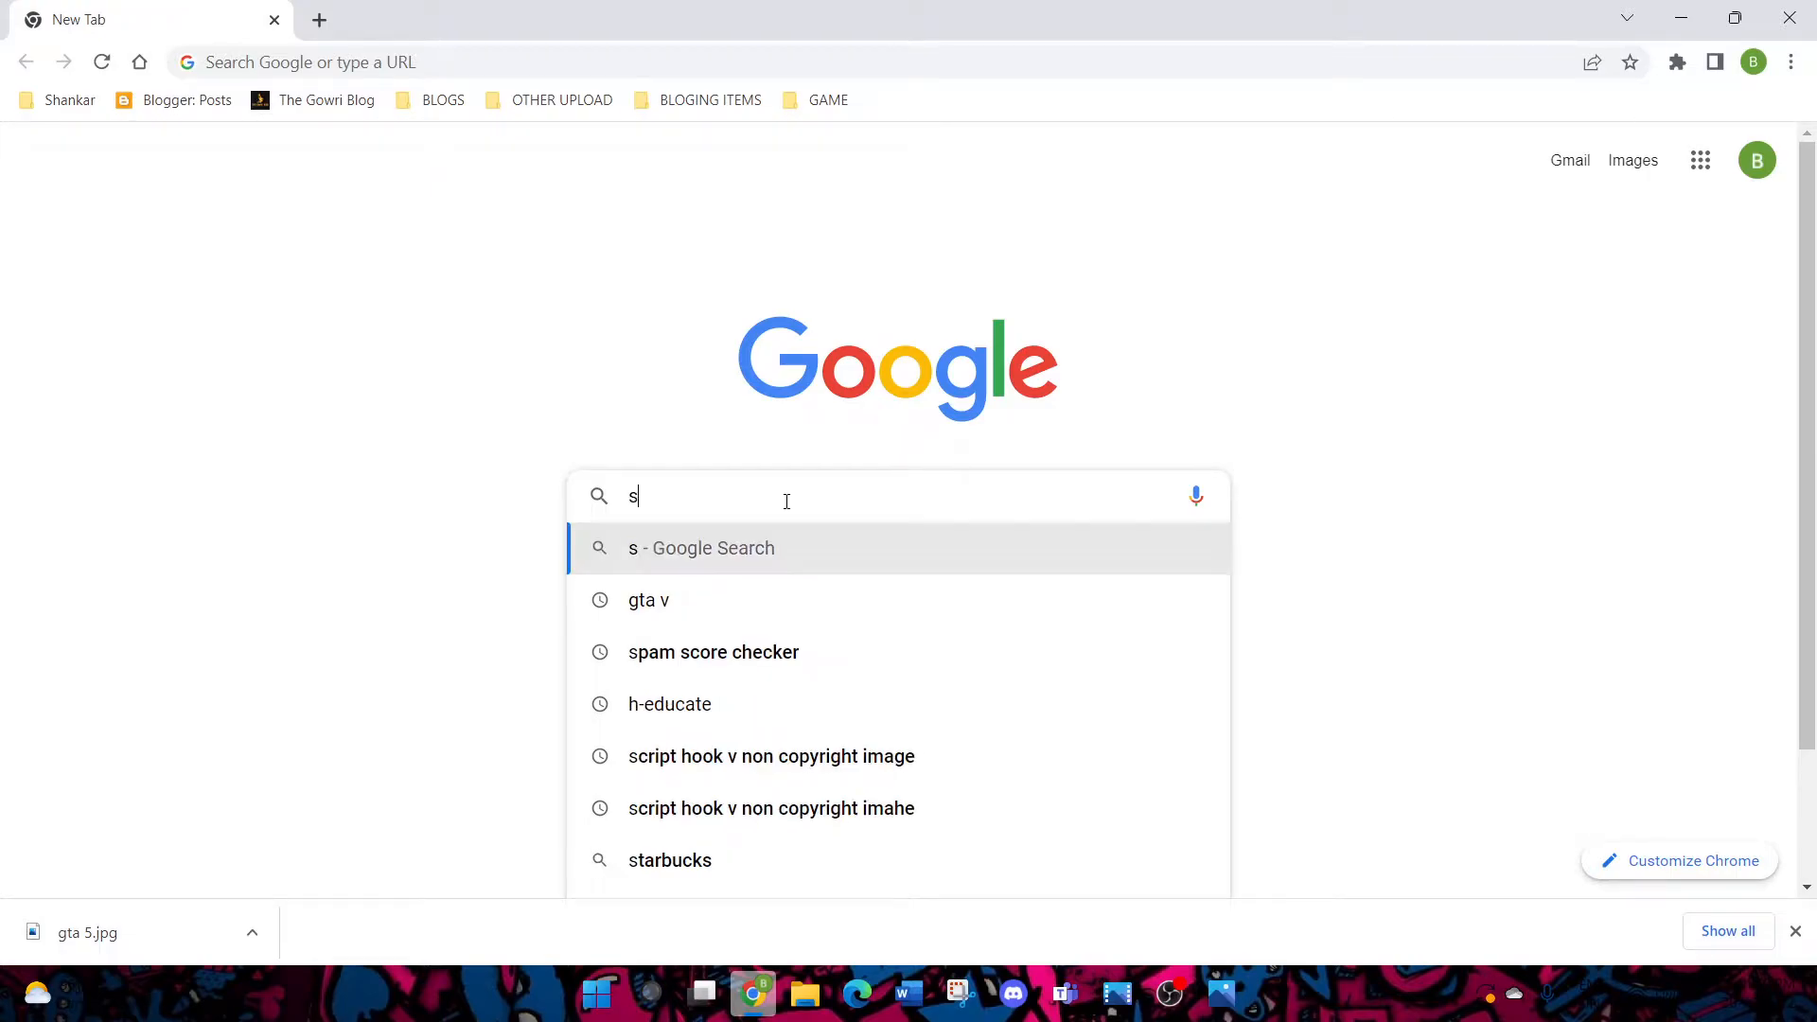
pyautogui.write('team')
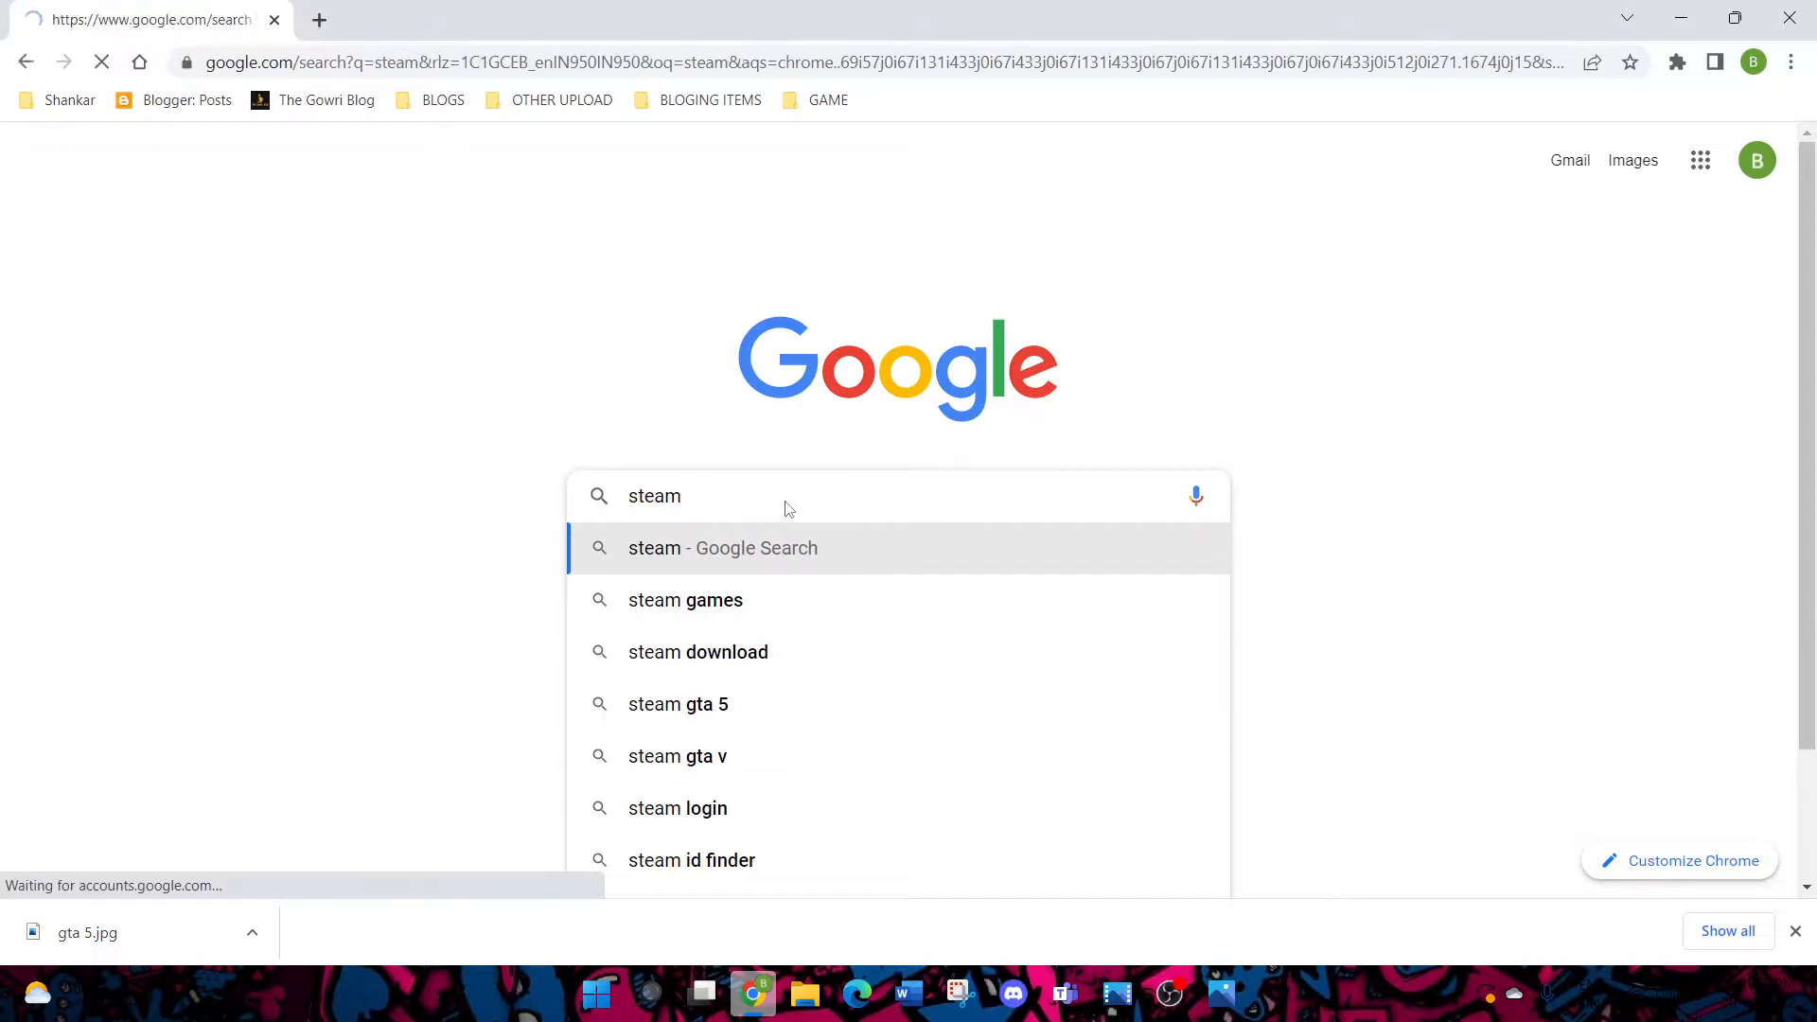
pyautogui.click(722, 547)
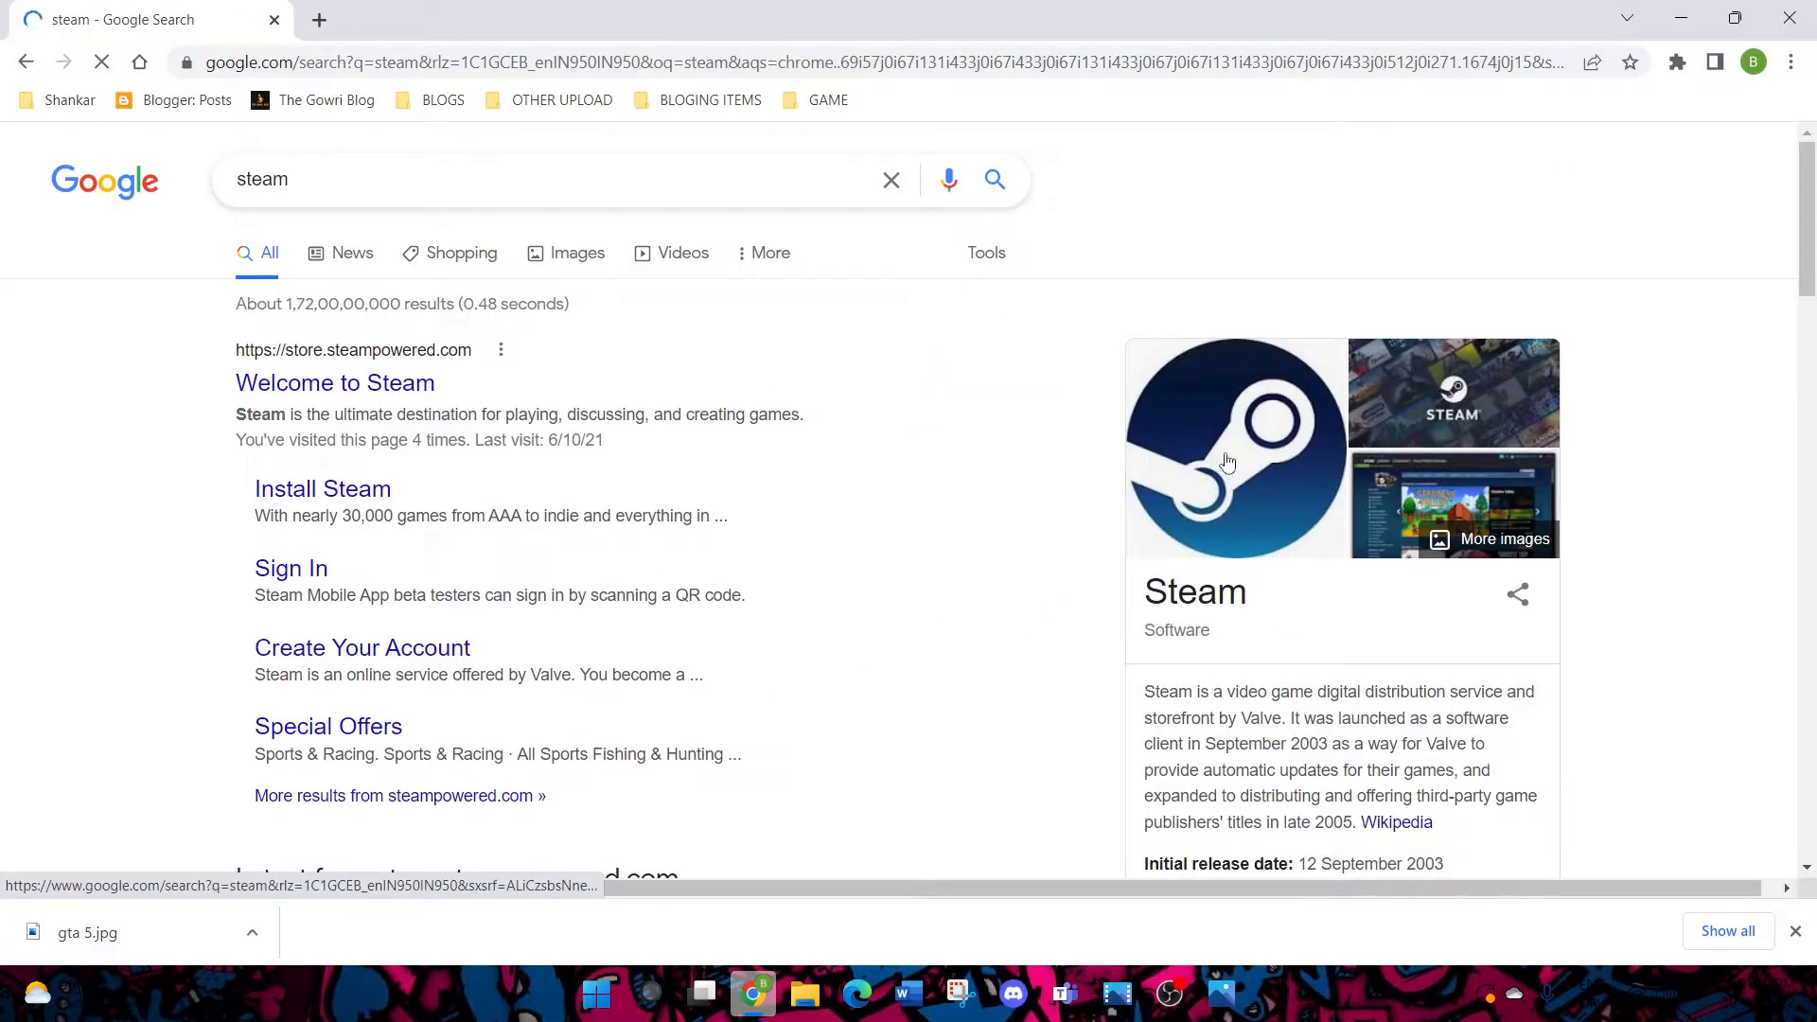
pyautogui.click(335, 382)
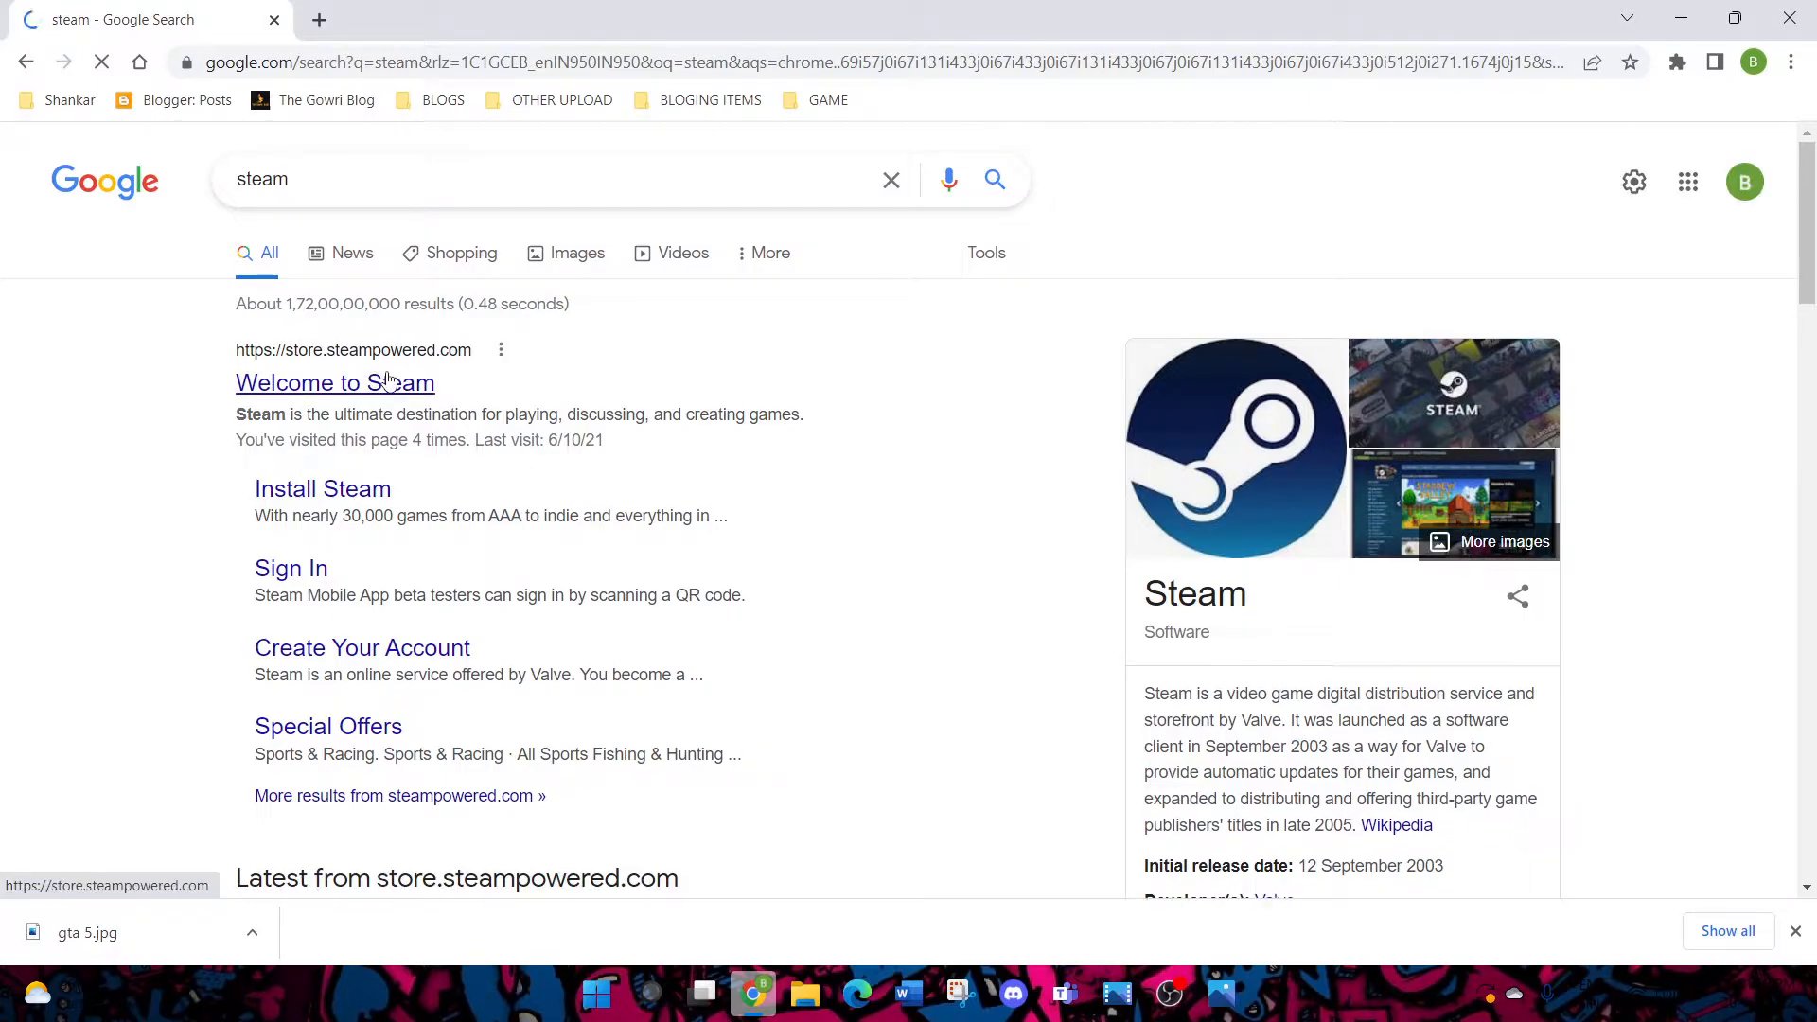
# Open the official Steam store and search it for 'gta 5'
pyautogui.click(335, 382)
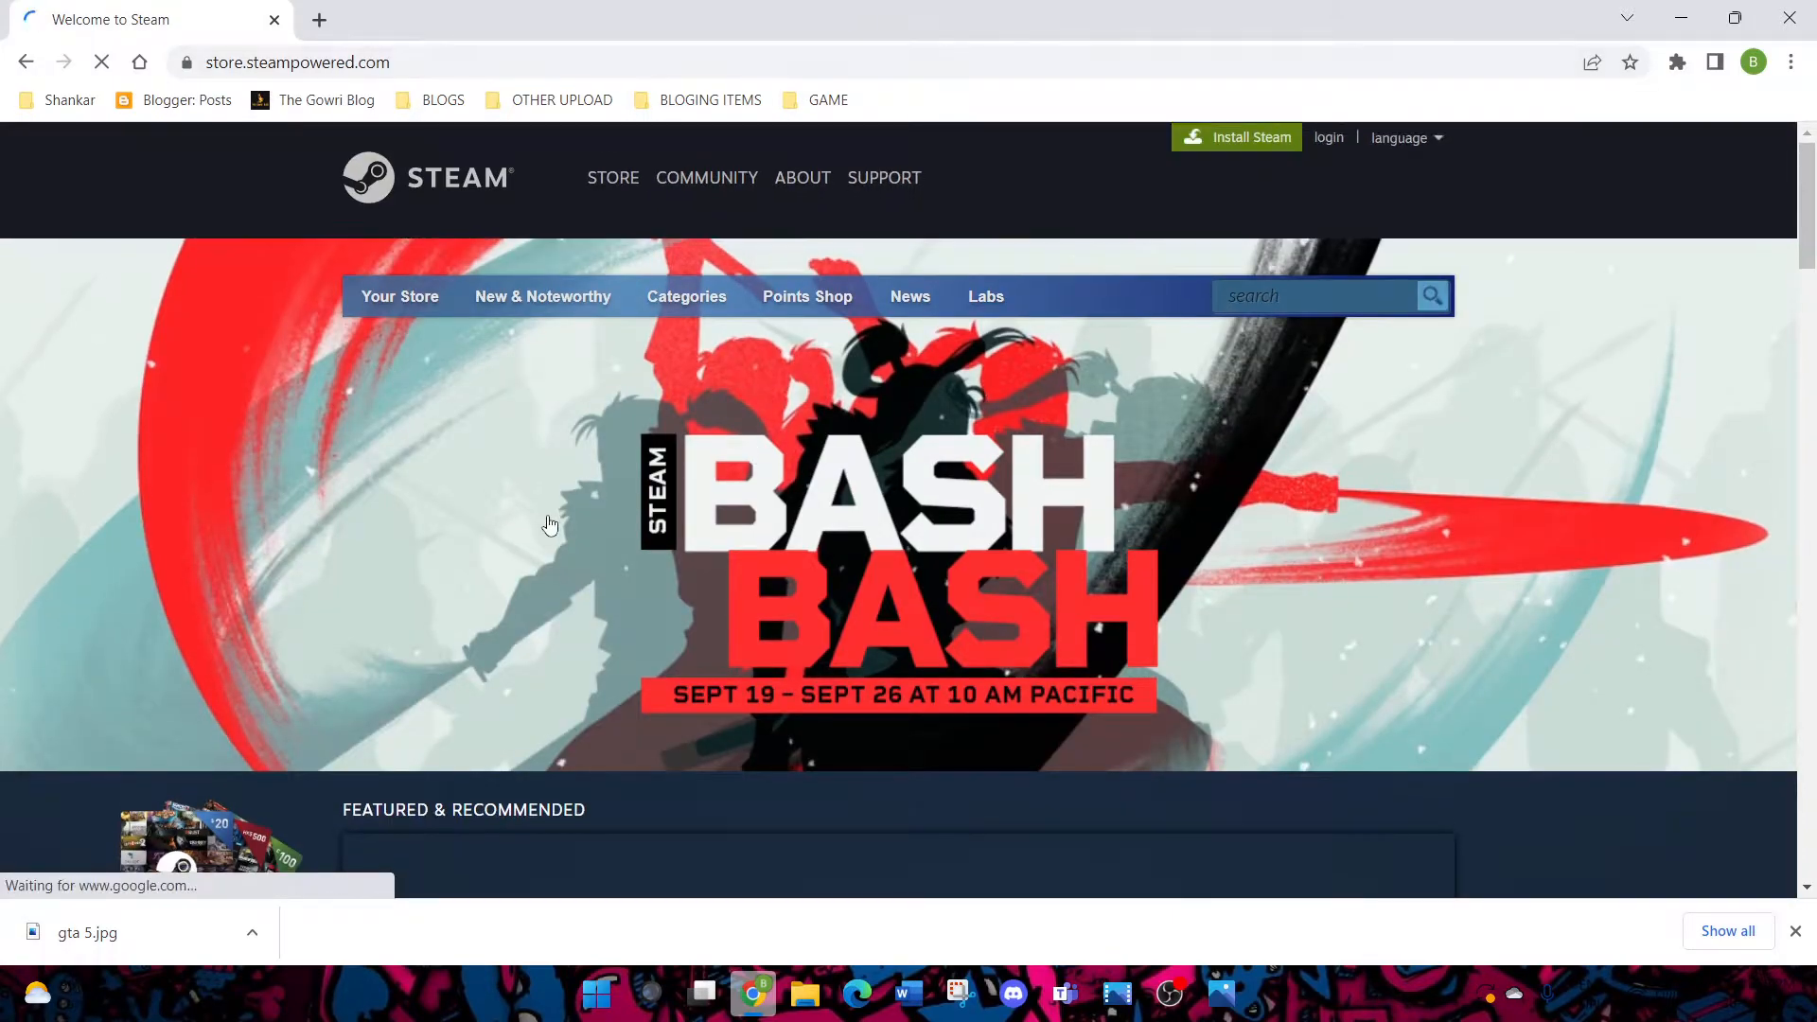
pyautogui.scroll(-3)
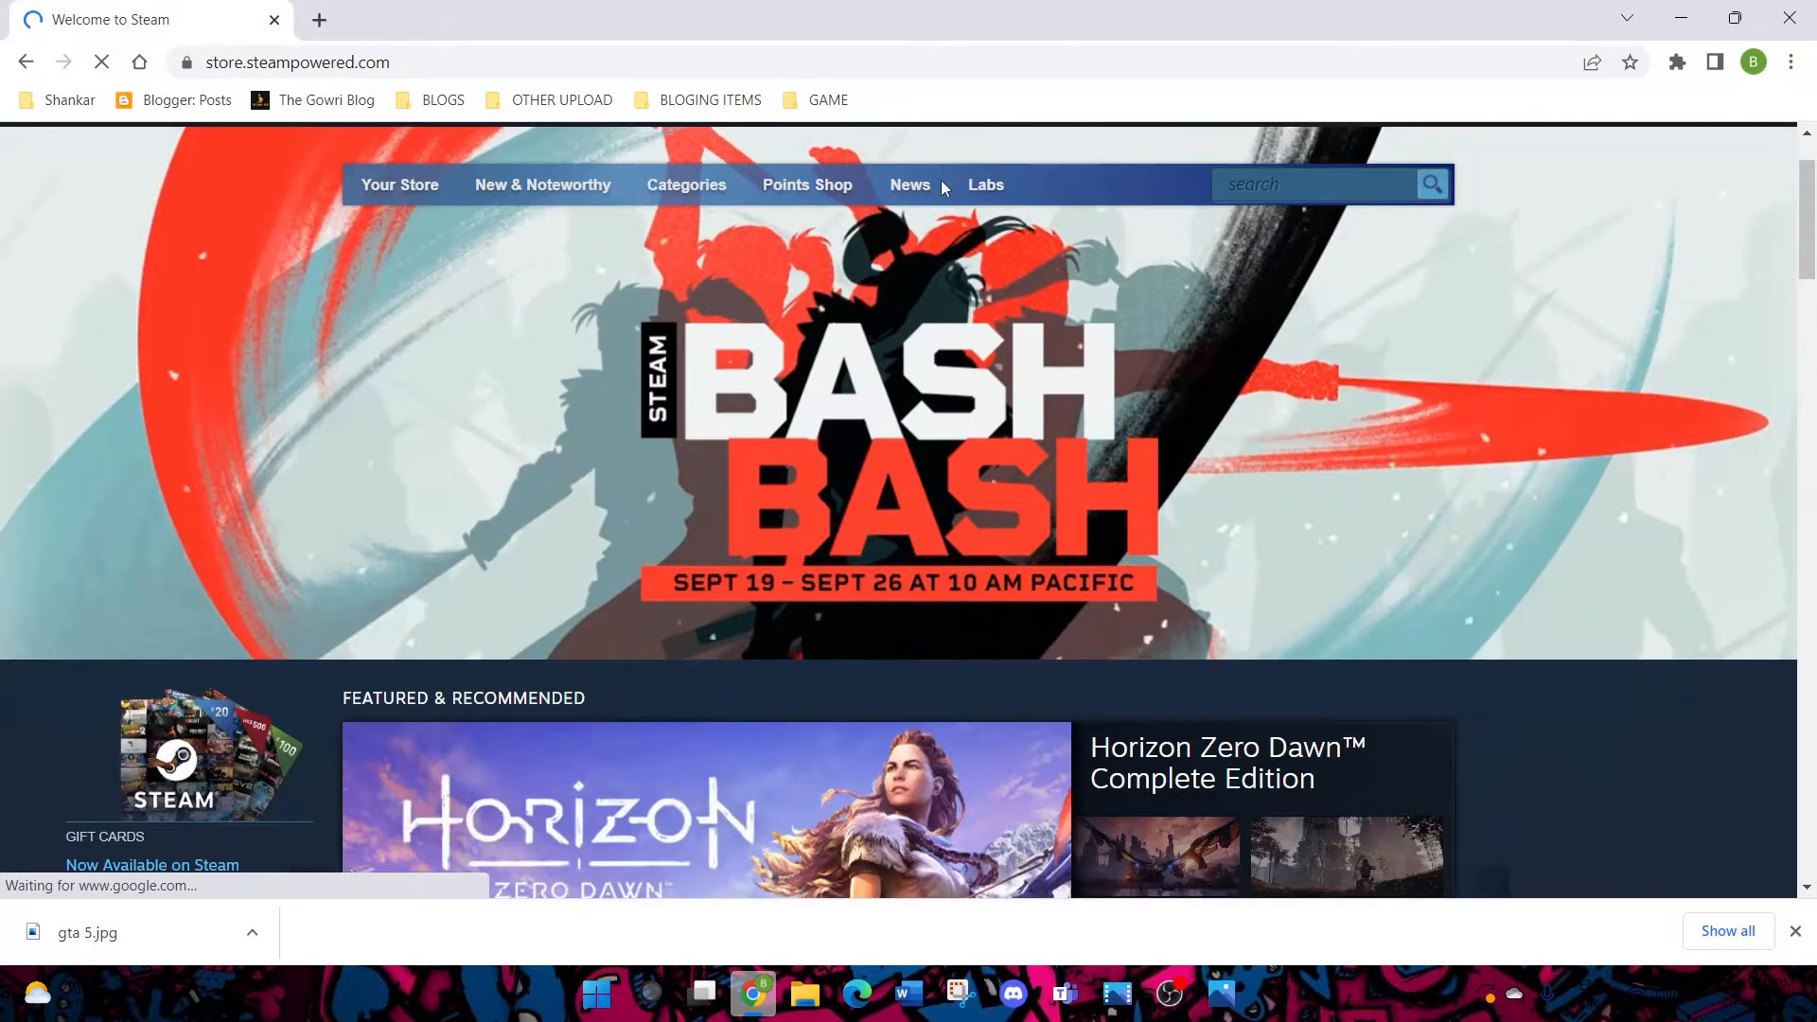
pyautogui.click(1321, 185)
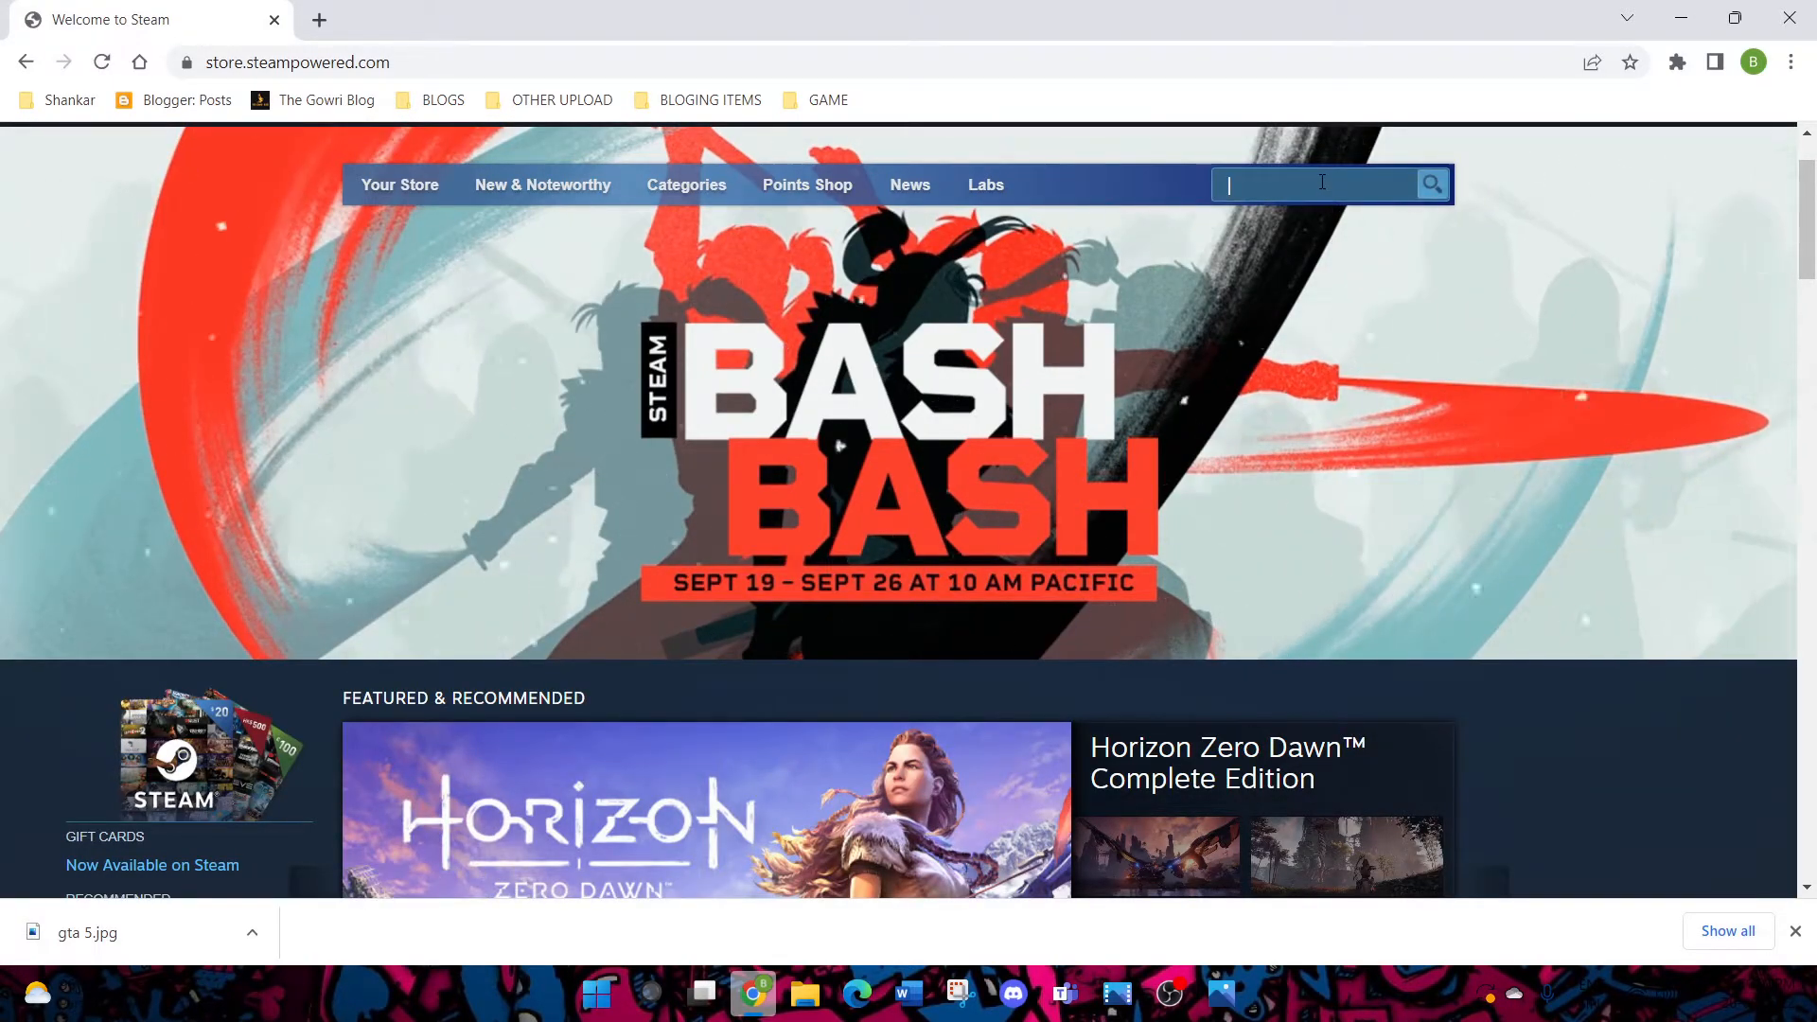
pyautogui.write('gta 5')
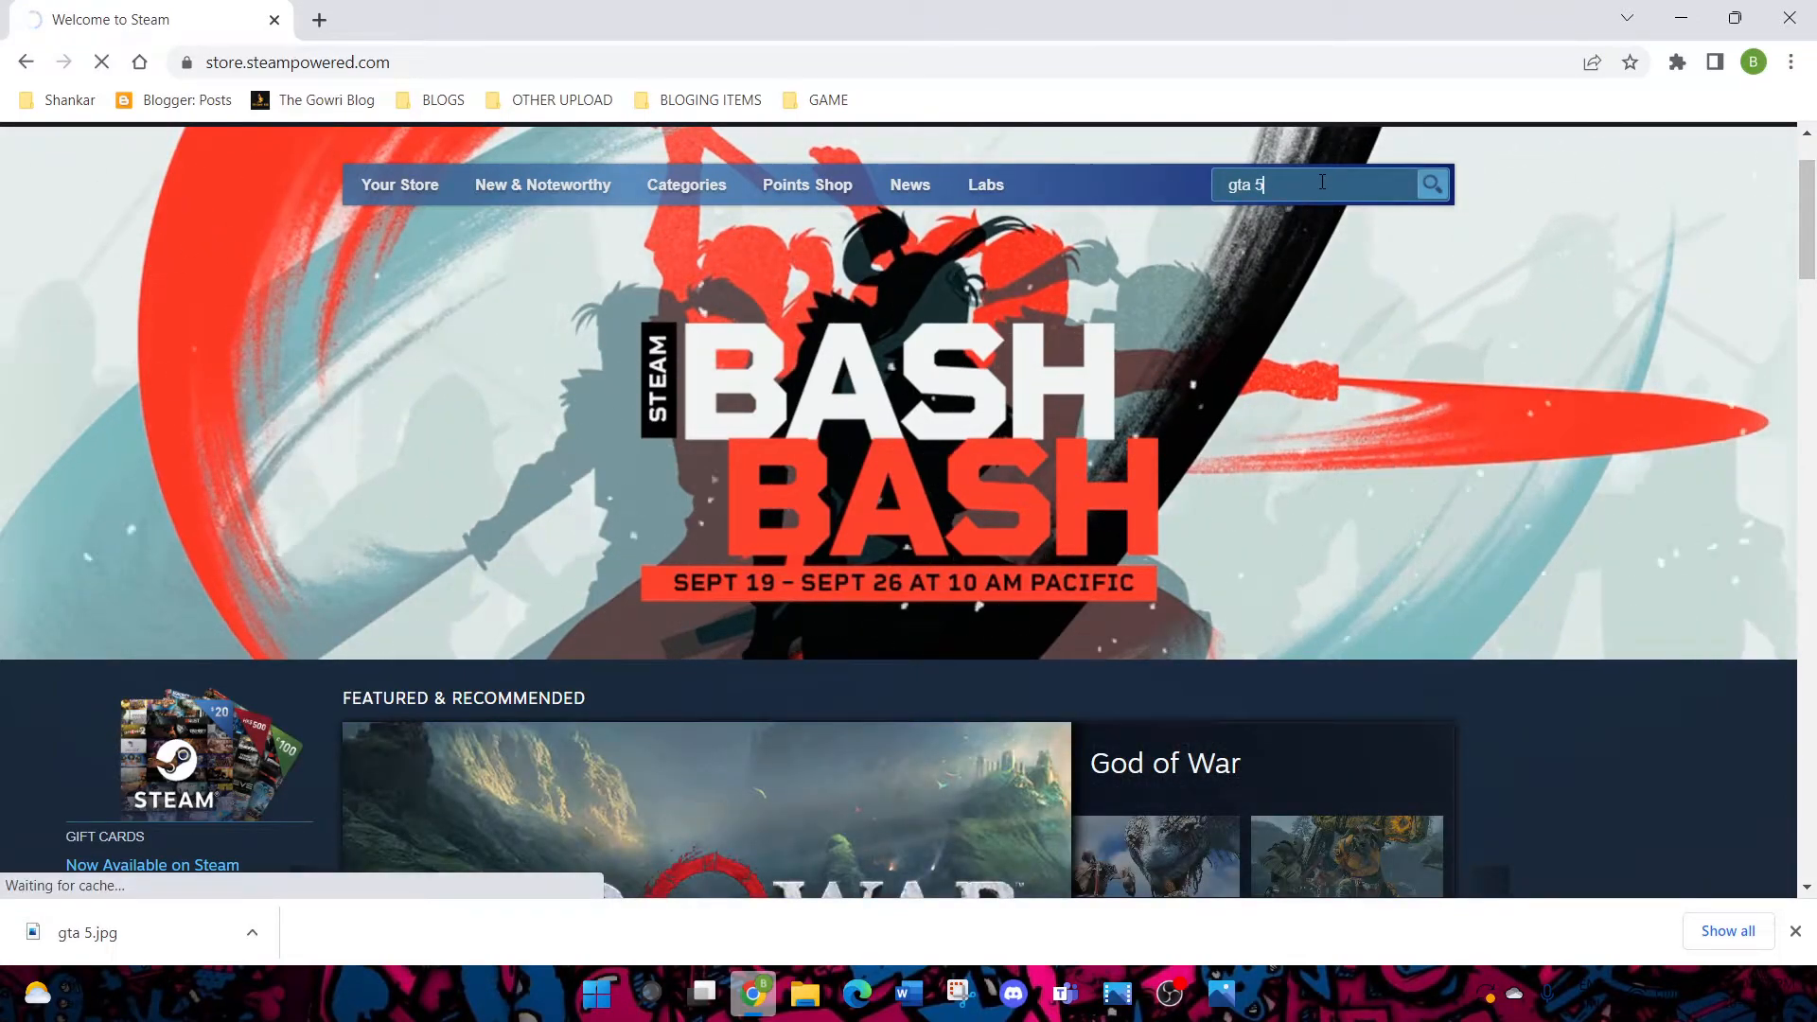
pyautogui.click(1434, 185)
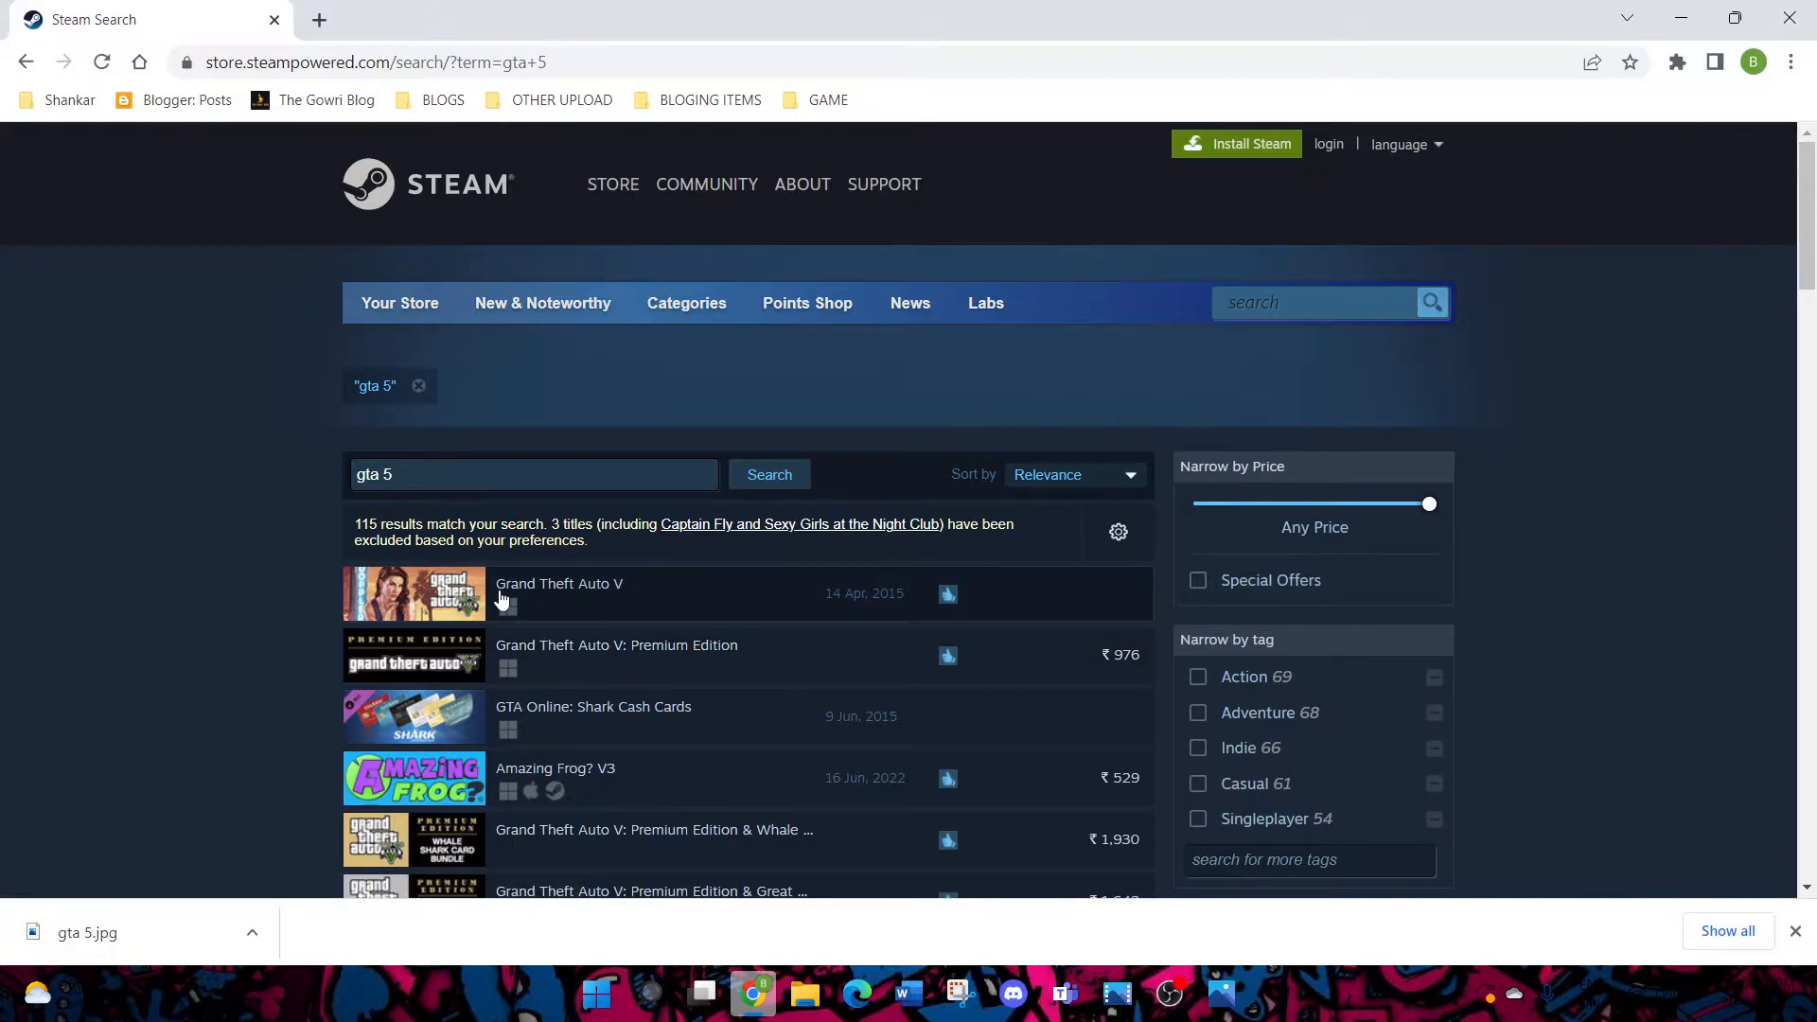
# Open the Grand Theft Auto V store page from the Steam search results
pyautogui.click(558, 584)
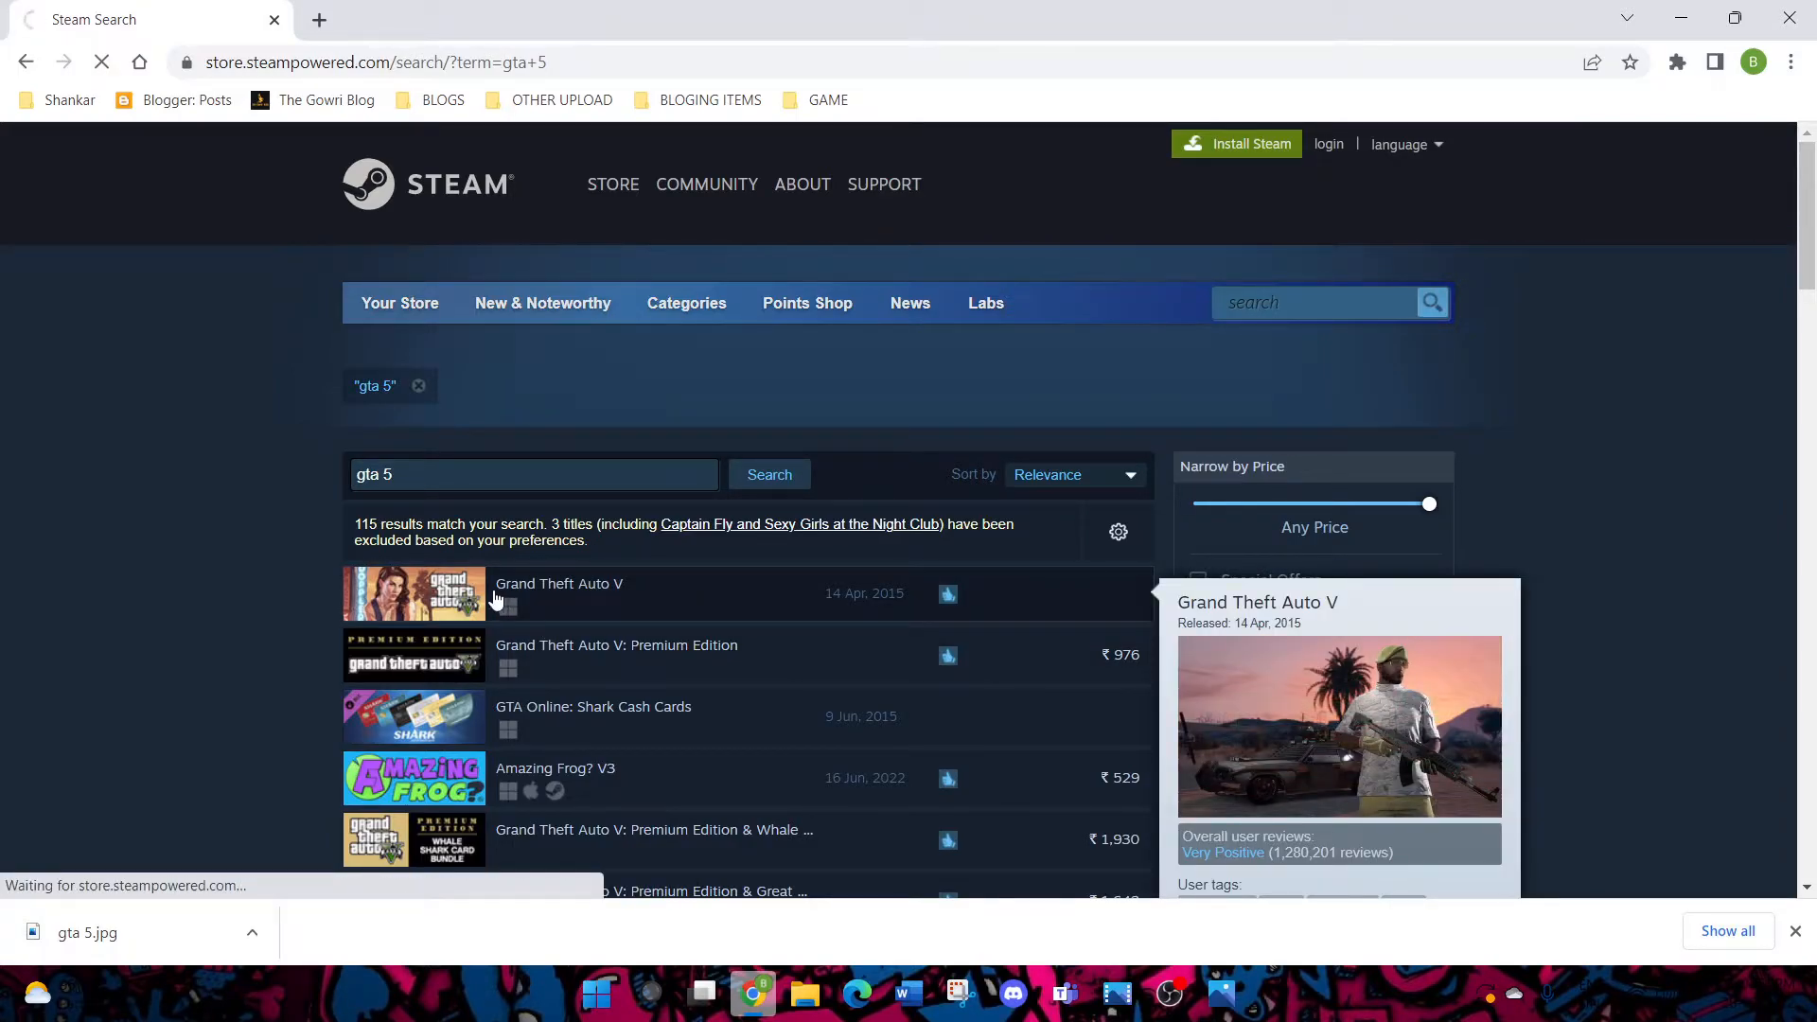
pyautogui.click(557, 582)
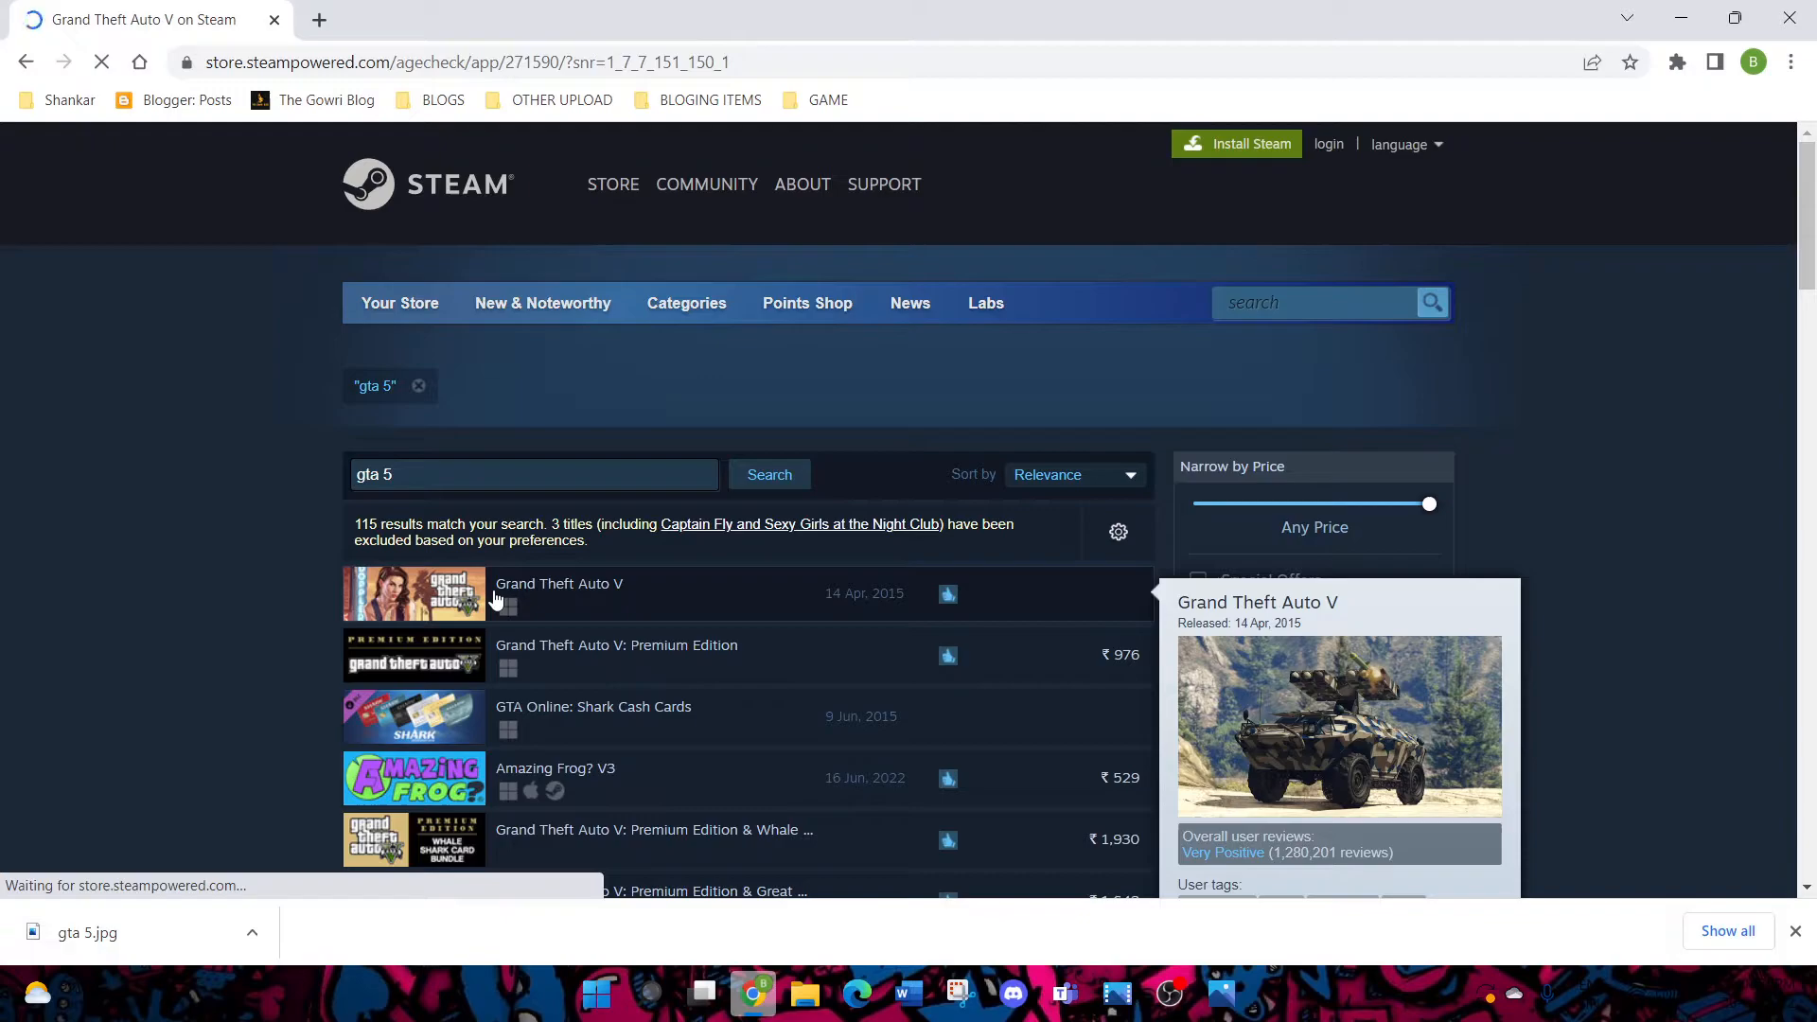
pyautogui.click(557, 583)
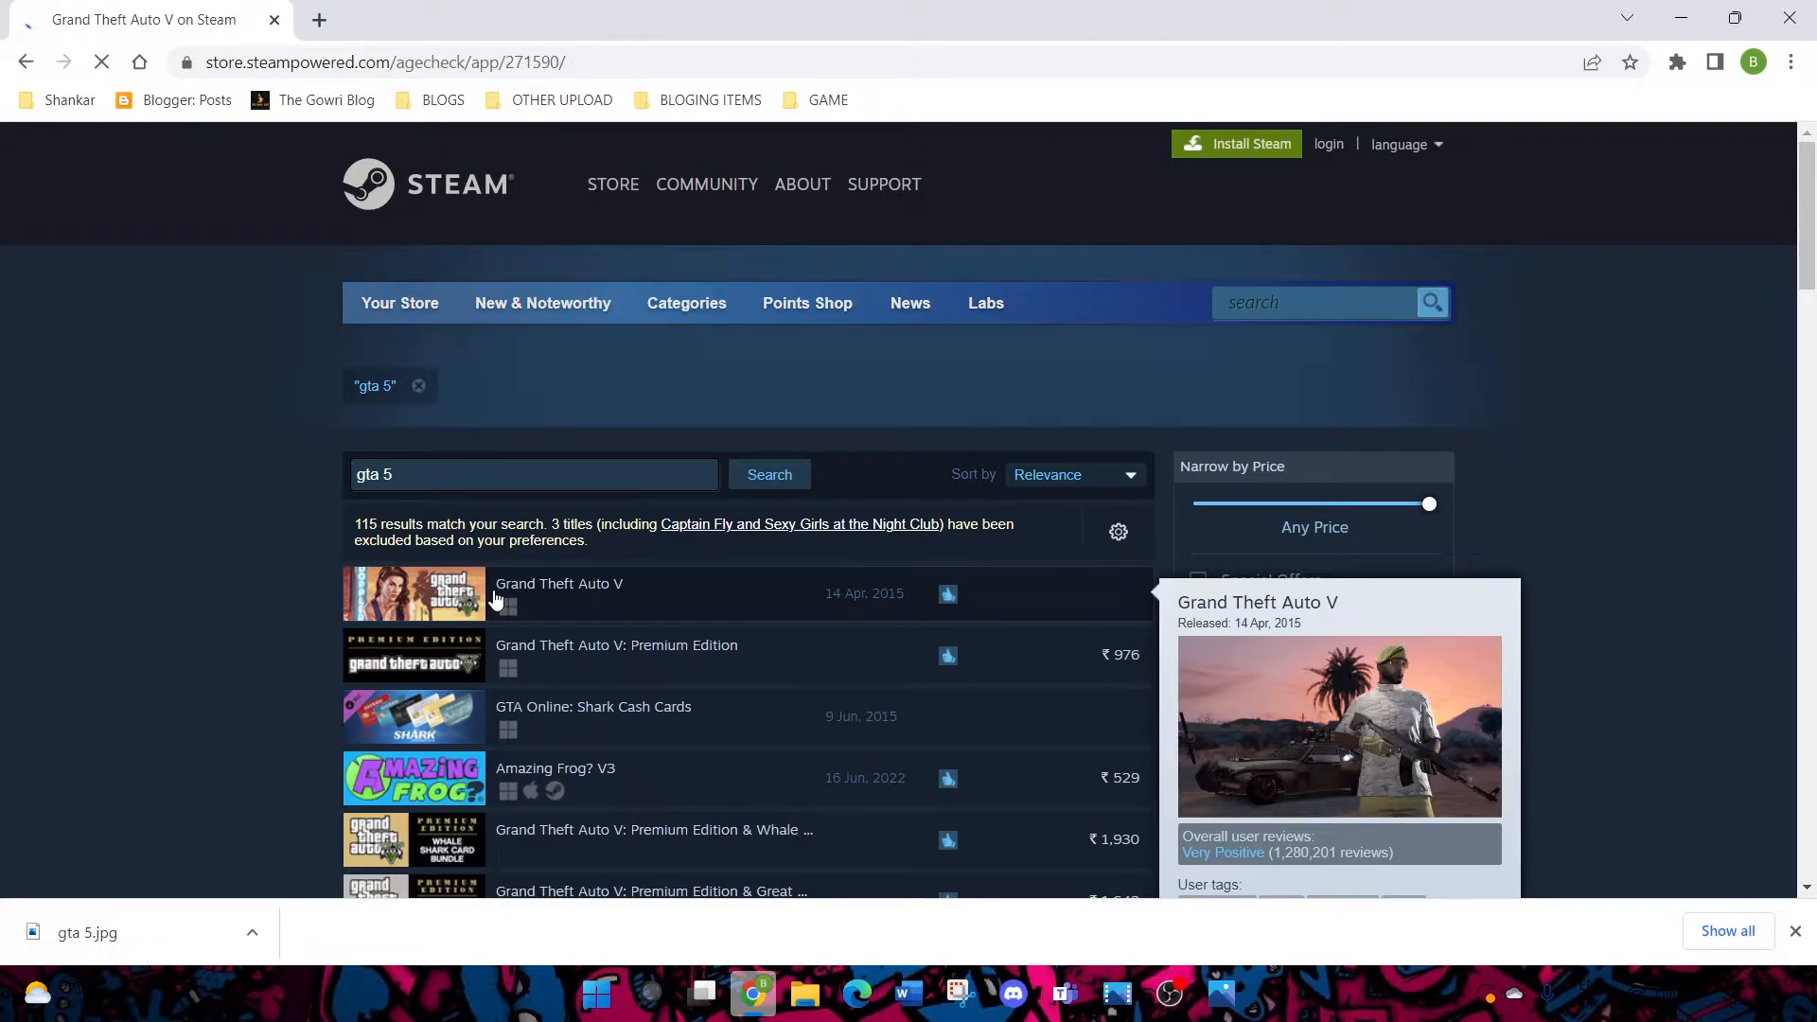
pyautogui.click(558, 582)
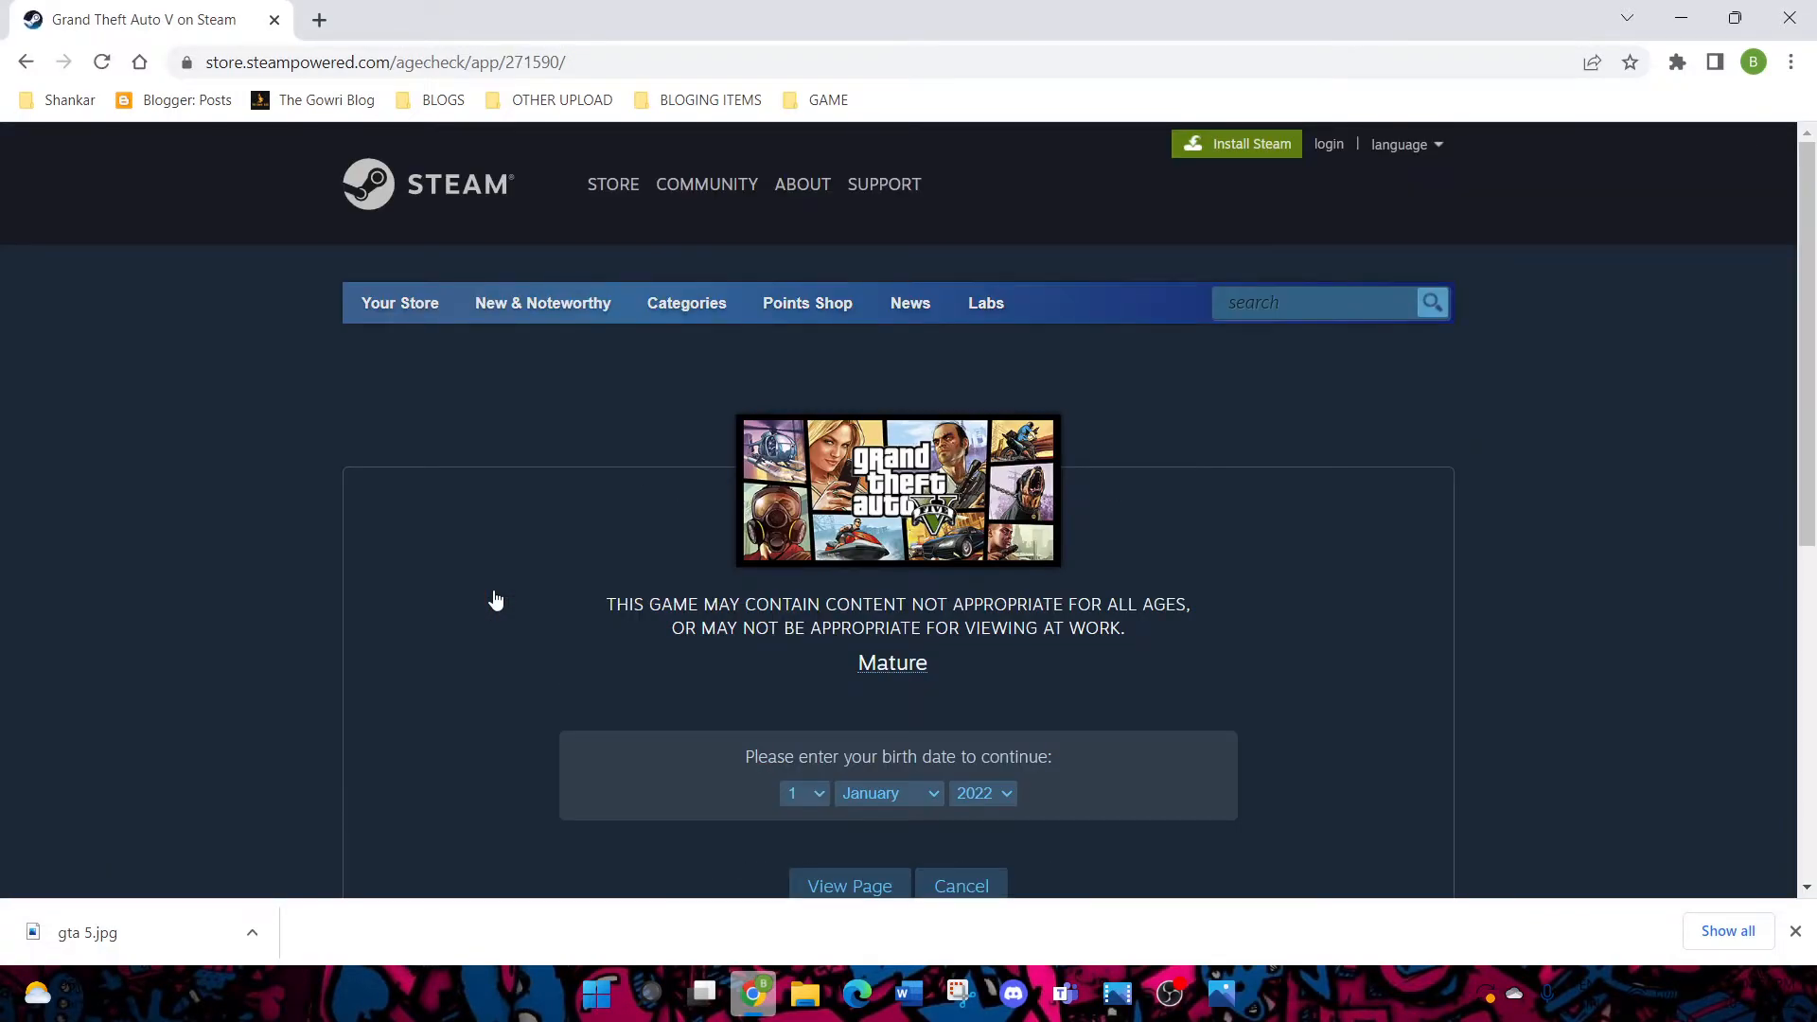
pyautogui.scroll(-3)
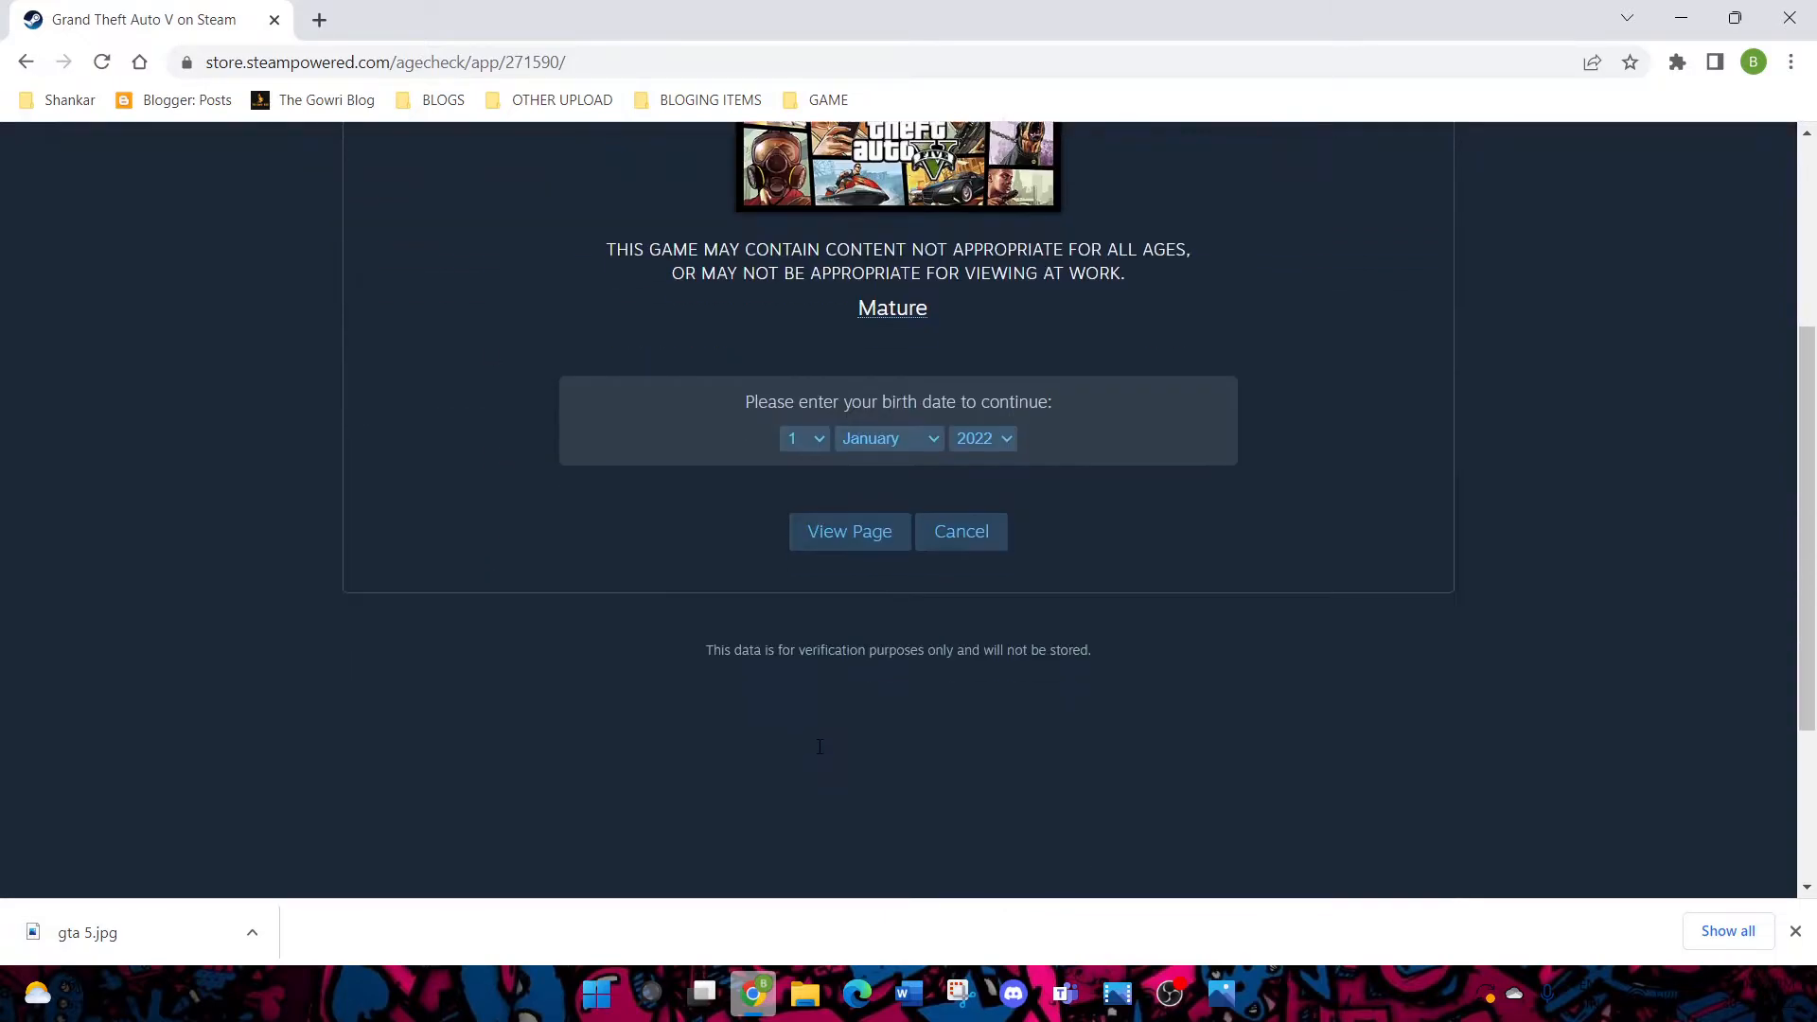
# Submit an April 2008 birth date at the age check and dismiss the refusal
pyautogui.click(981, 438)
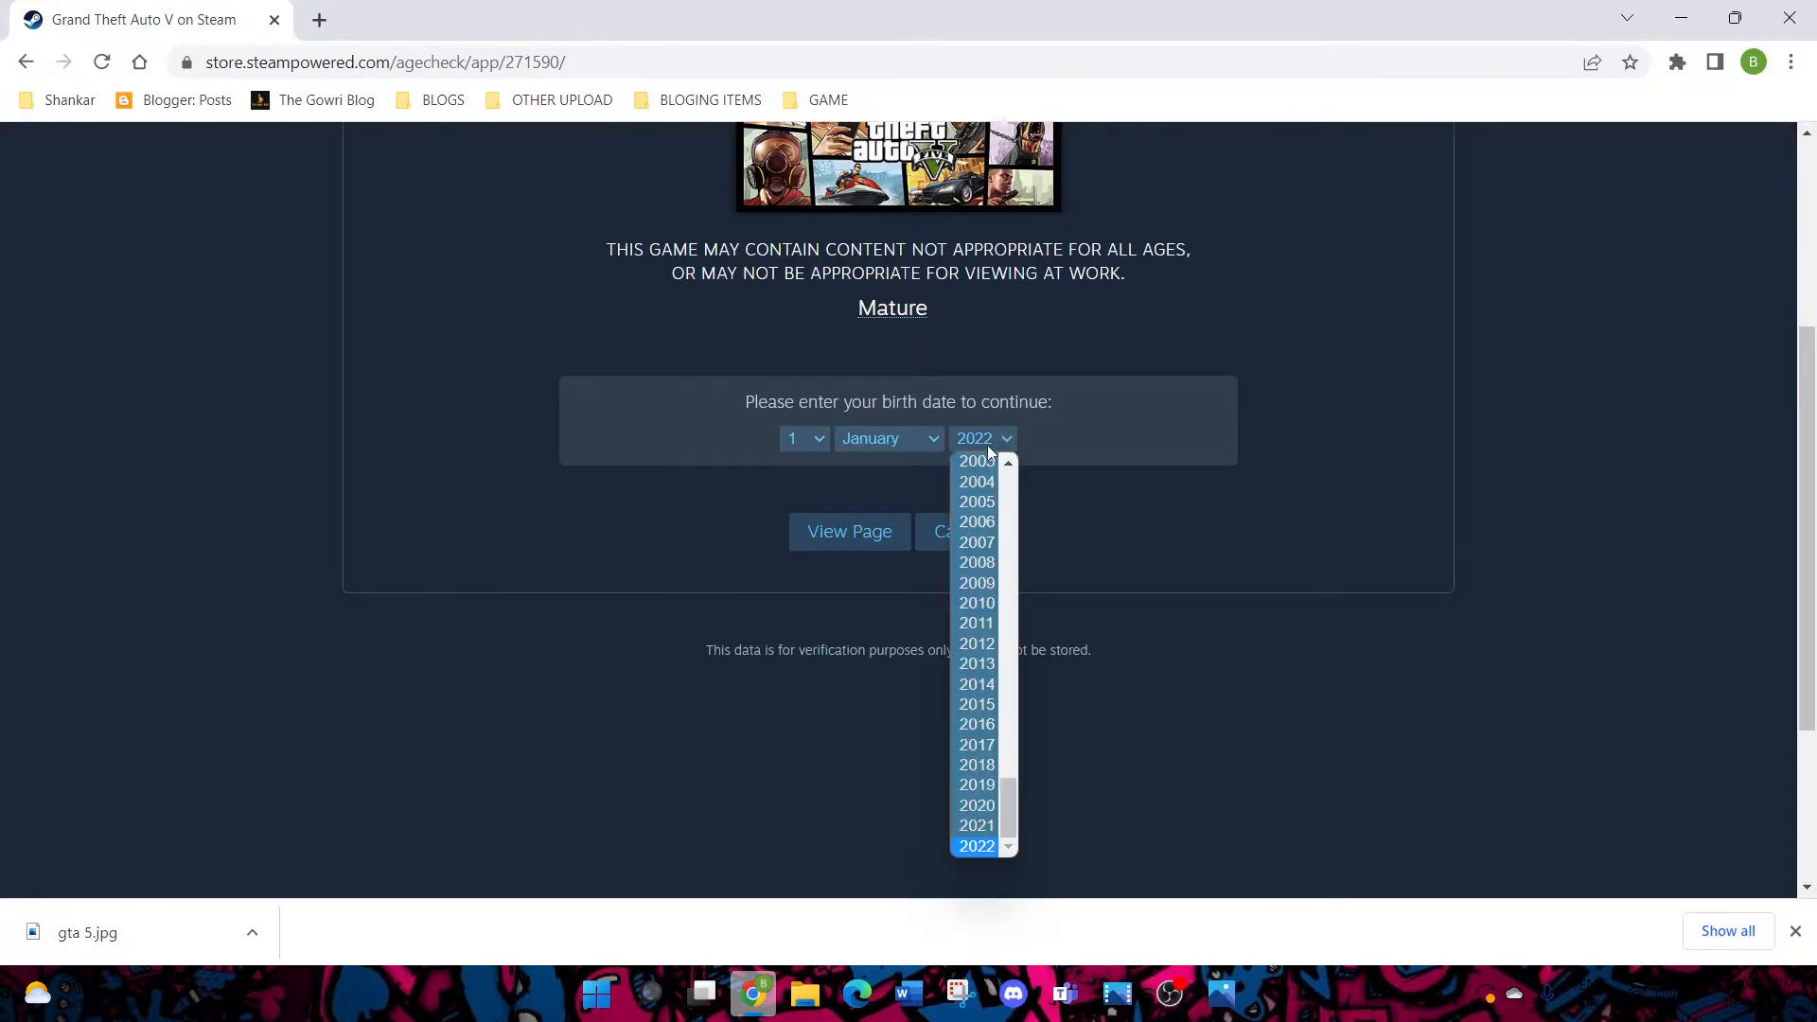
pyautogui.moveTo(976, 603)
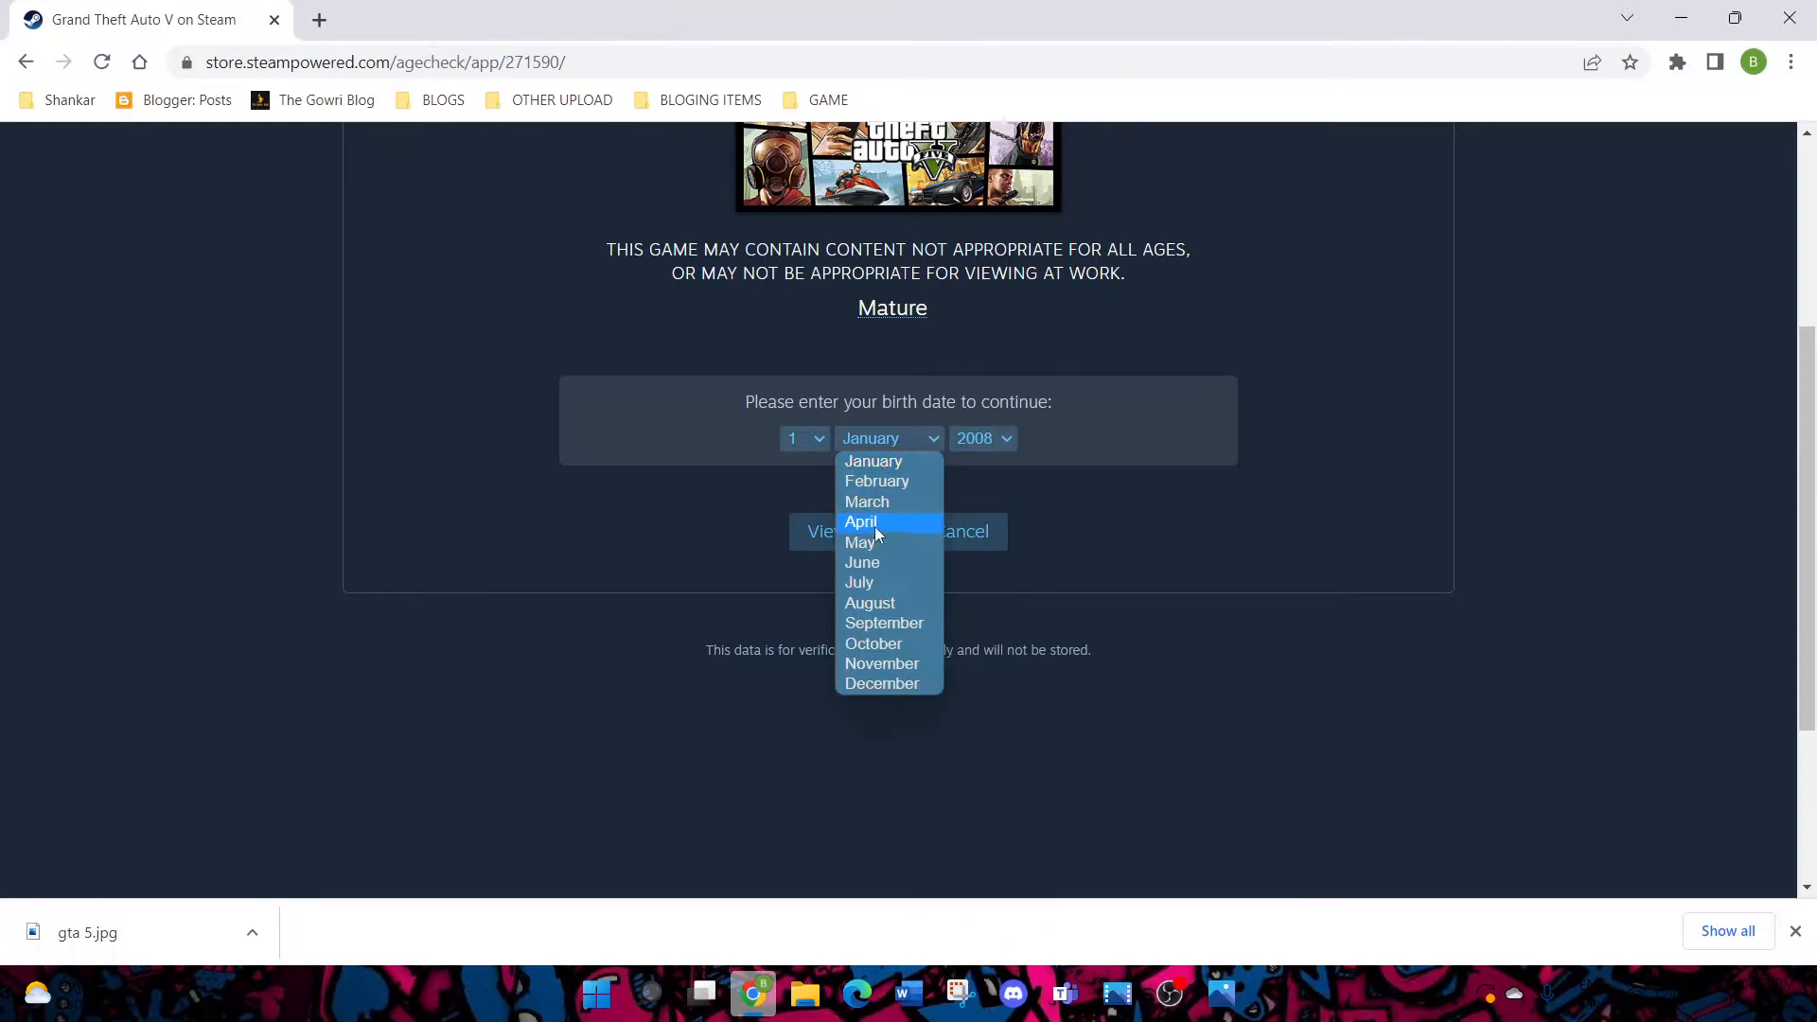
pyautogui.click(860, 521)
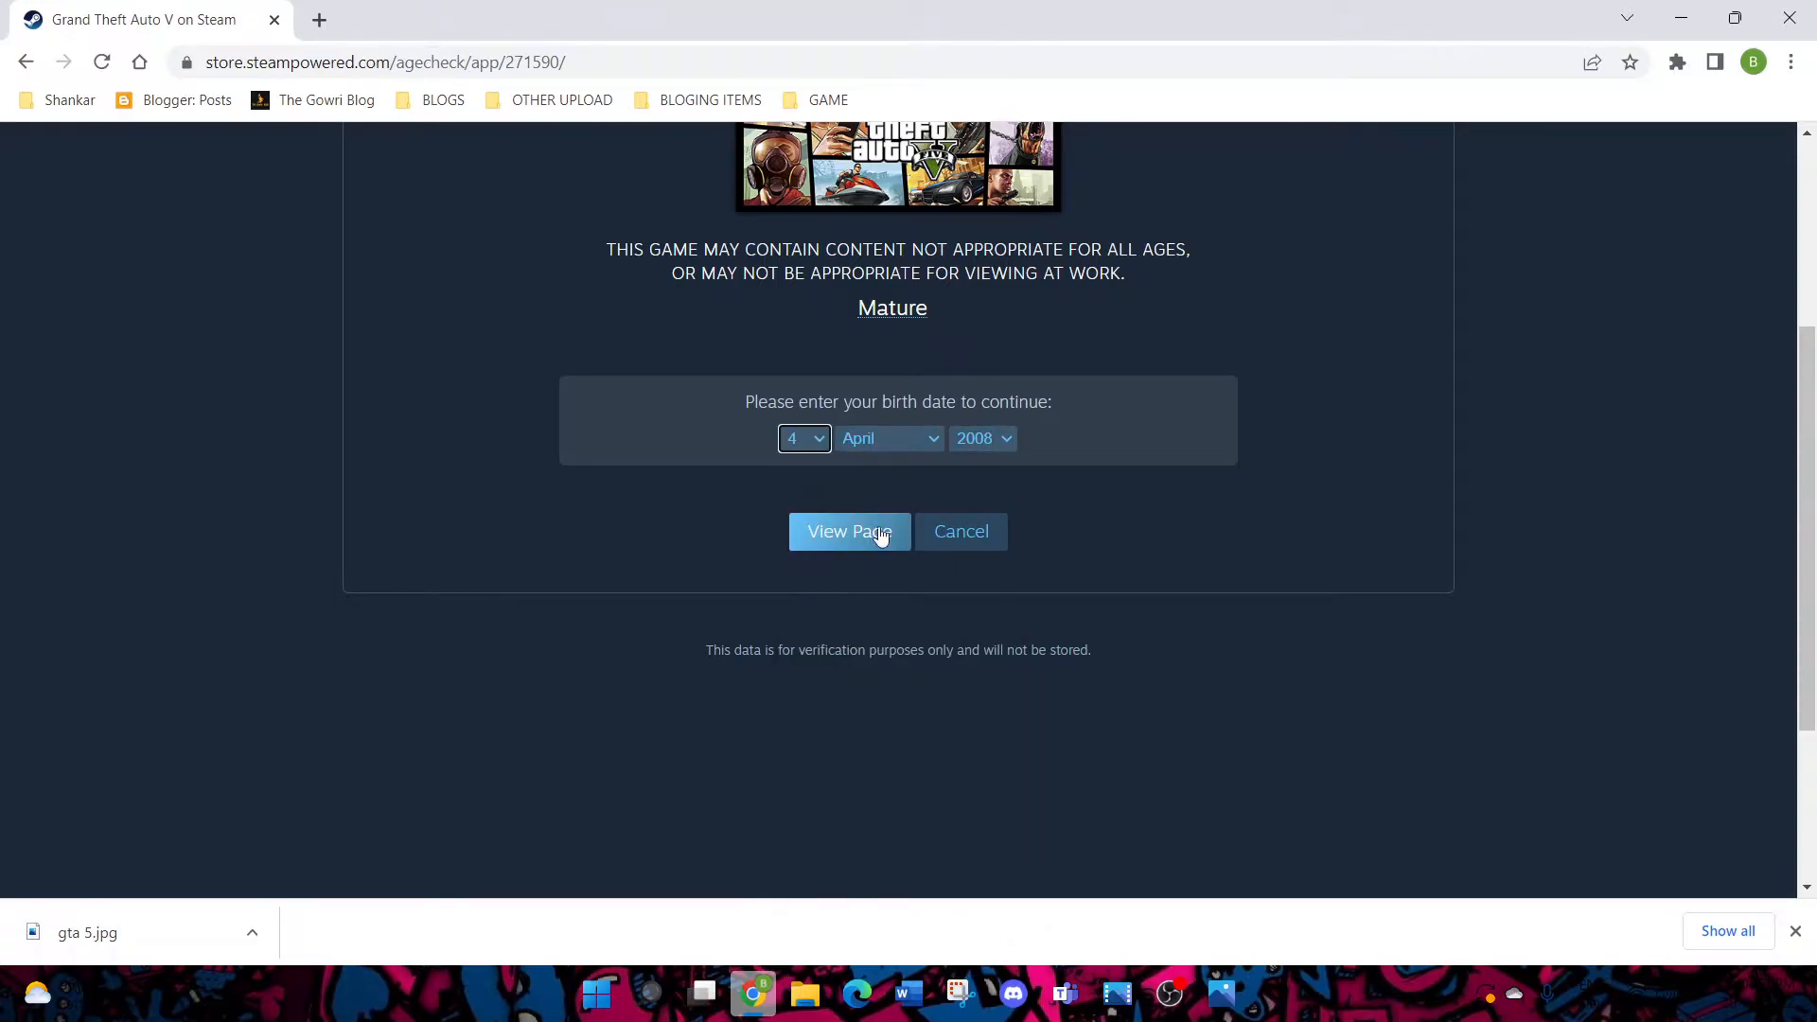
pyautogui.click(848, 530)
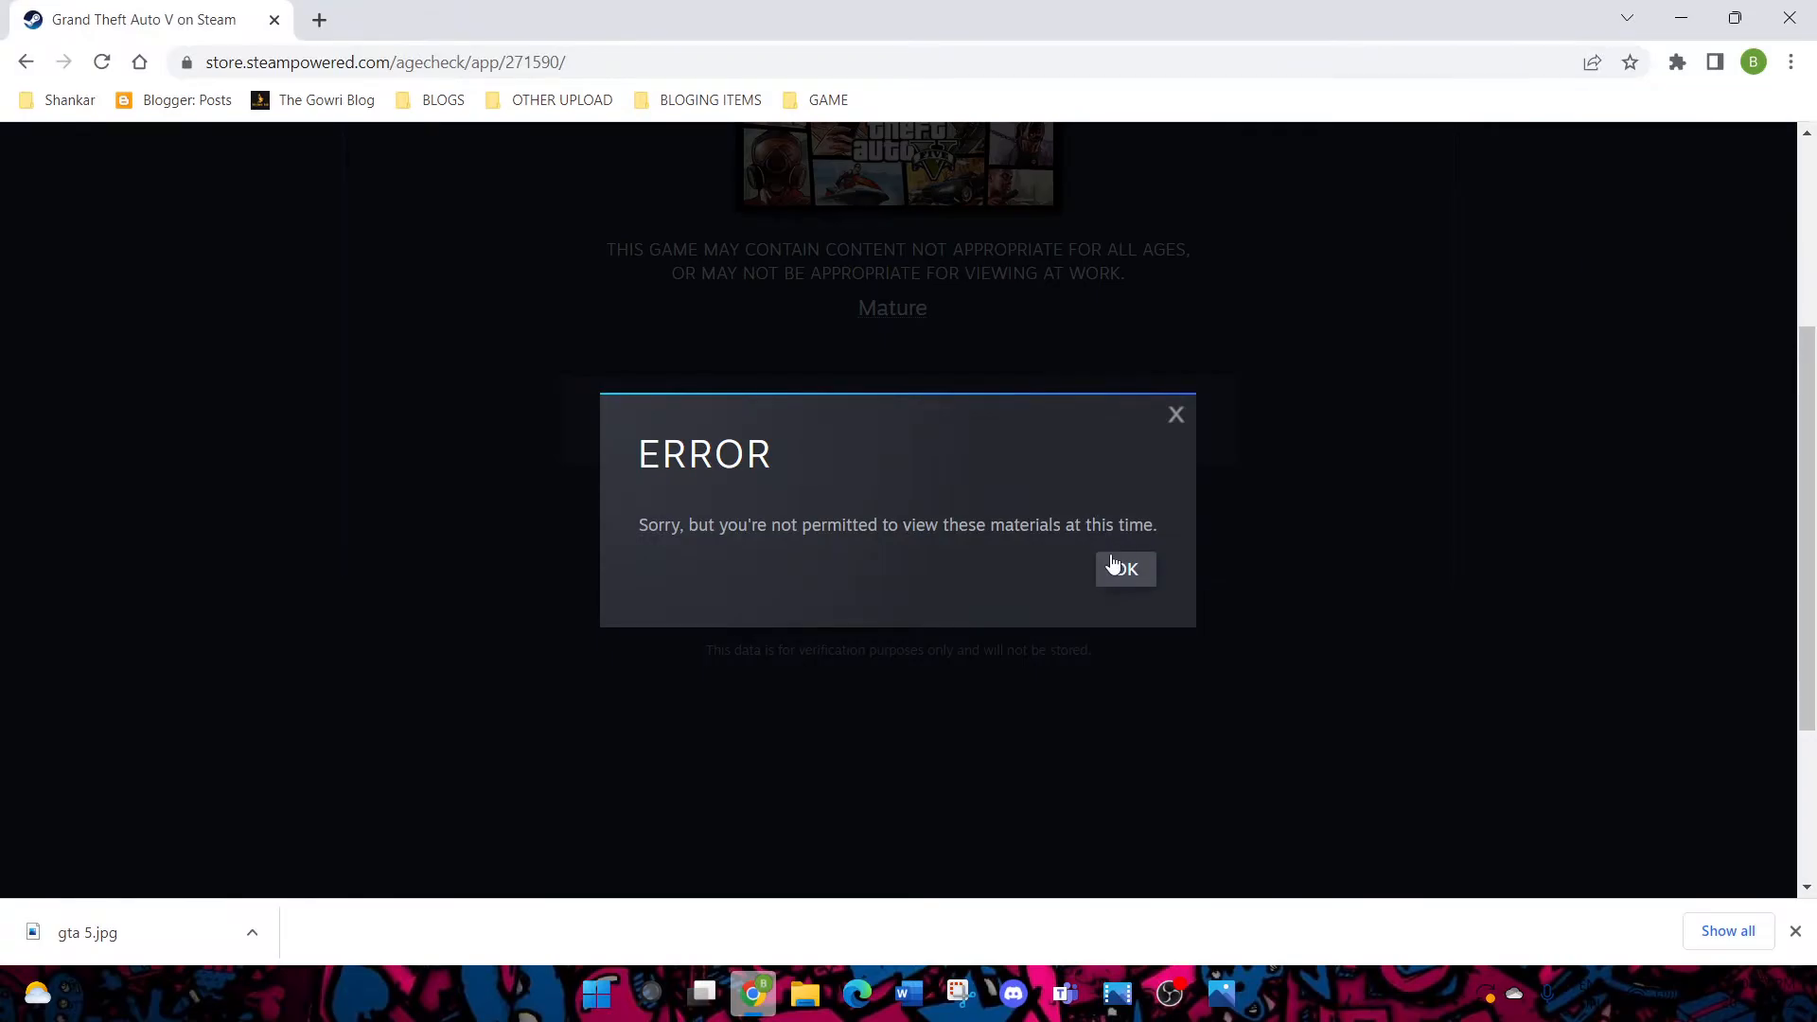
pyautogui.click(1123, 567)
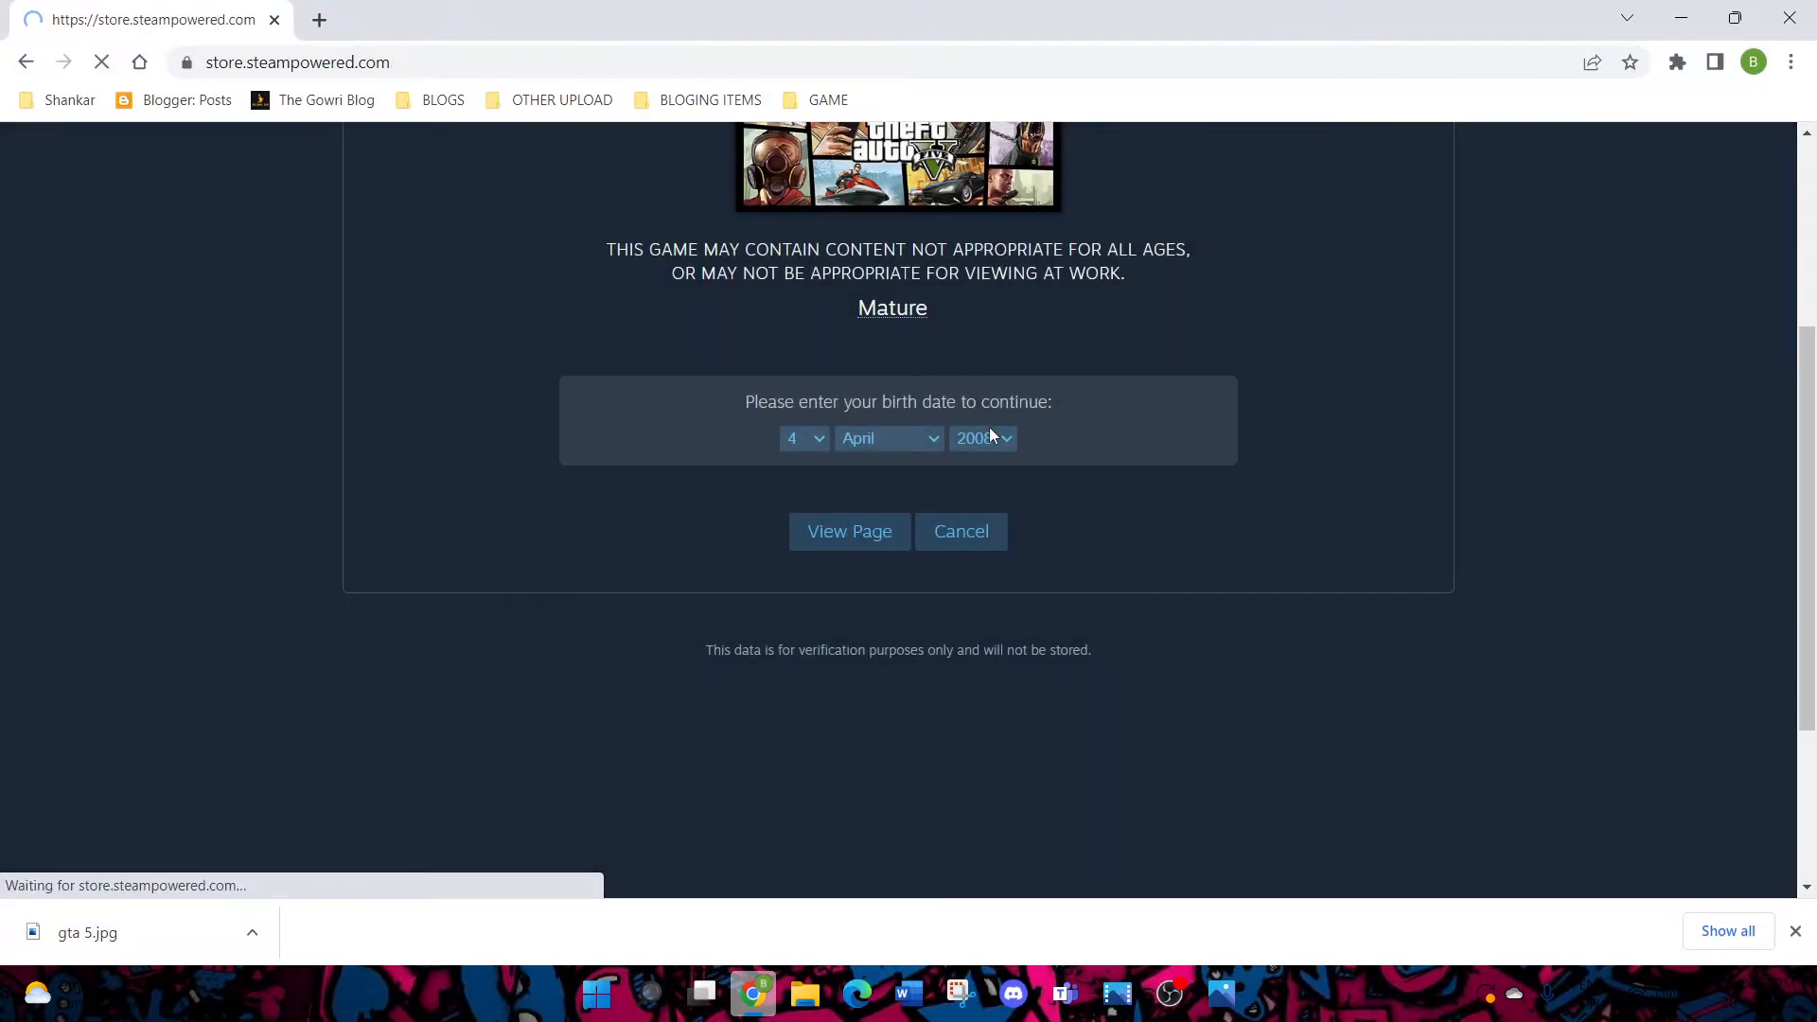
pyautogui.click(848, 530)
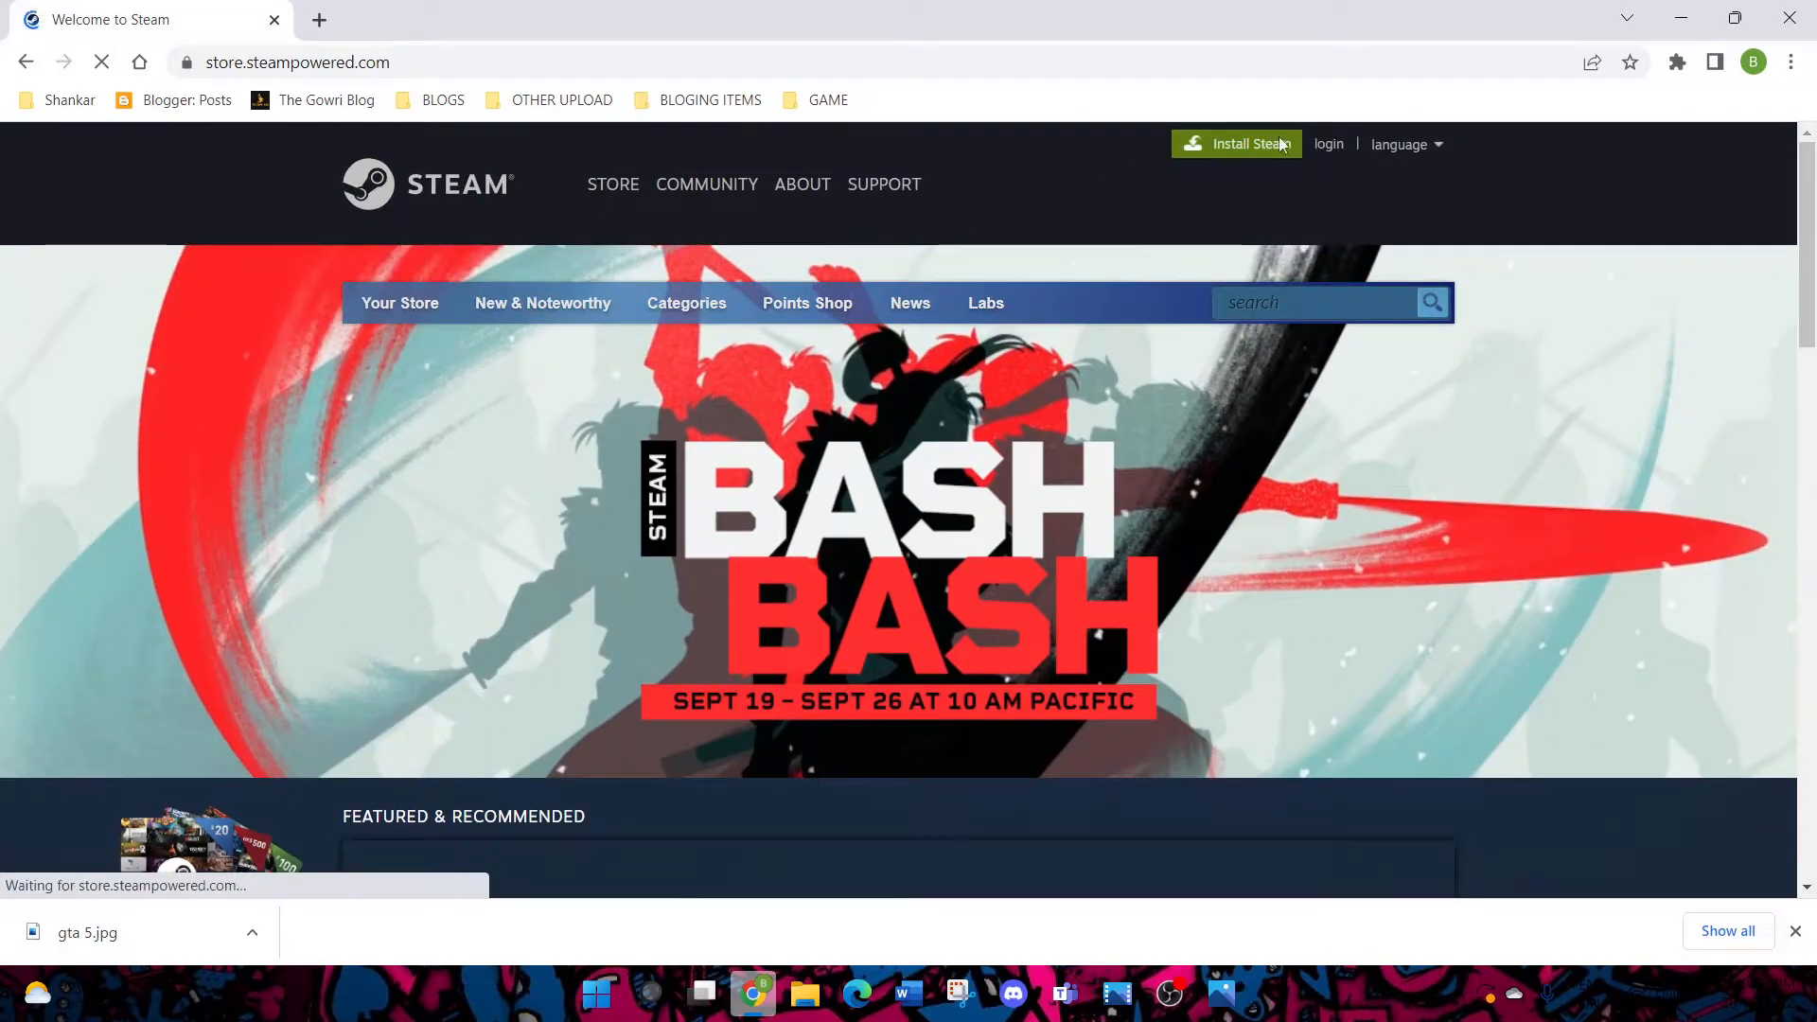
pyautogui.moveTo(1248, 661)
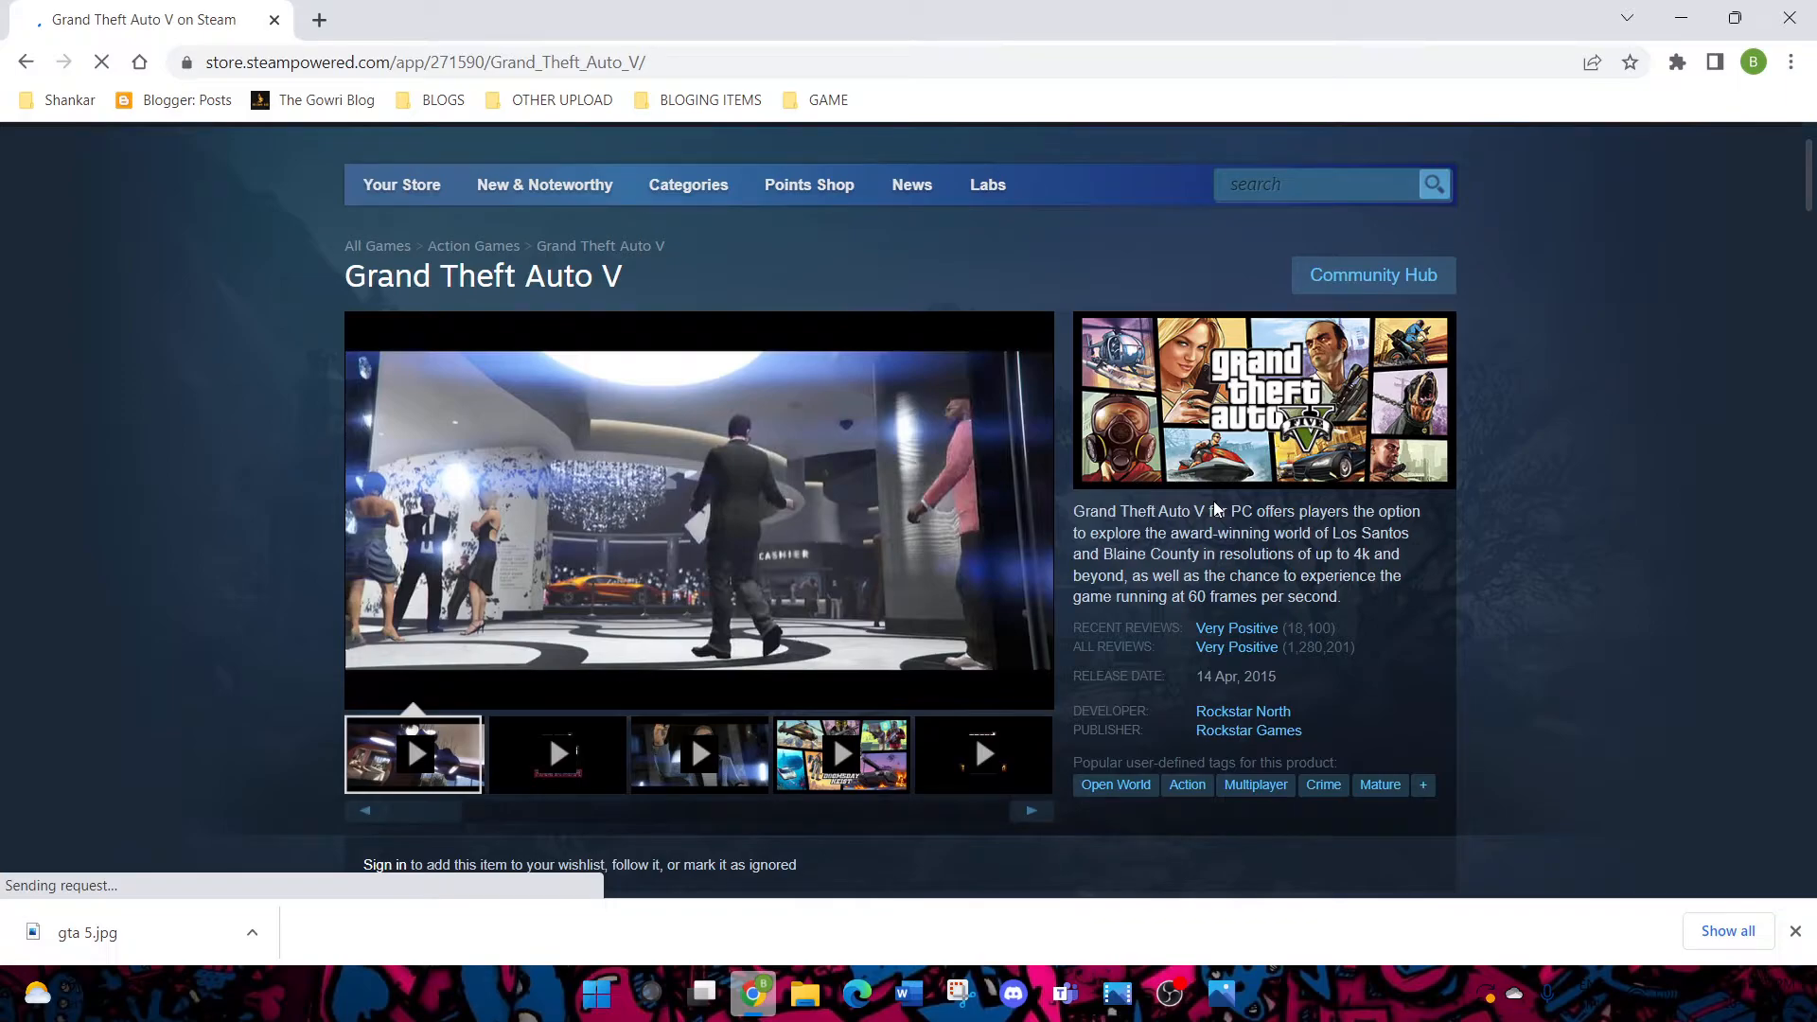
pyautogui.scroll(-3)
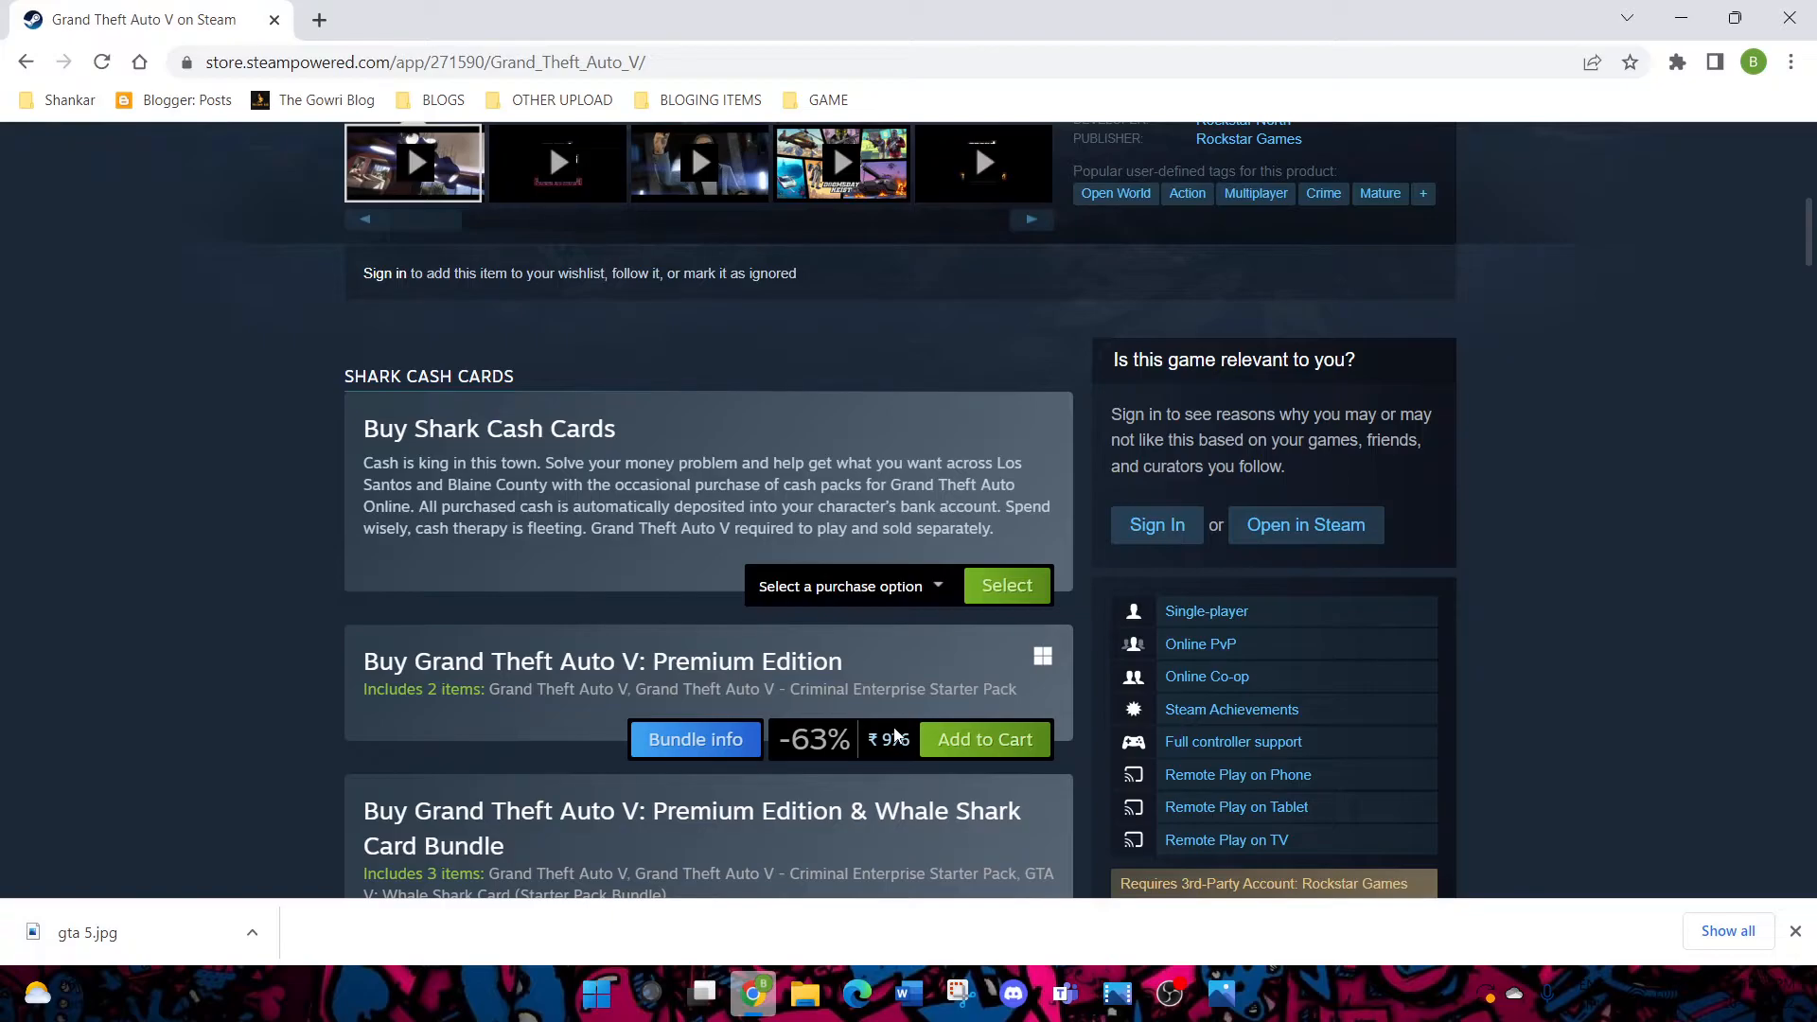
pyautogui.scroll(-3)
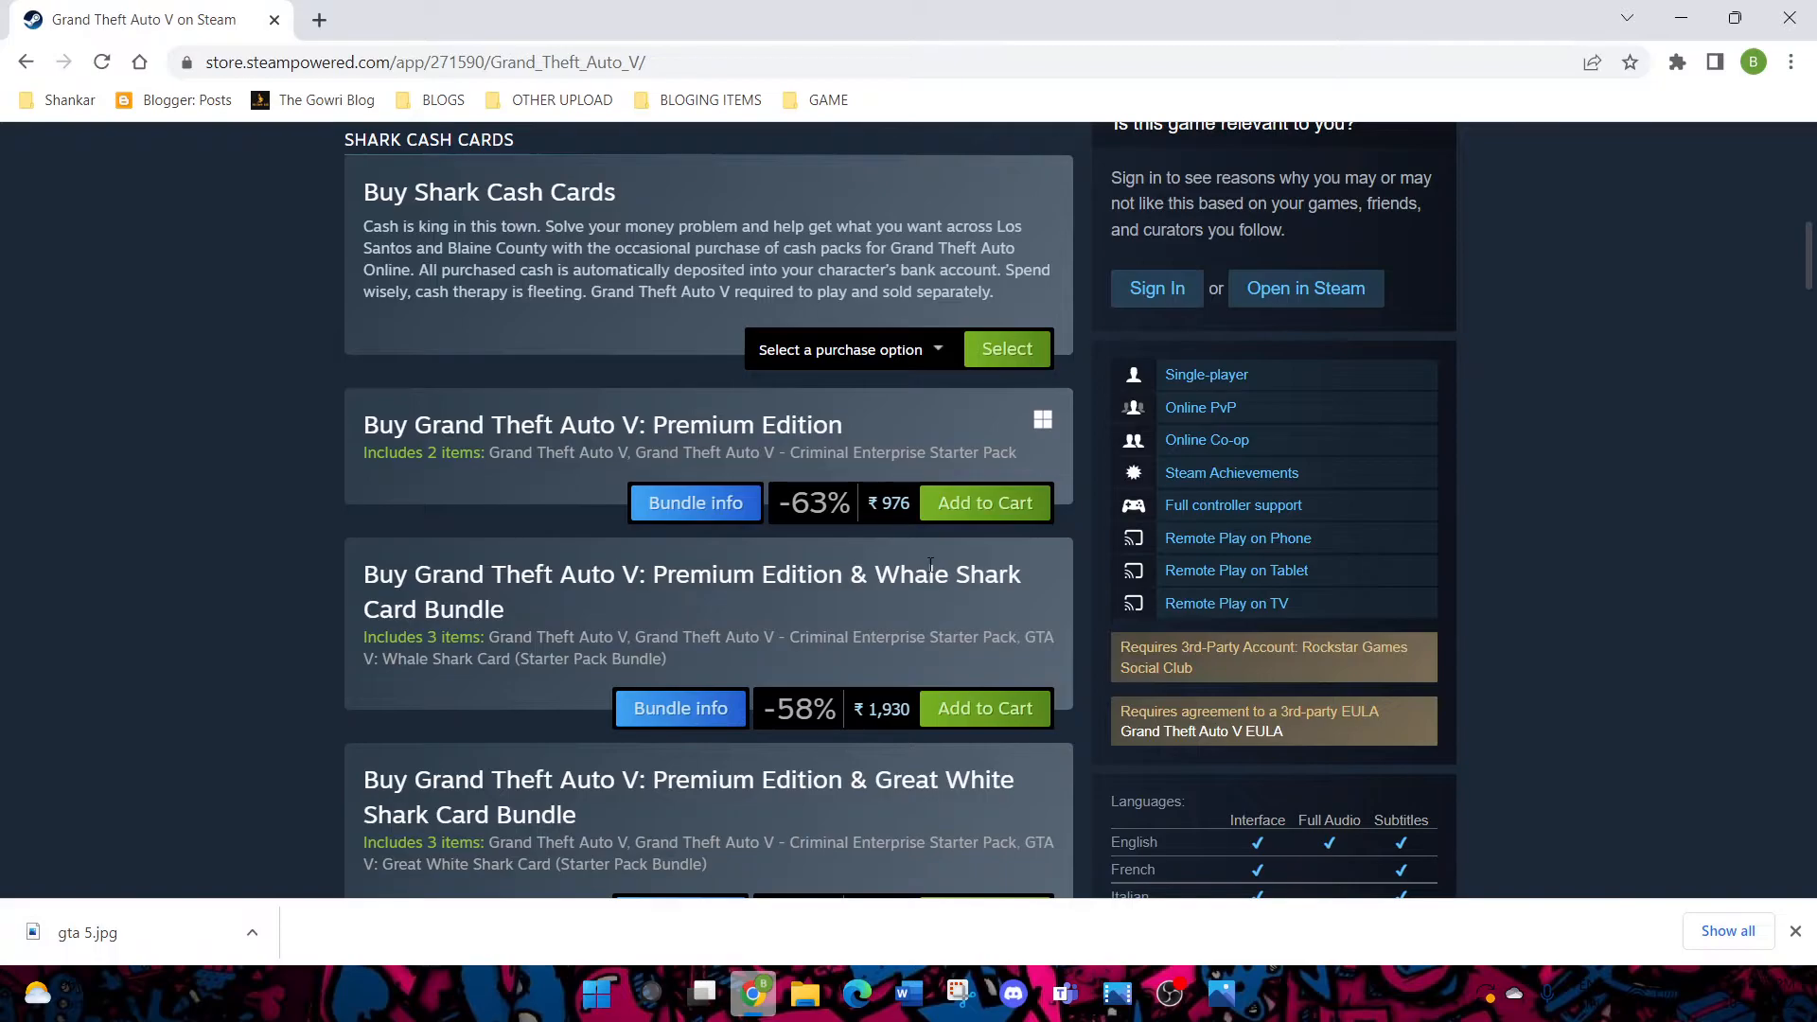
pyautogui.scroll(-3)
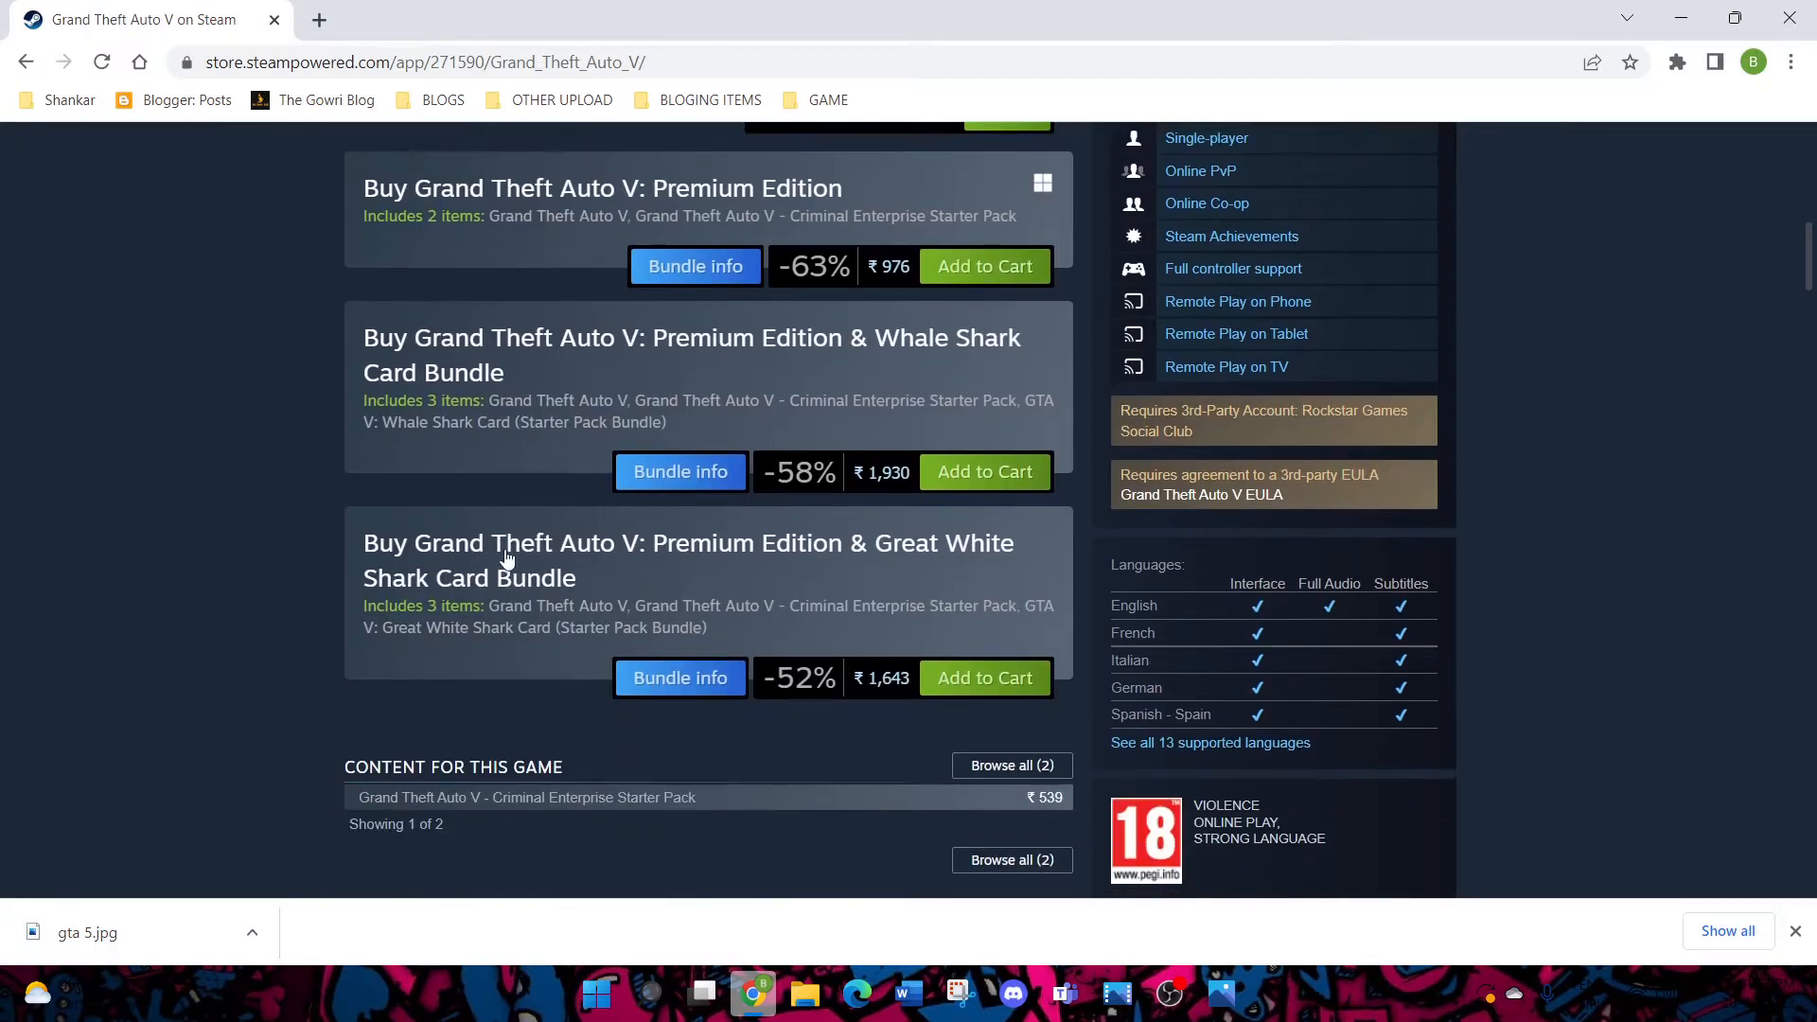
pyautogui.moveTo(843, 585)
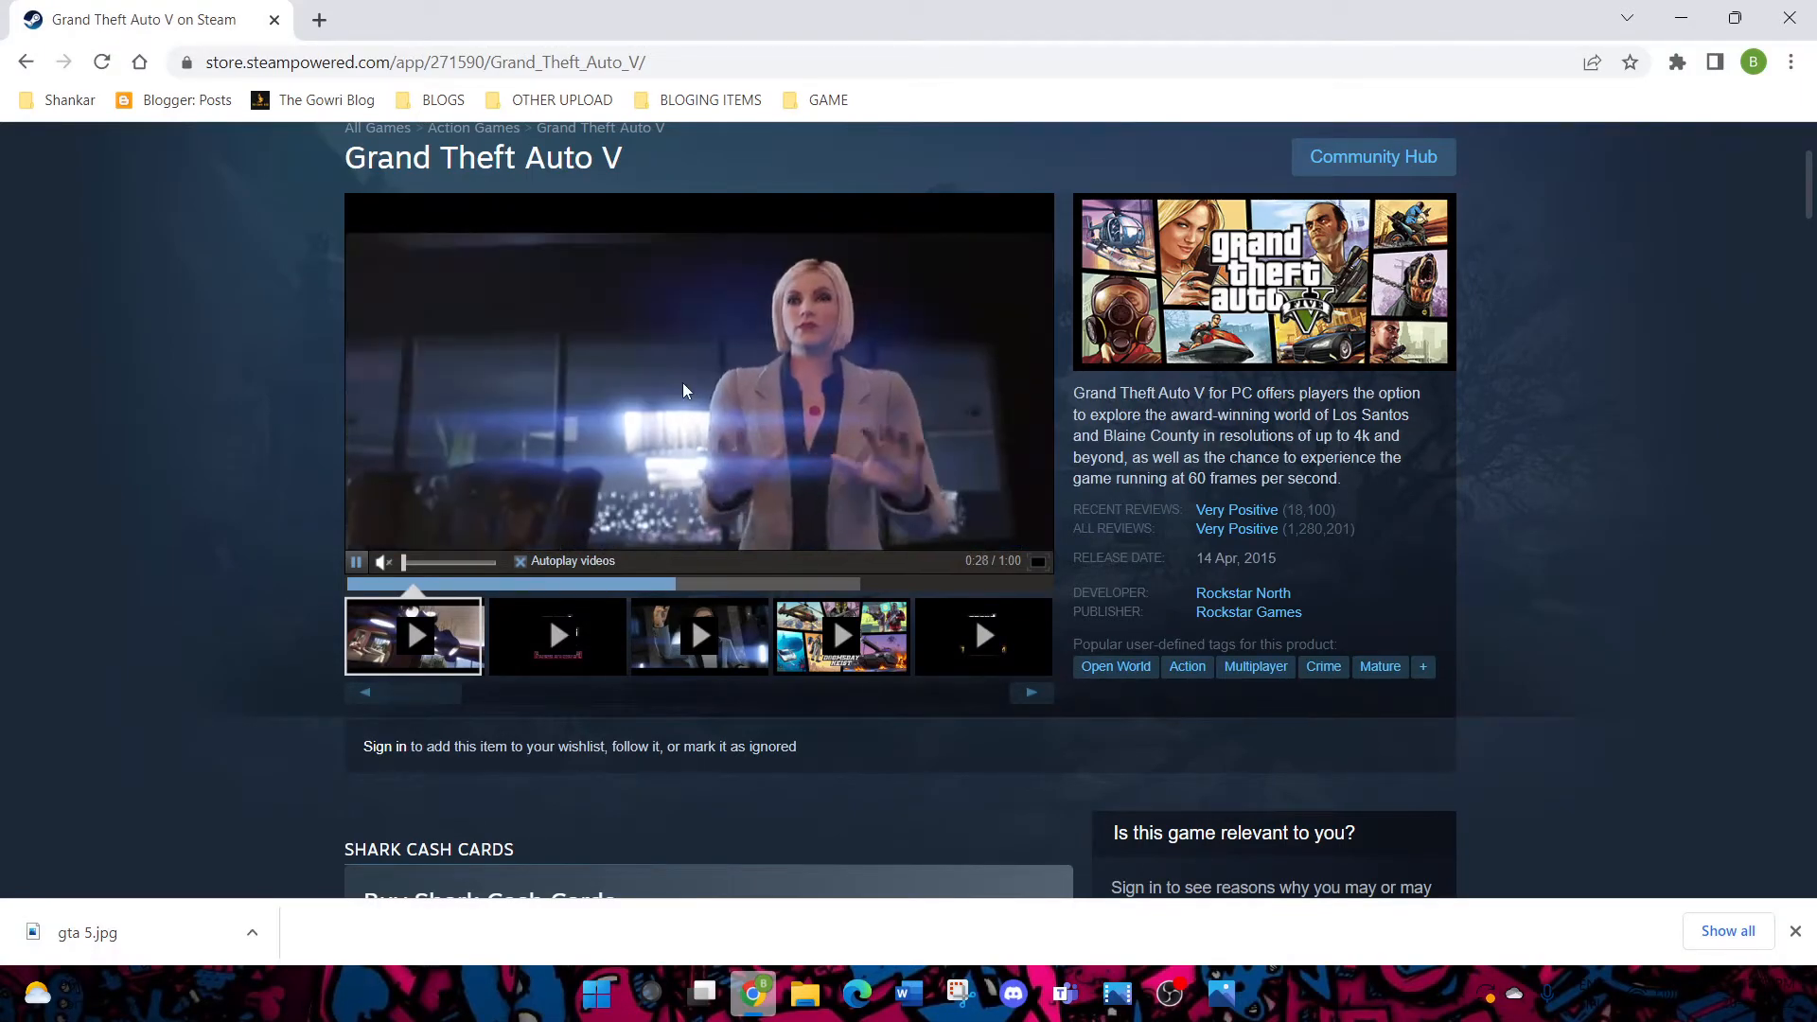
pyautogui.moveTo(1248, 613)
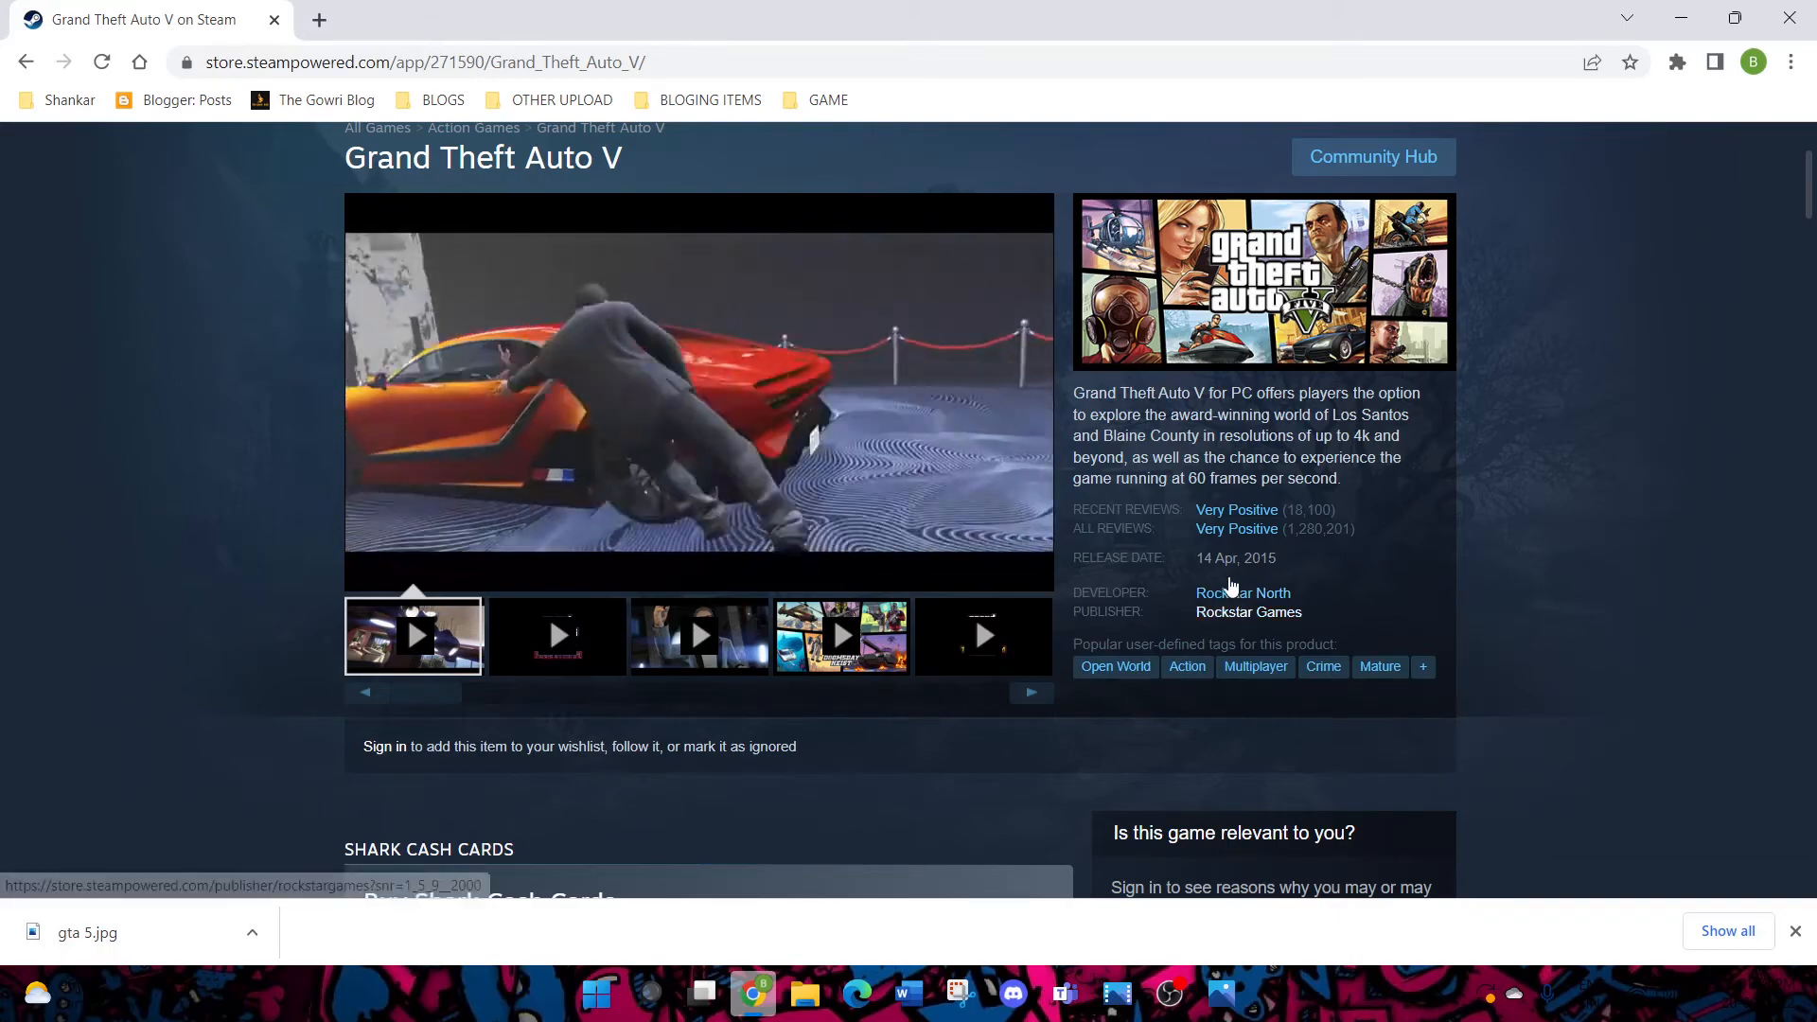
pyautogui.scroll(-3)
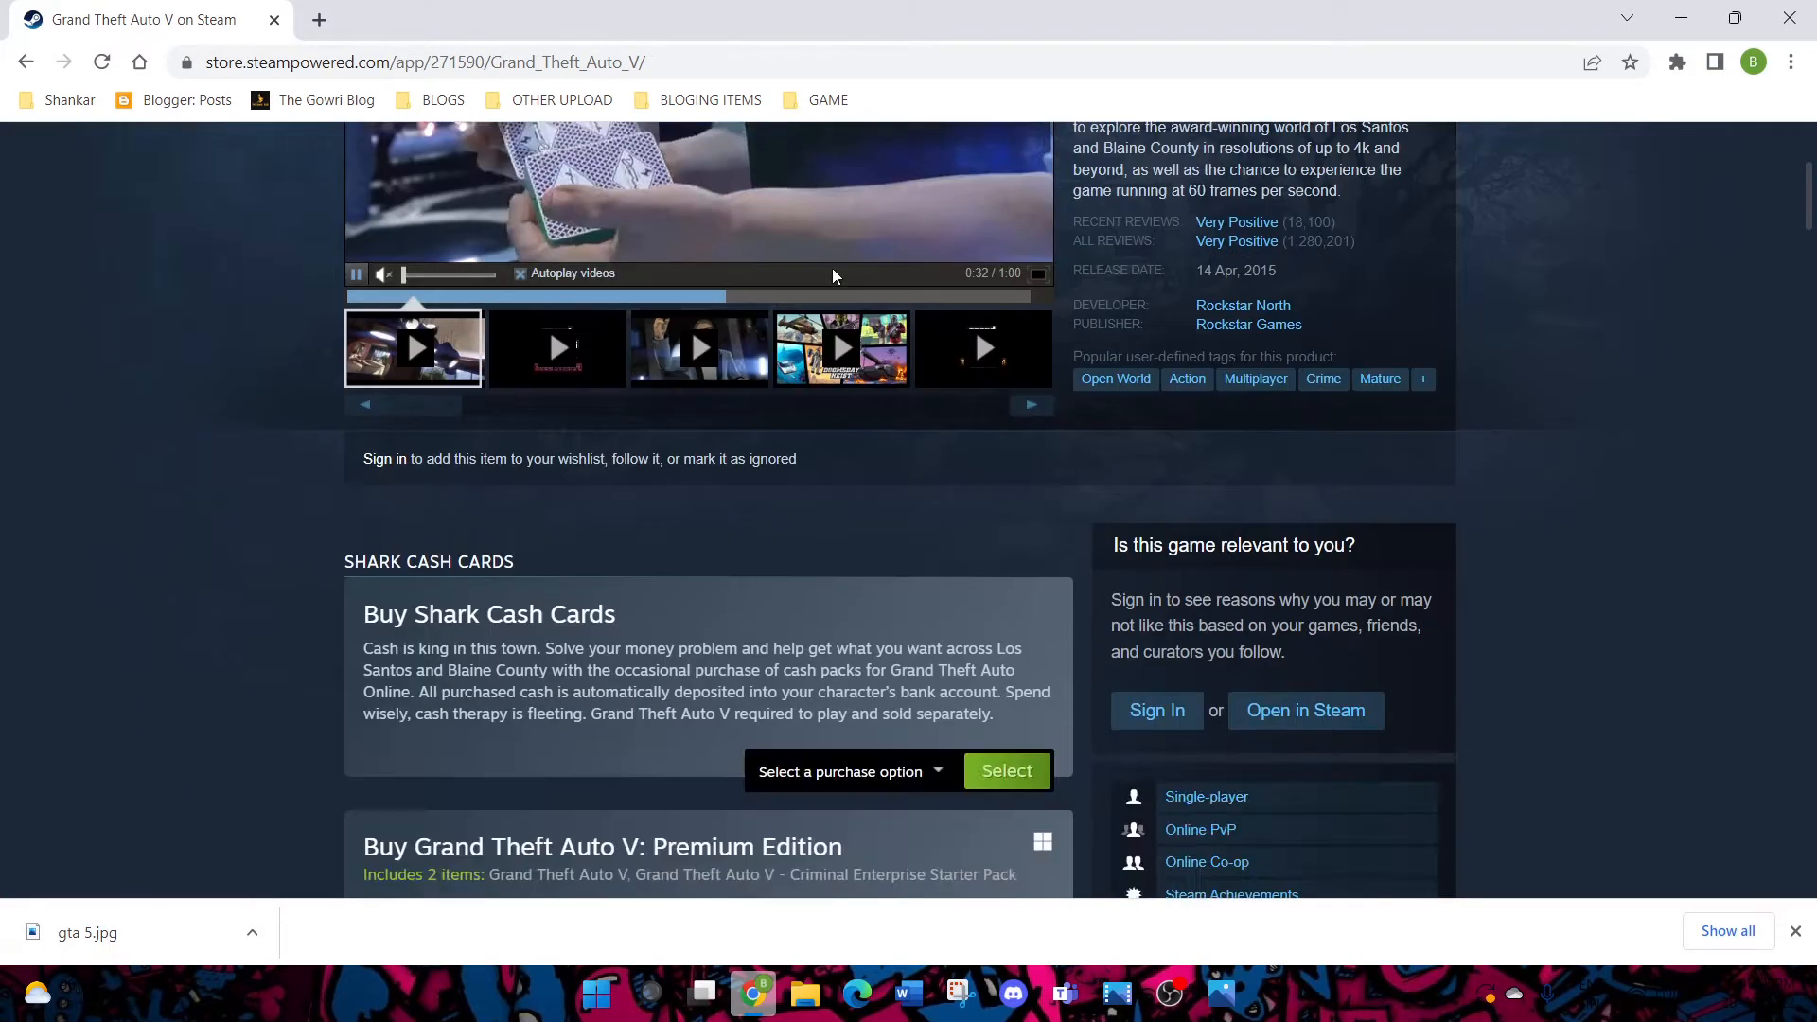
# Scroll Steam's About page with the Install Steam button, then open a new Chrome tab
pyautogui.scroll(-3)
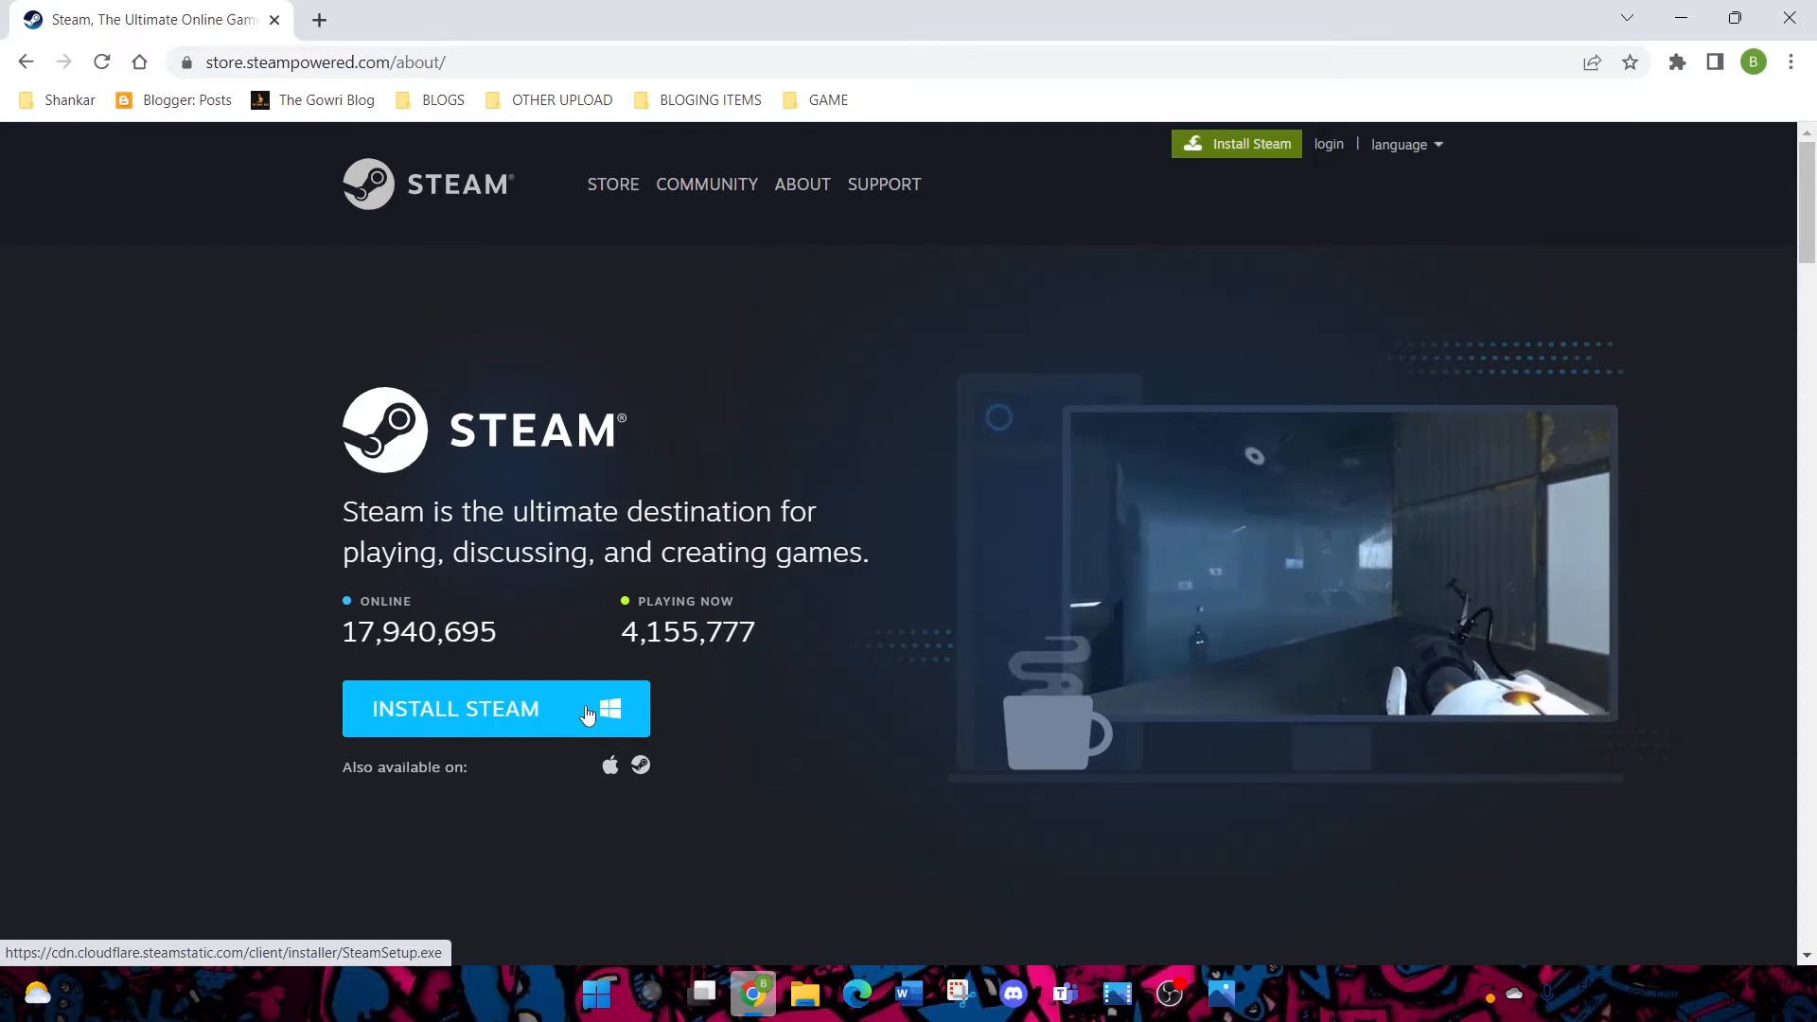
pyautogui.moveTo(125, 522)
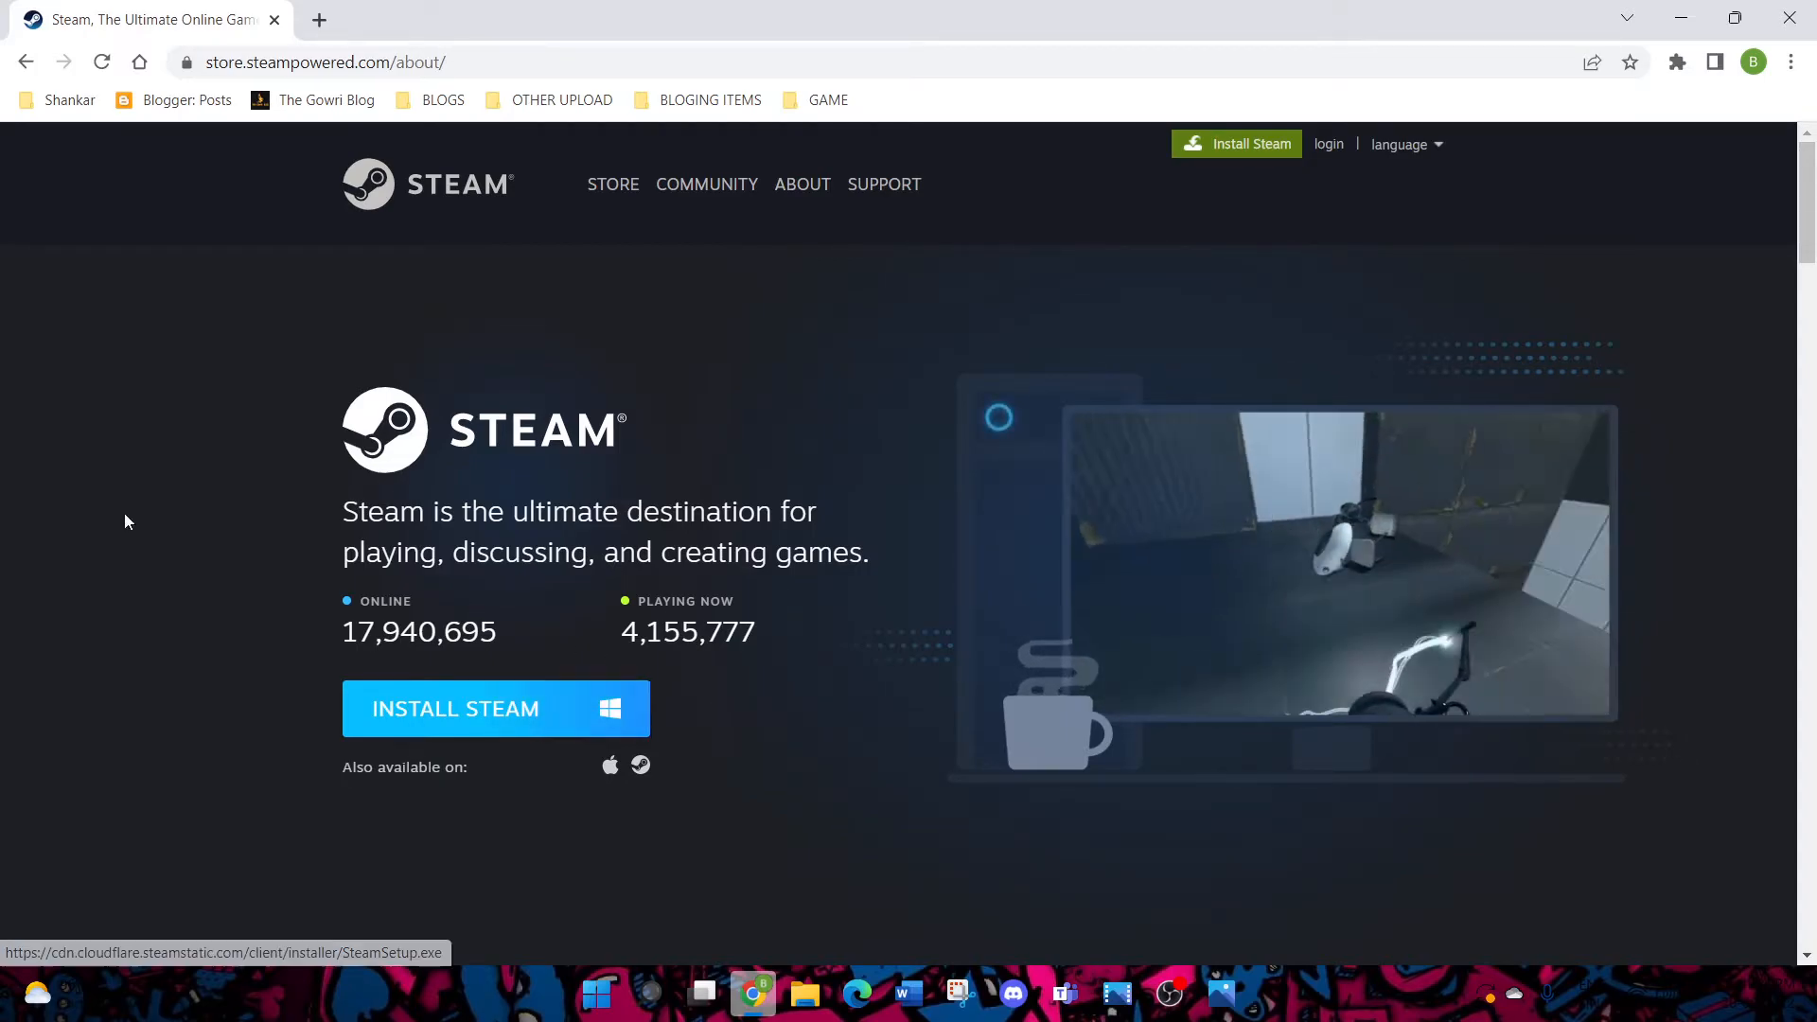
pyautogui.click(319, 20)
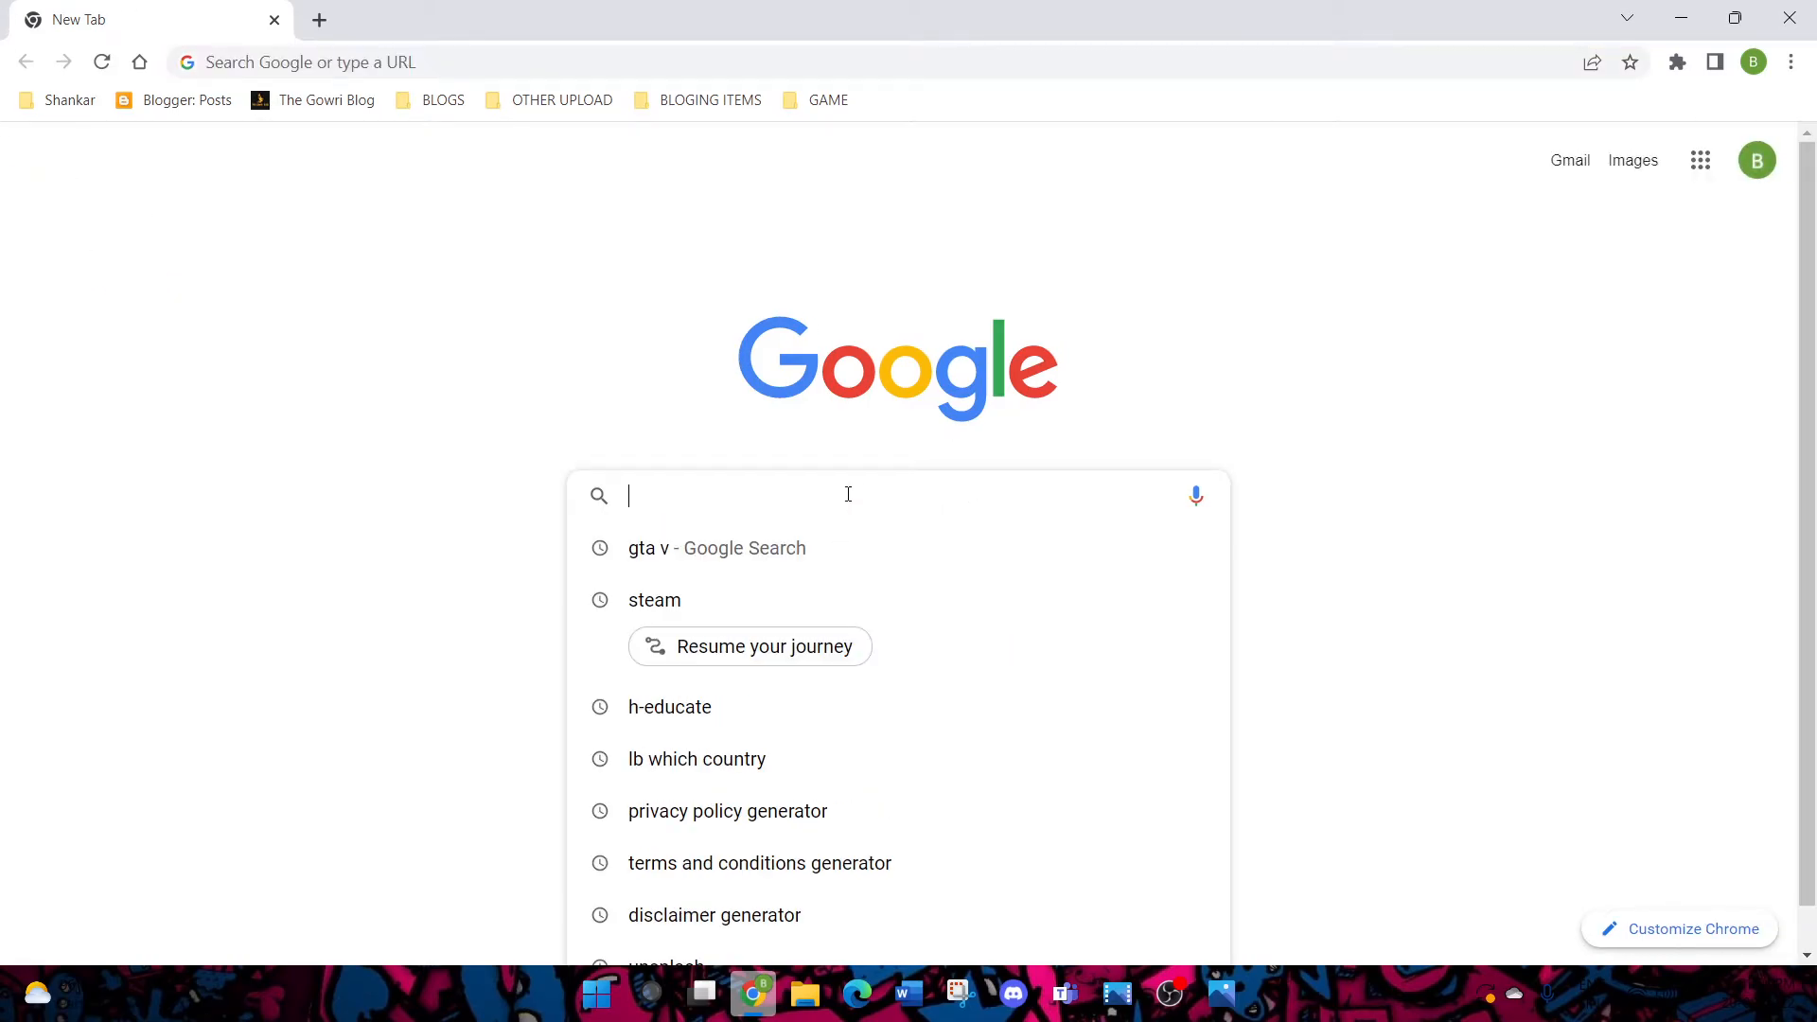
# Search Google for 'rockstar game launcher download' and open the Rockstar Games Social Club result
pyautogui.write('t')
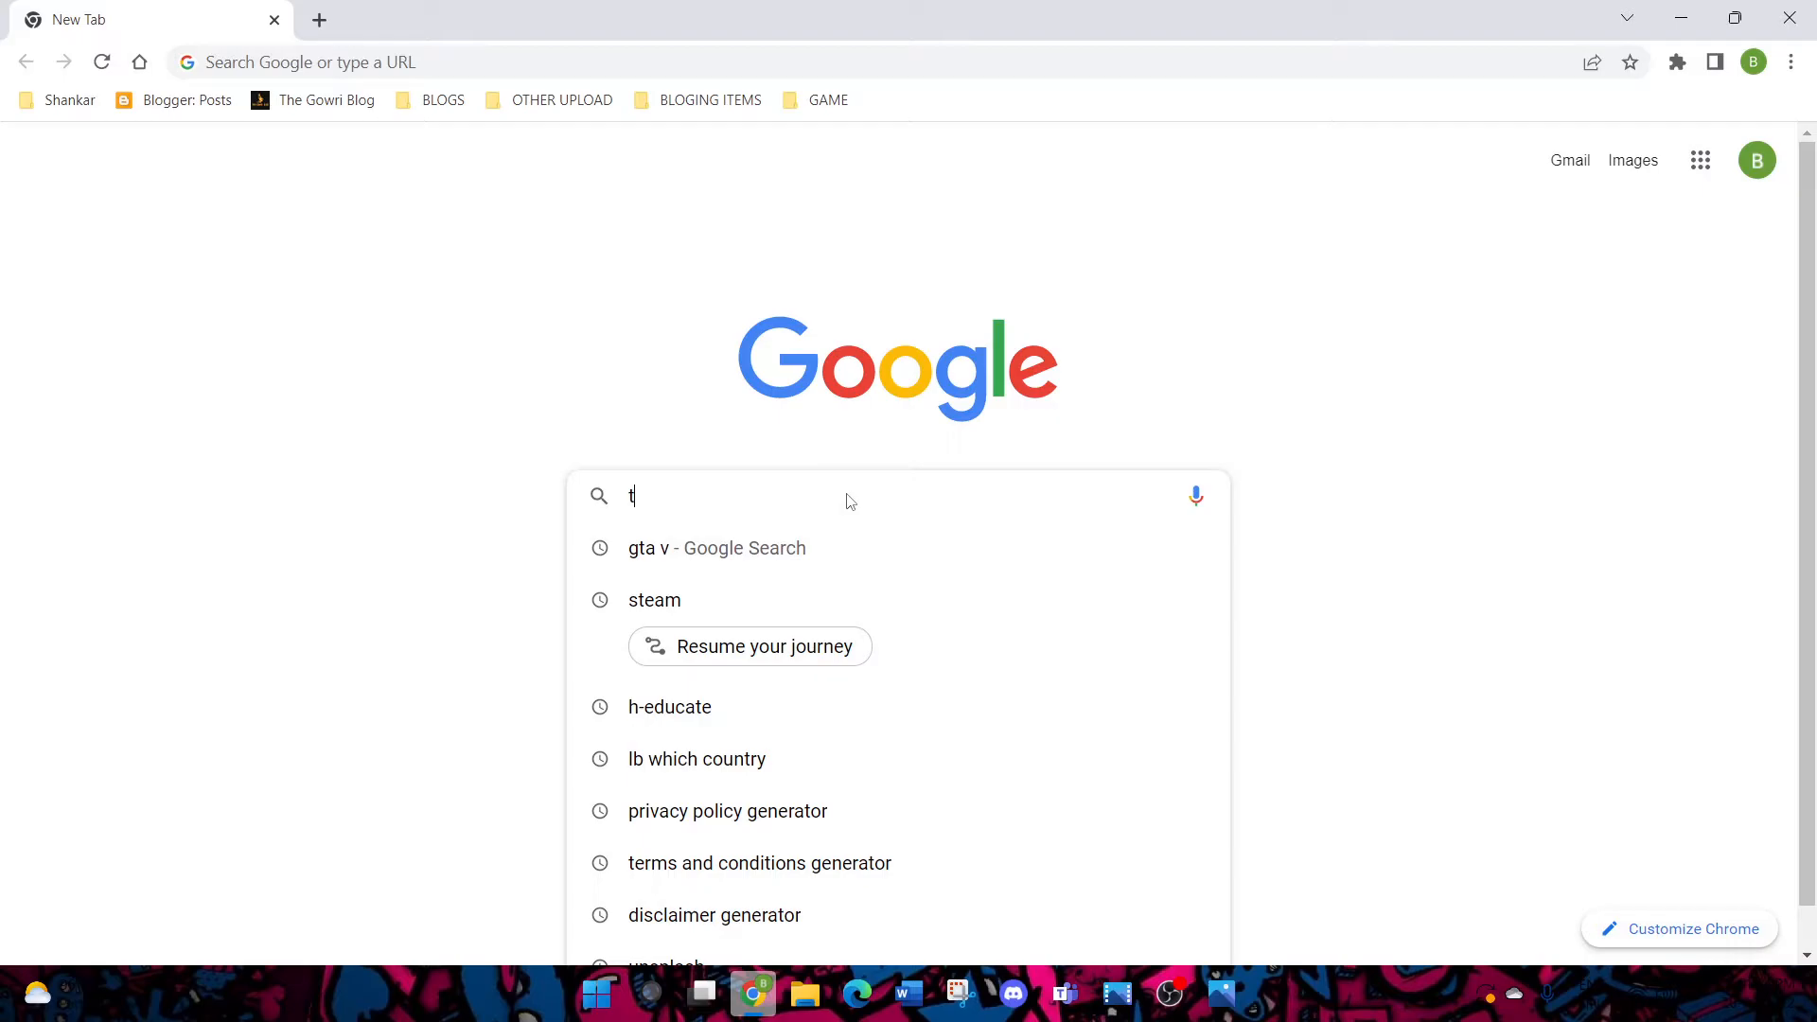
pyautogui.write('ro')
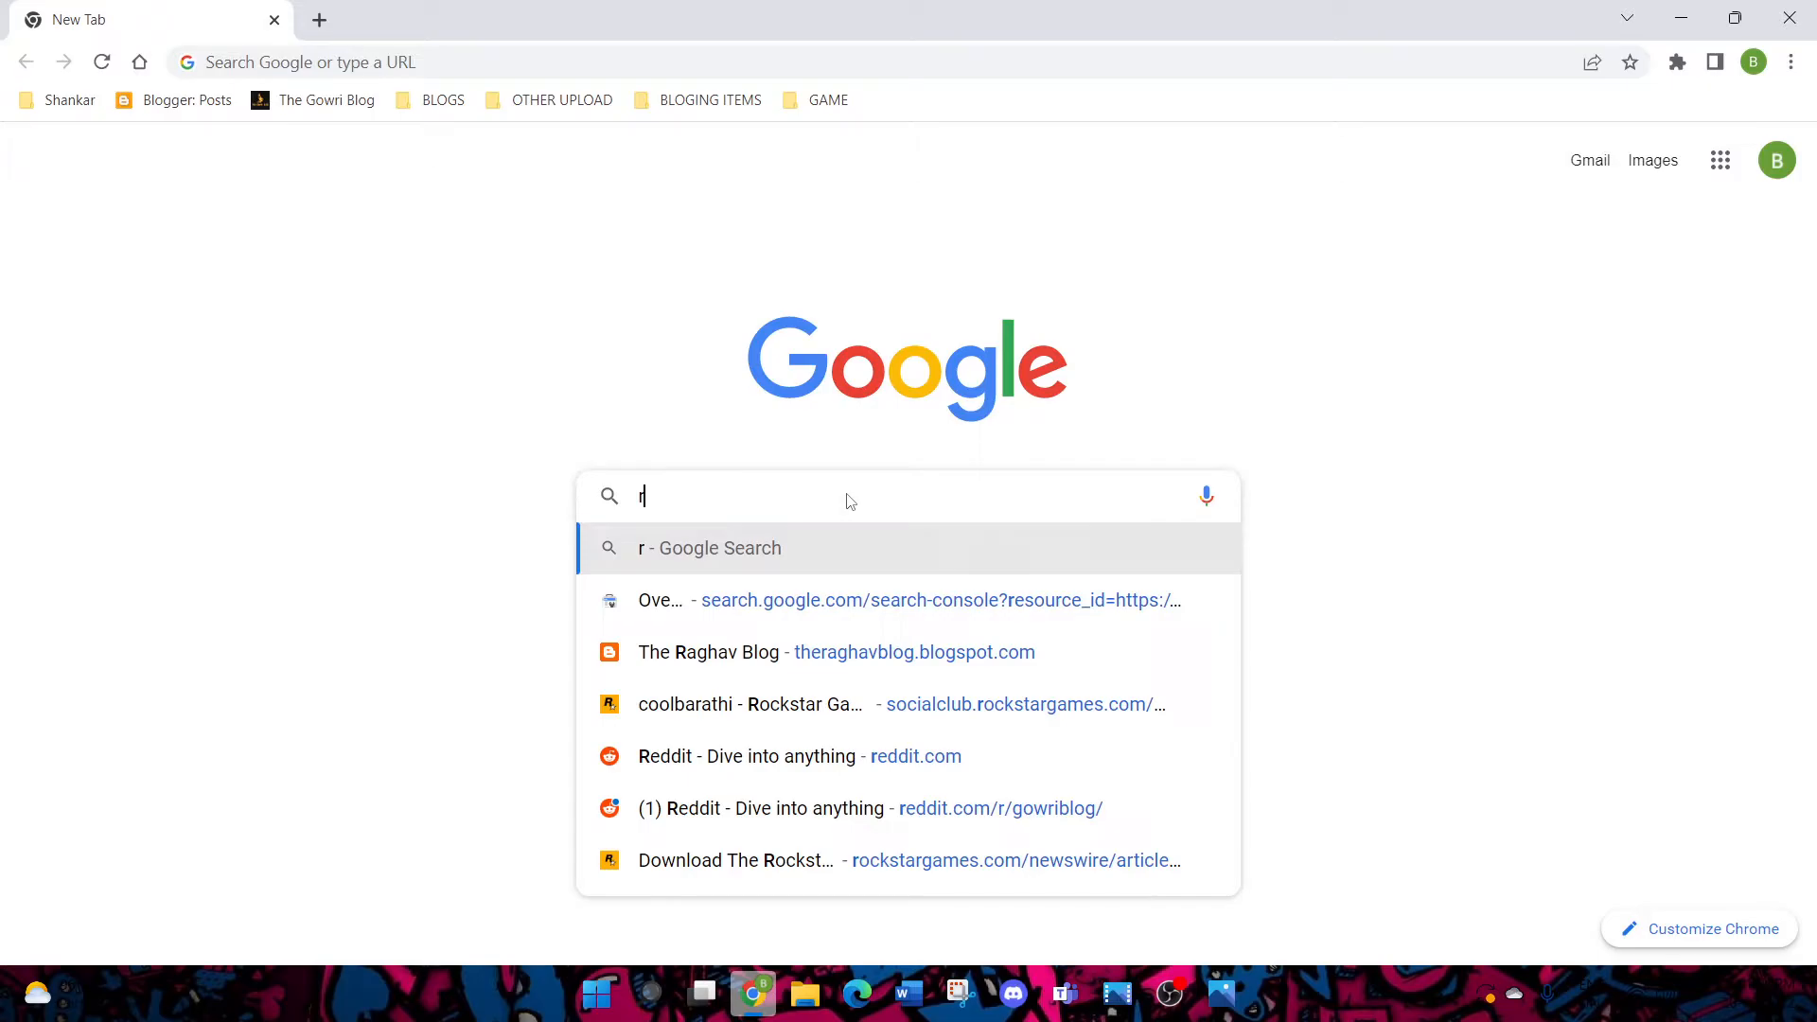
pyautogui.write('ock')
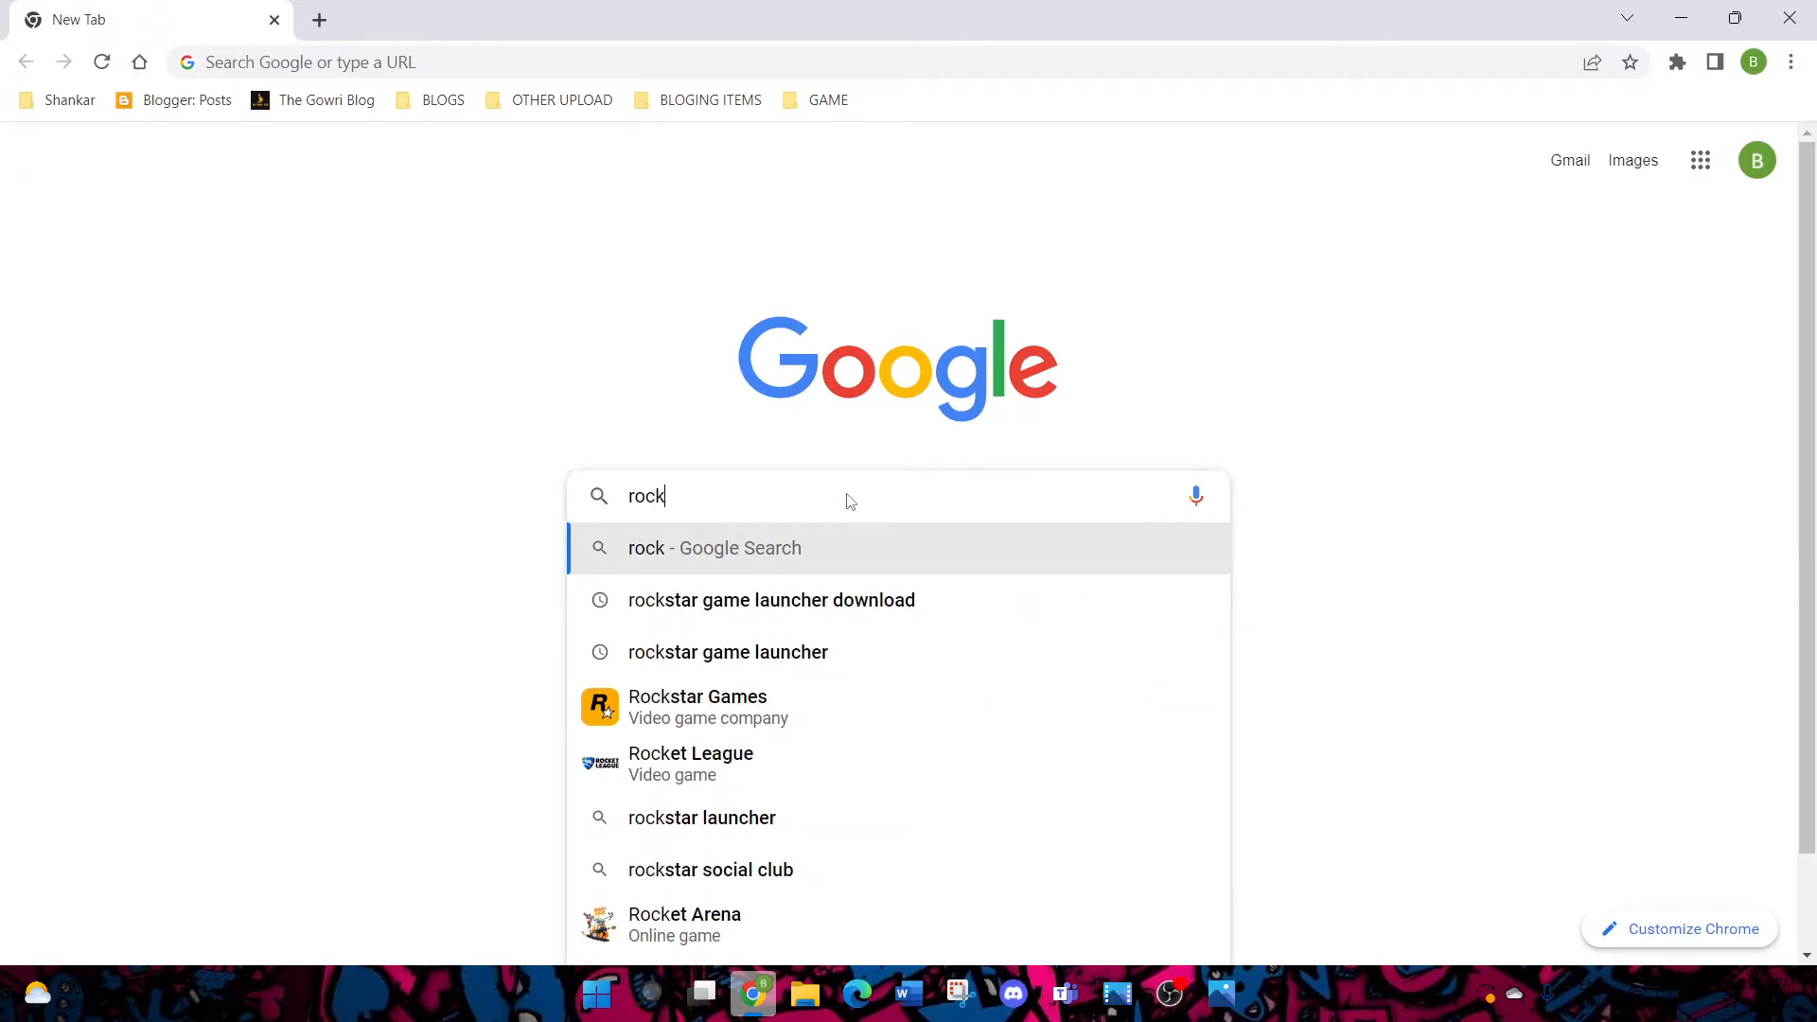
pyautogui.click(769, 599)
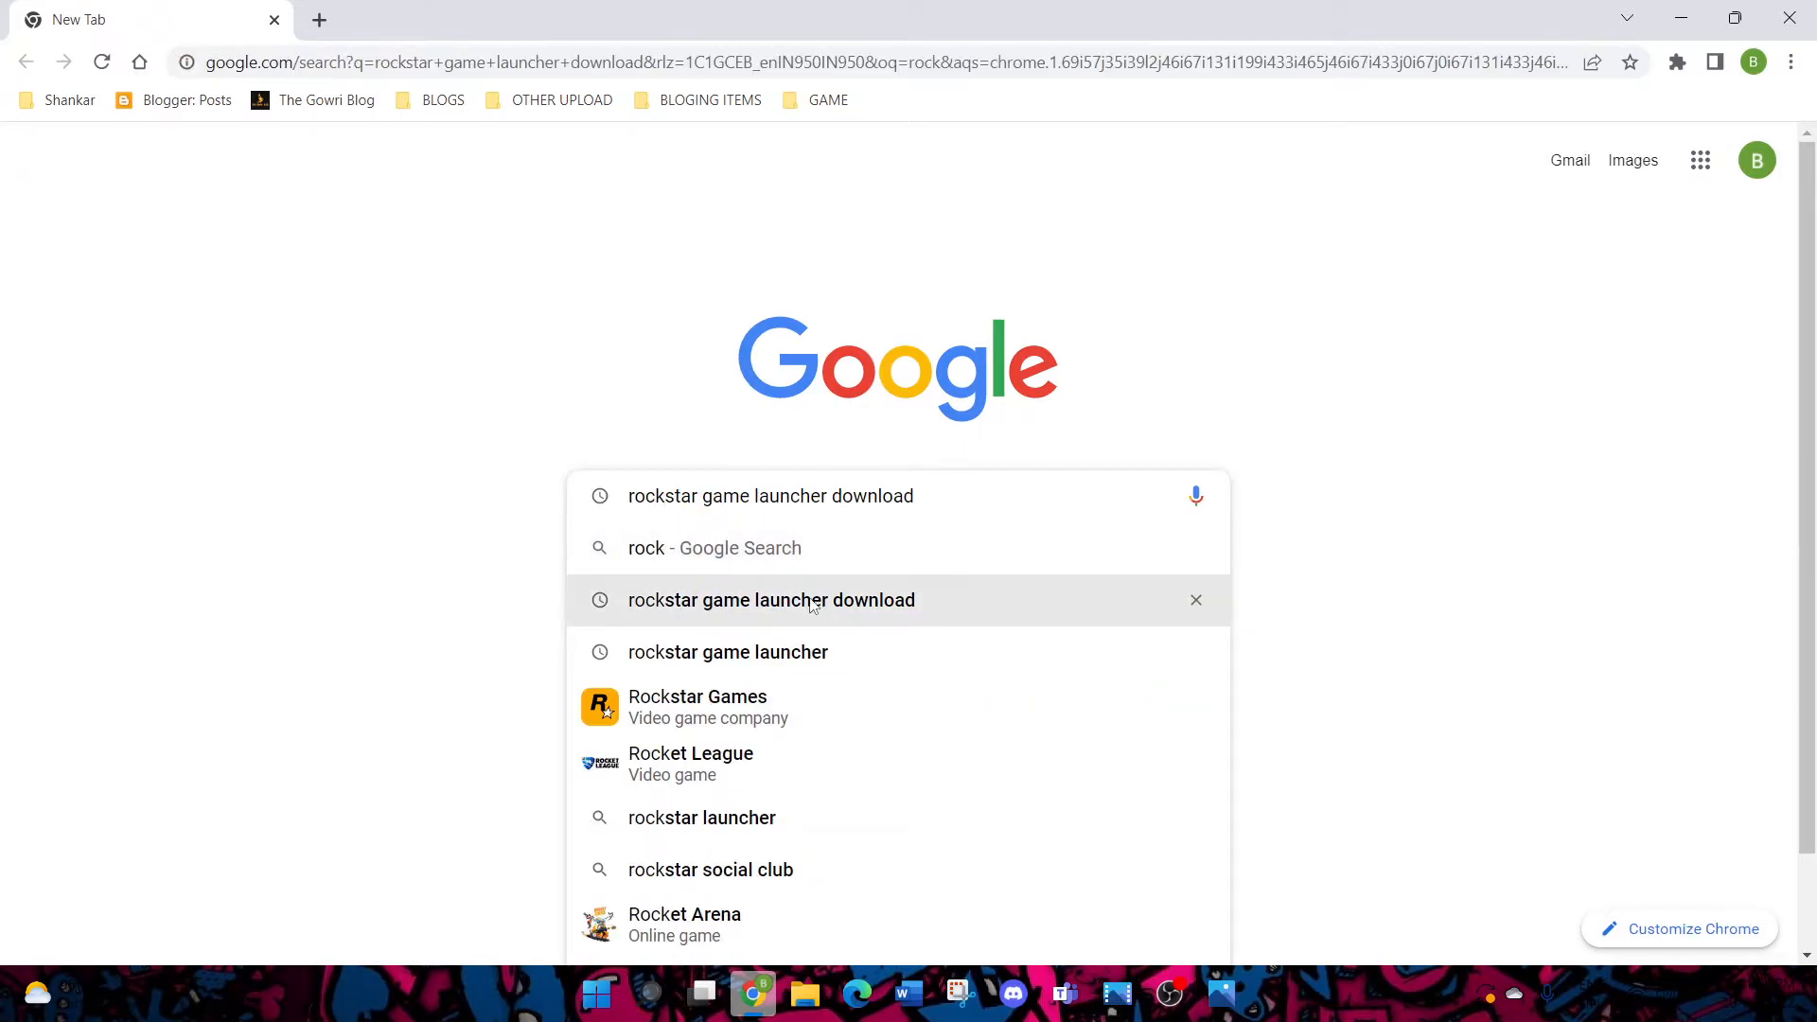
pyautogui.click(769, 599)
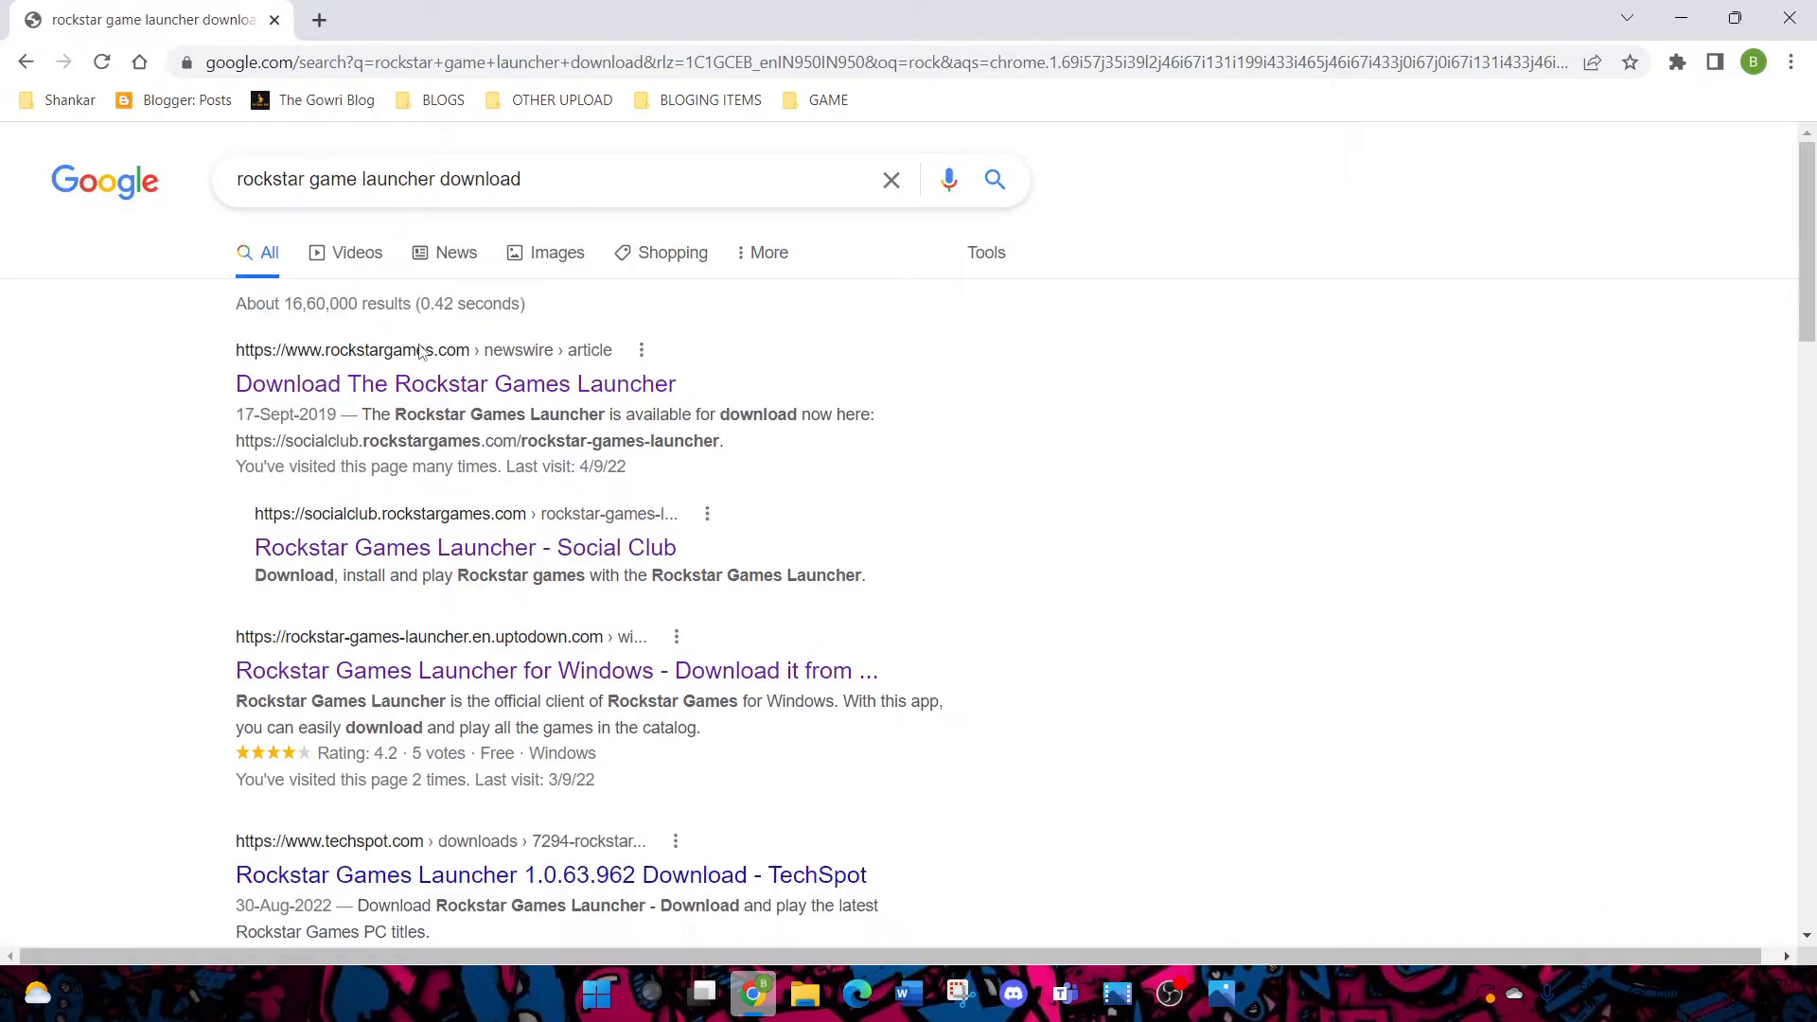
pyautogui.moveTo(464, 547)
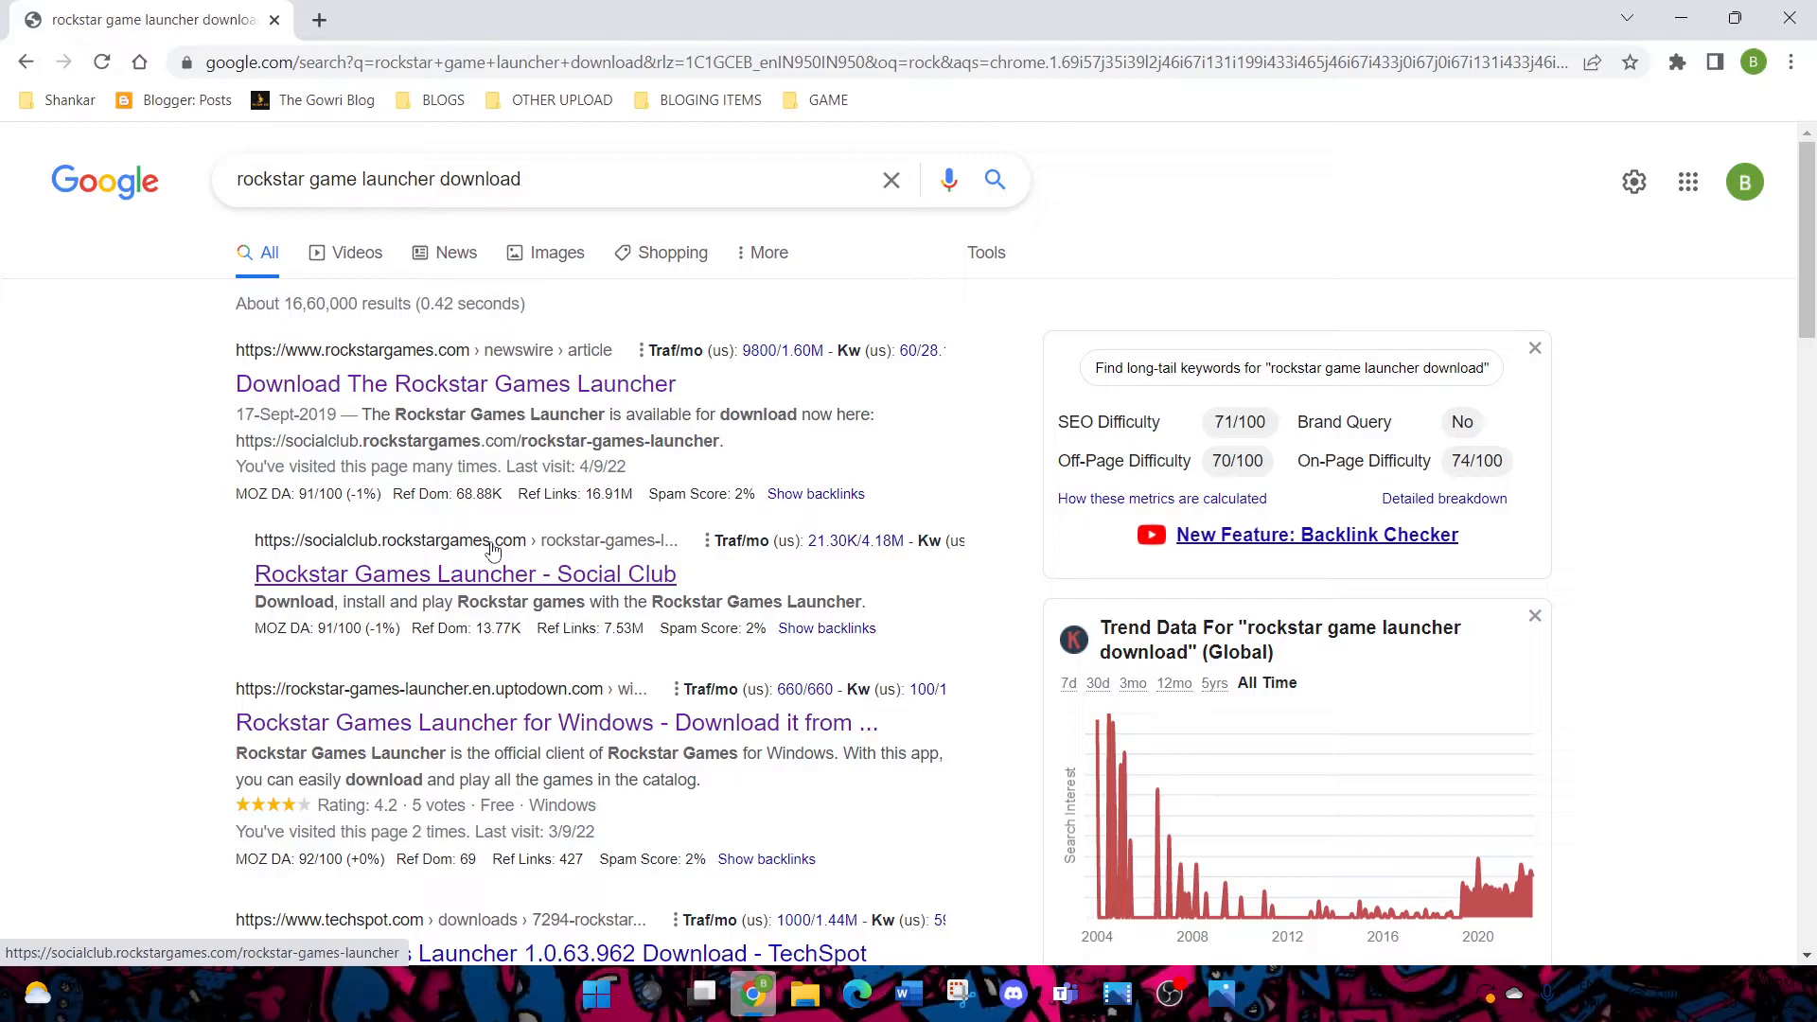
pyautogui.click(465, 574)
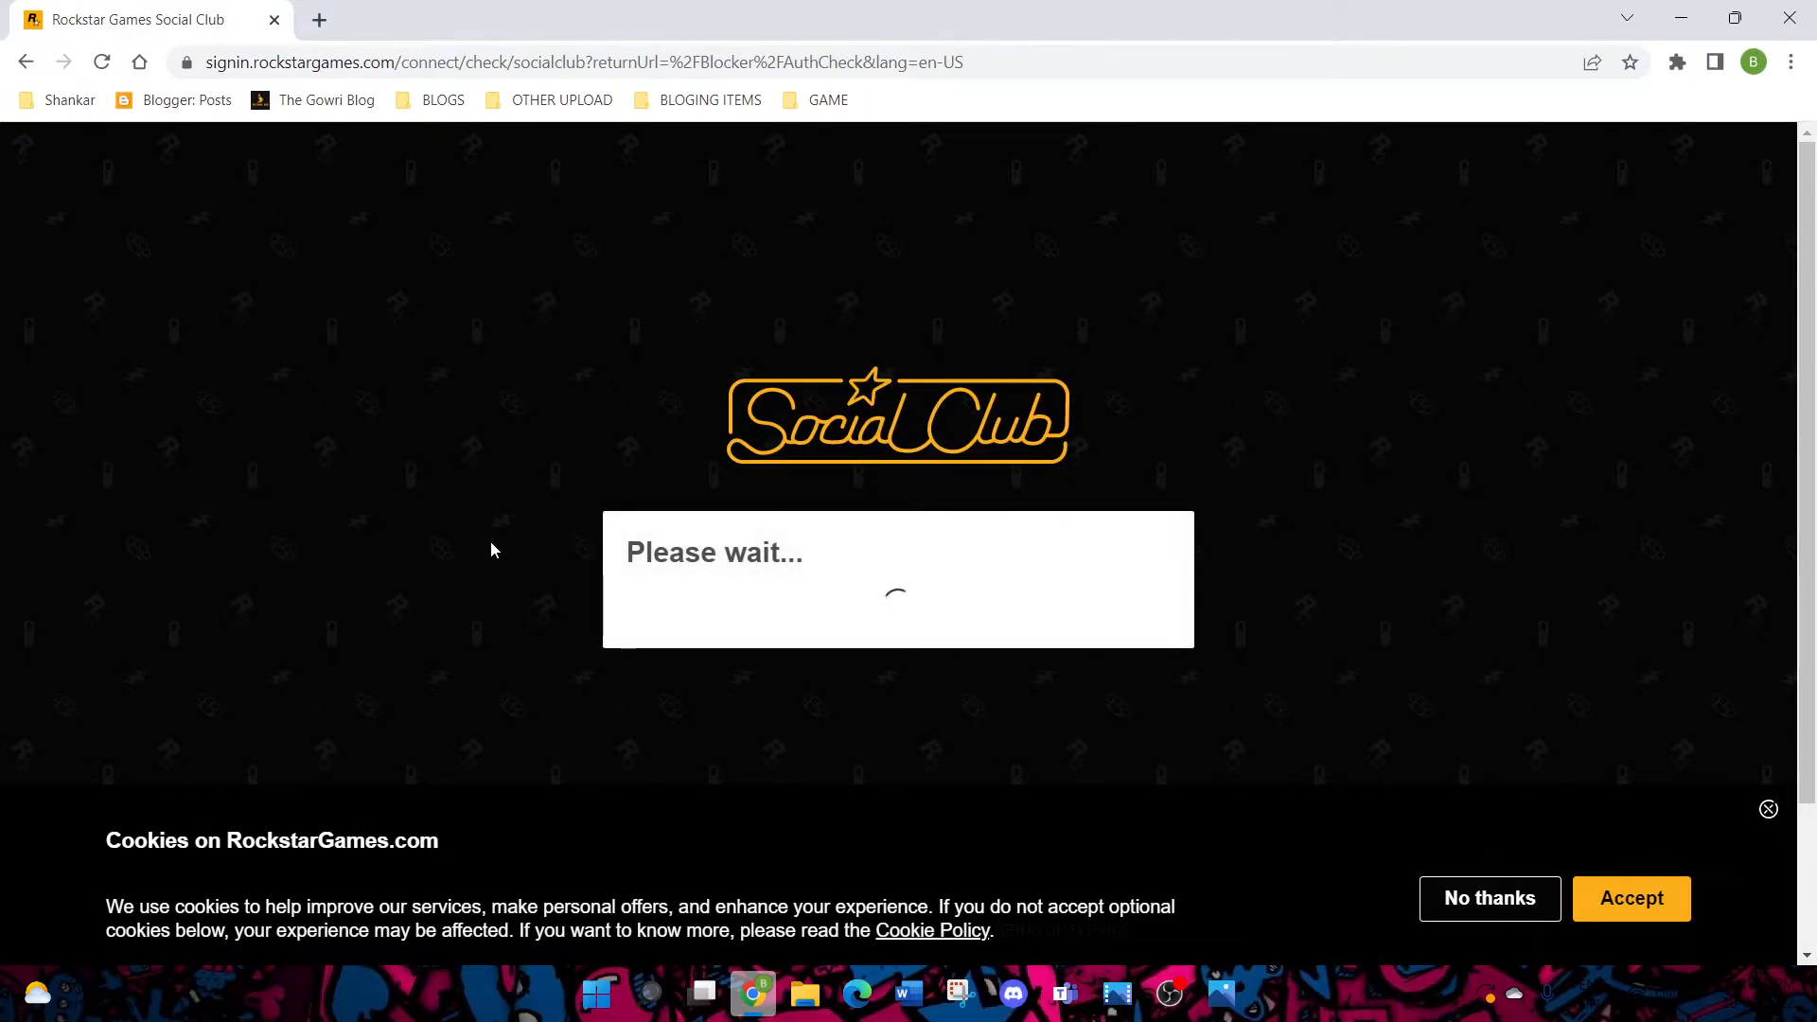
pyautogui.moveTo(1169, 693)
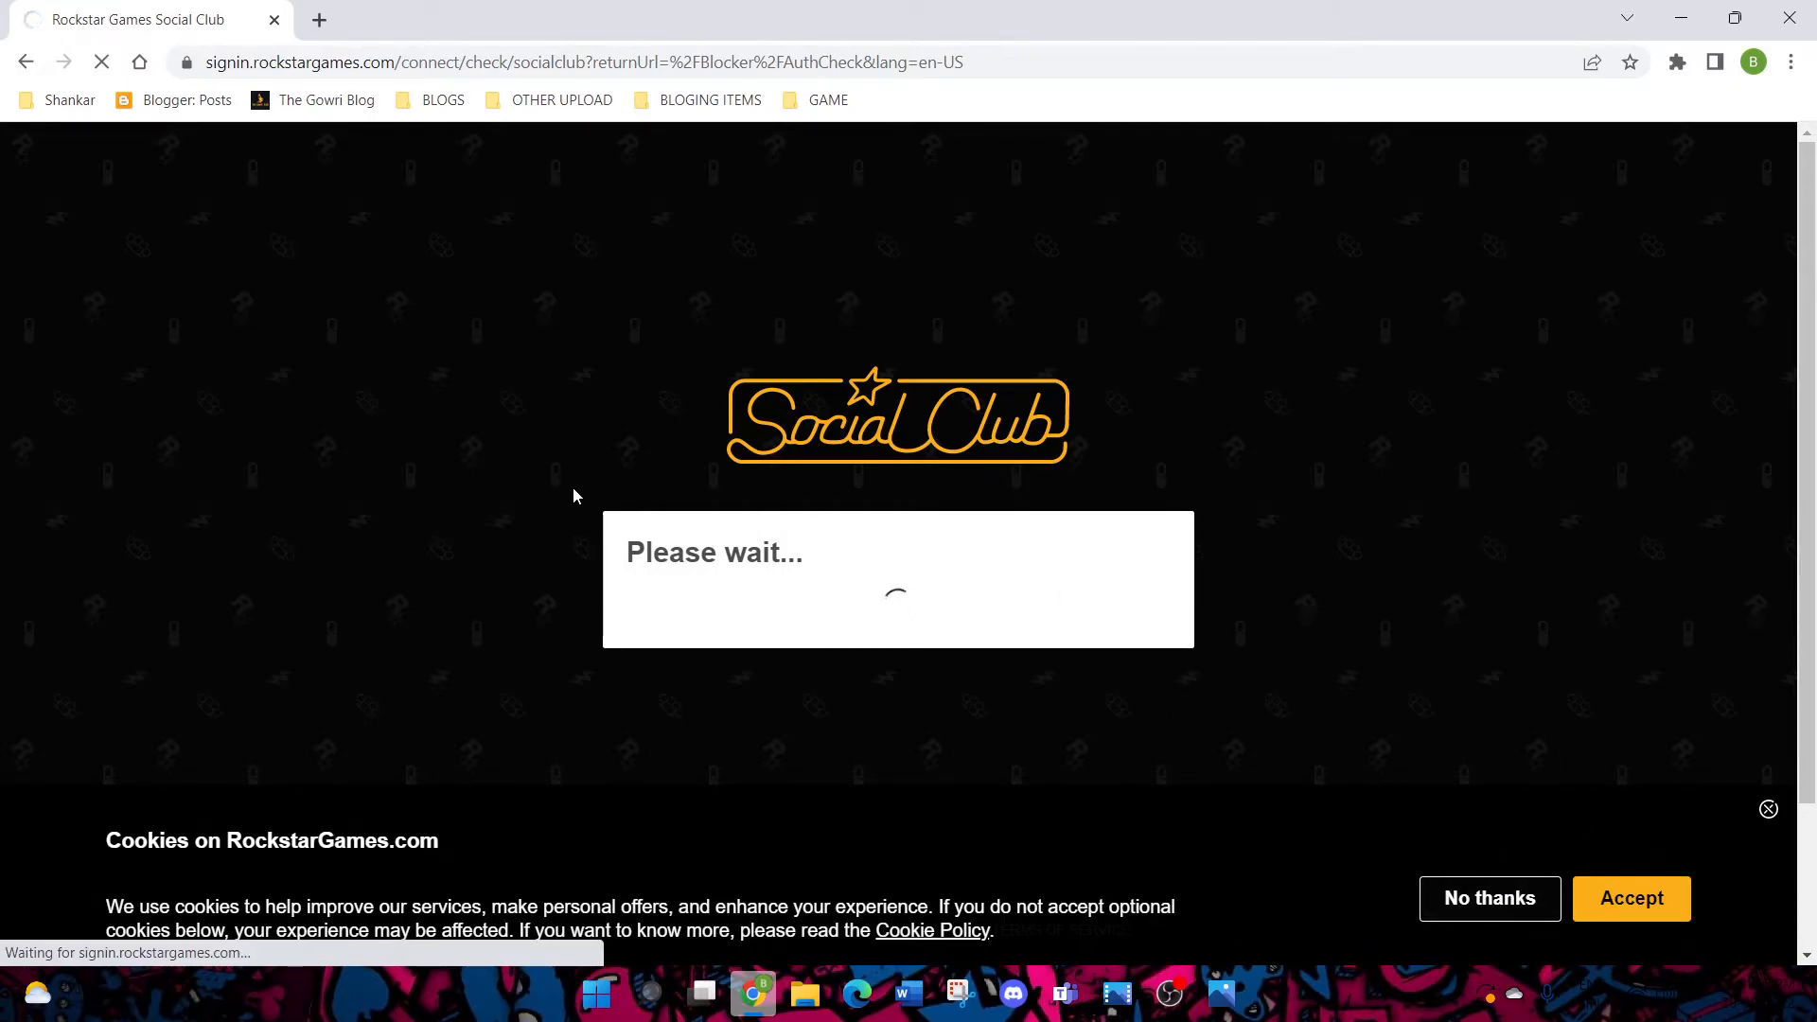
pyautogui.moveTo(685, 644)
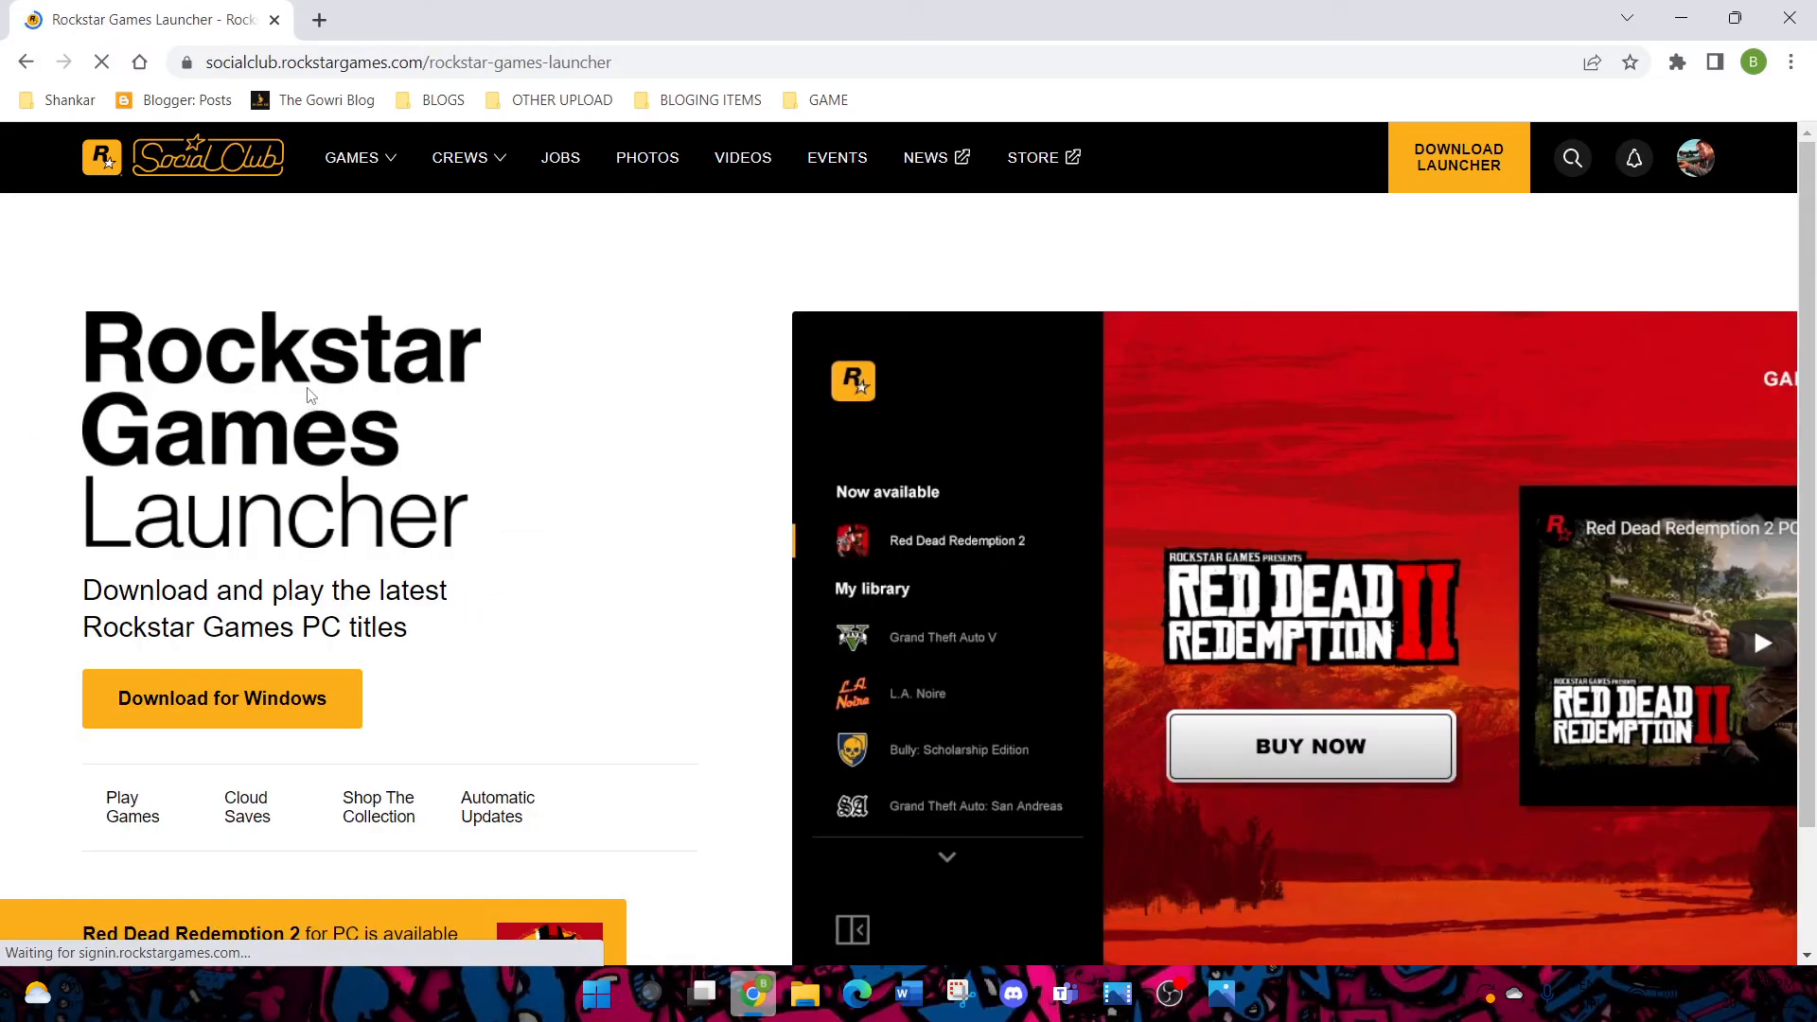
pyautogui.scroll(-3)
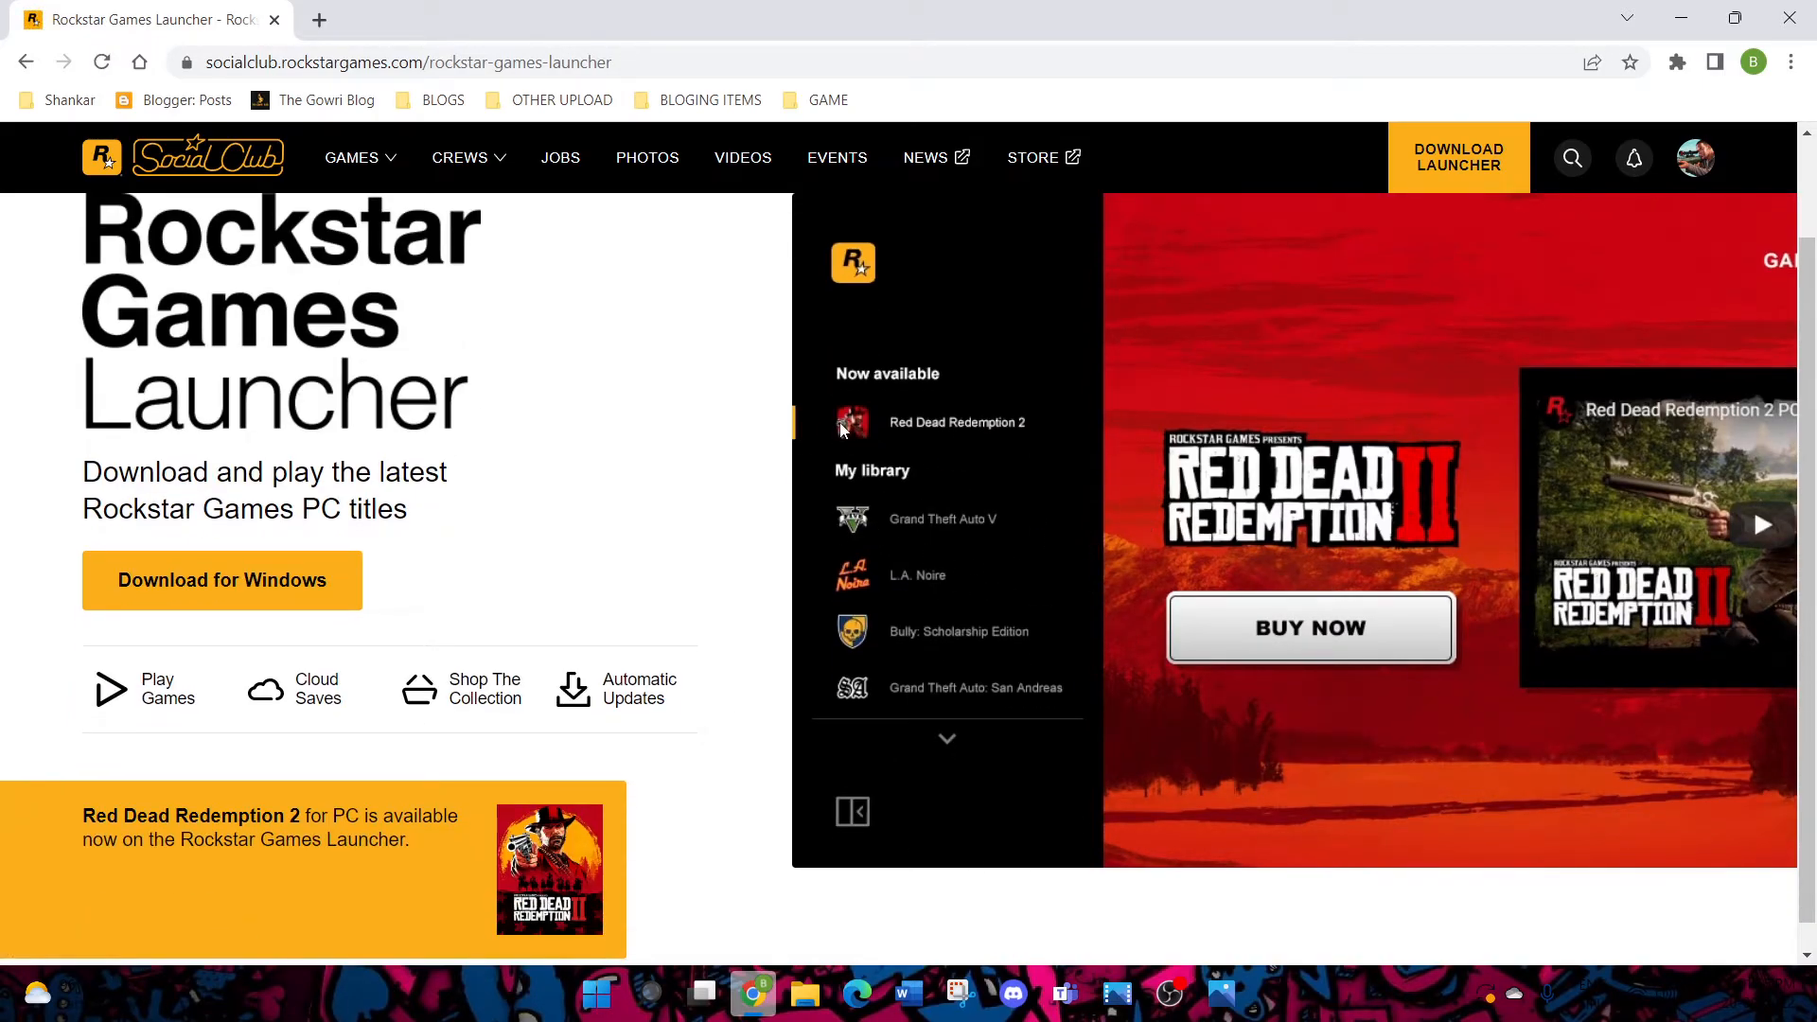
pyautogui.moveTo(1337, 177)
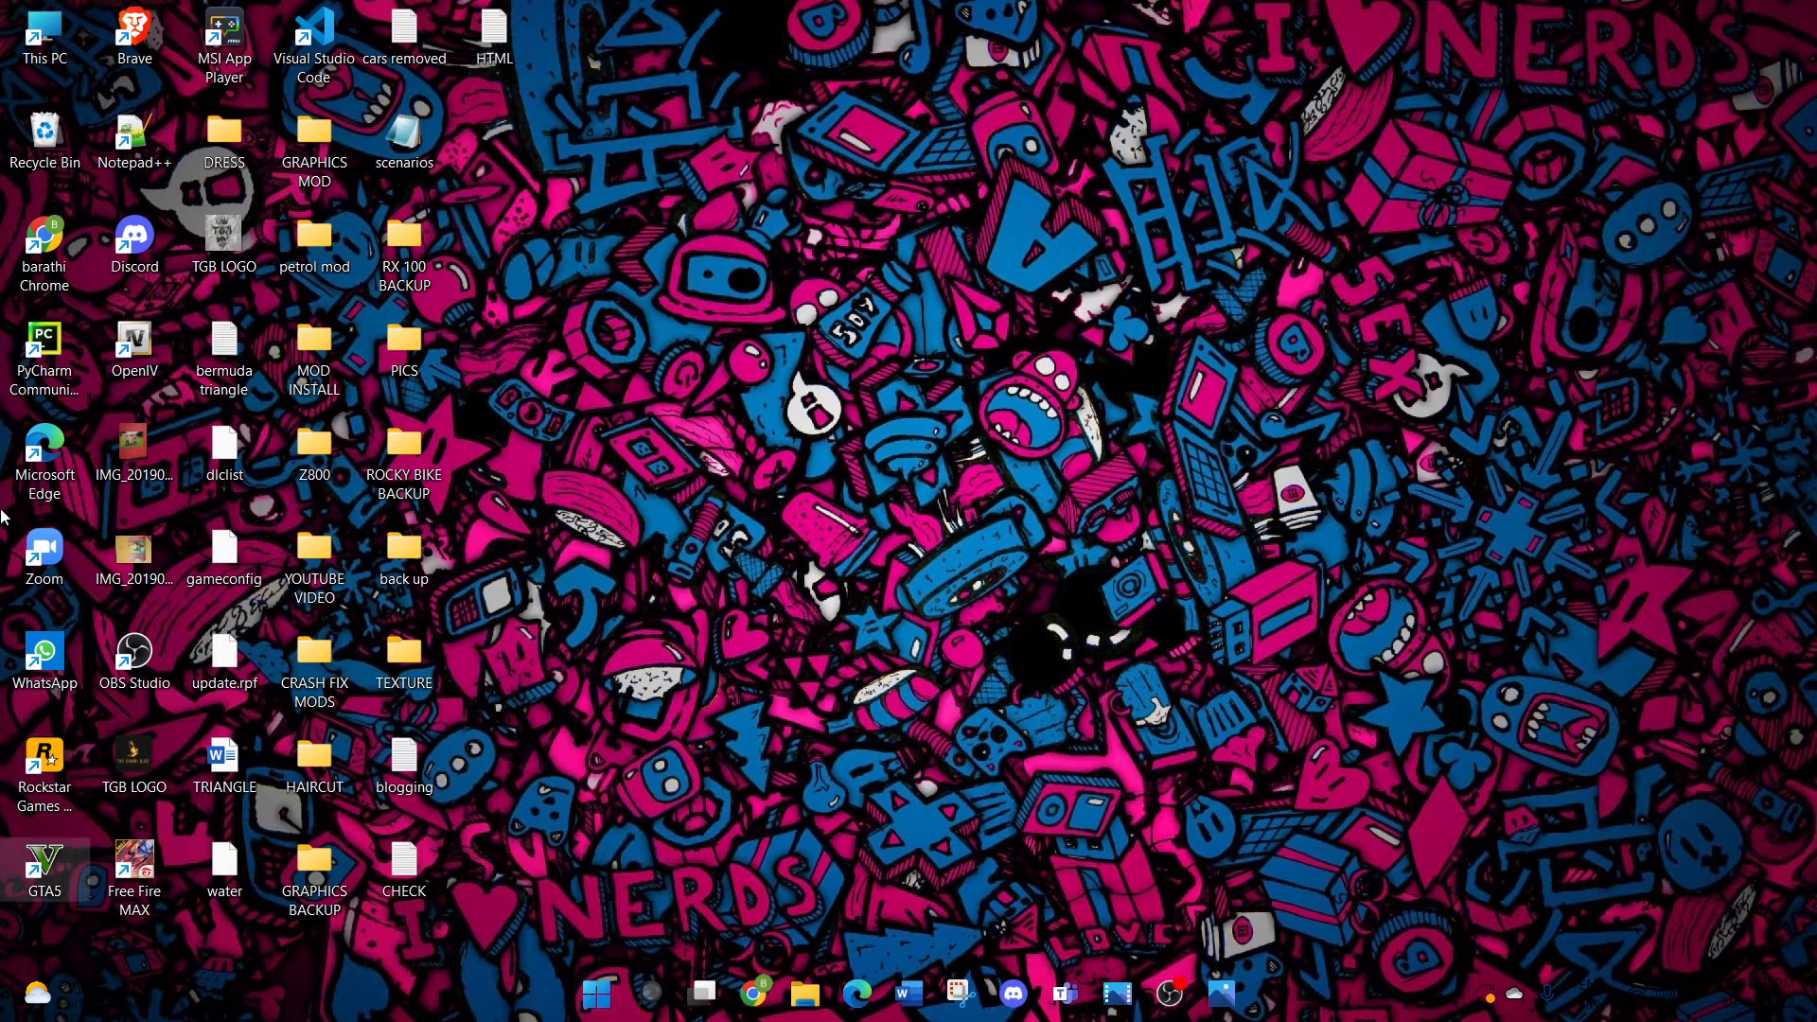
pyautogui.moveTo(714, 924)
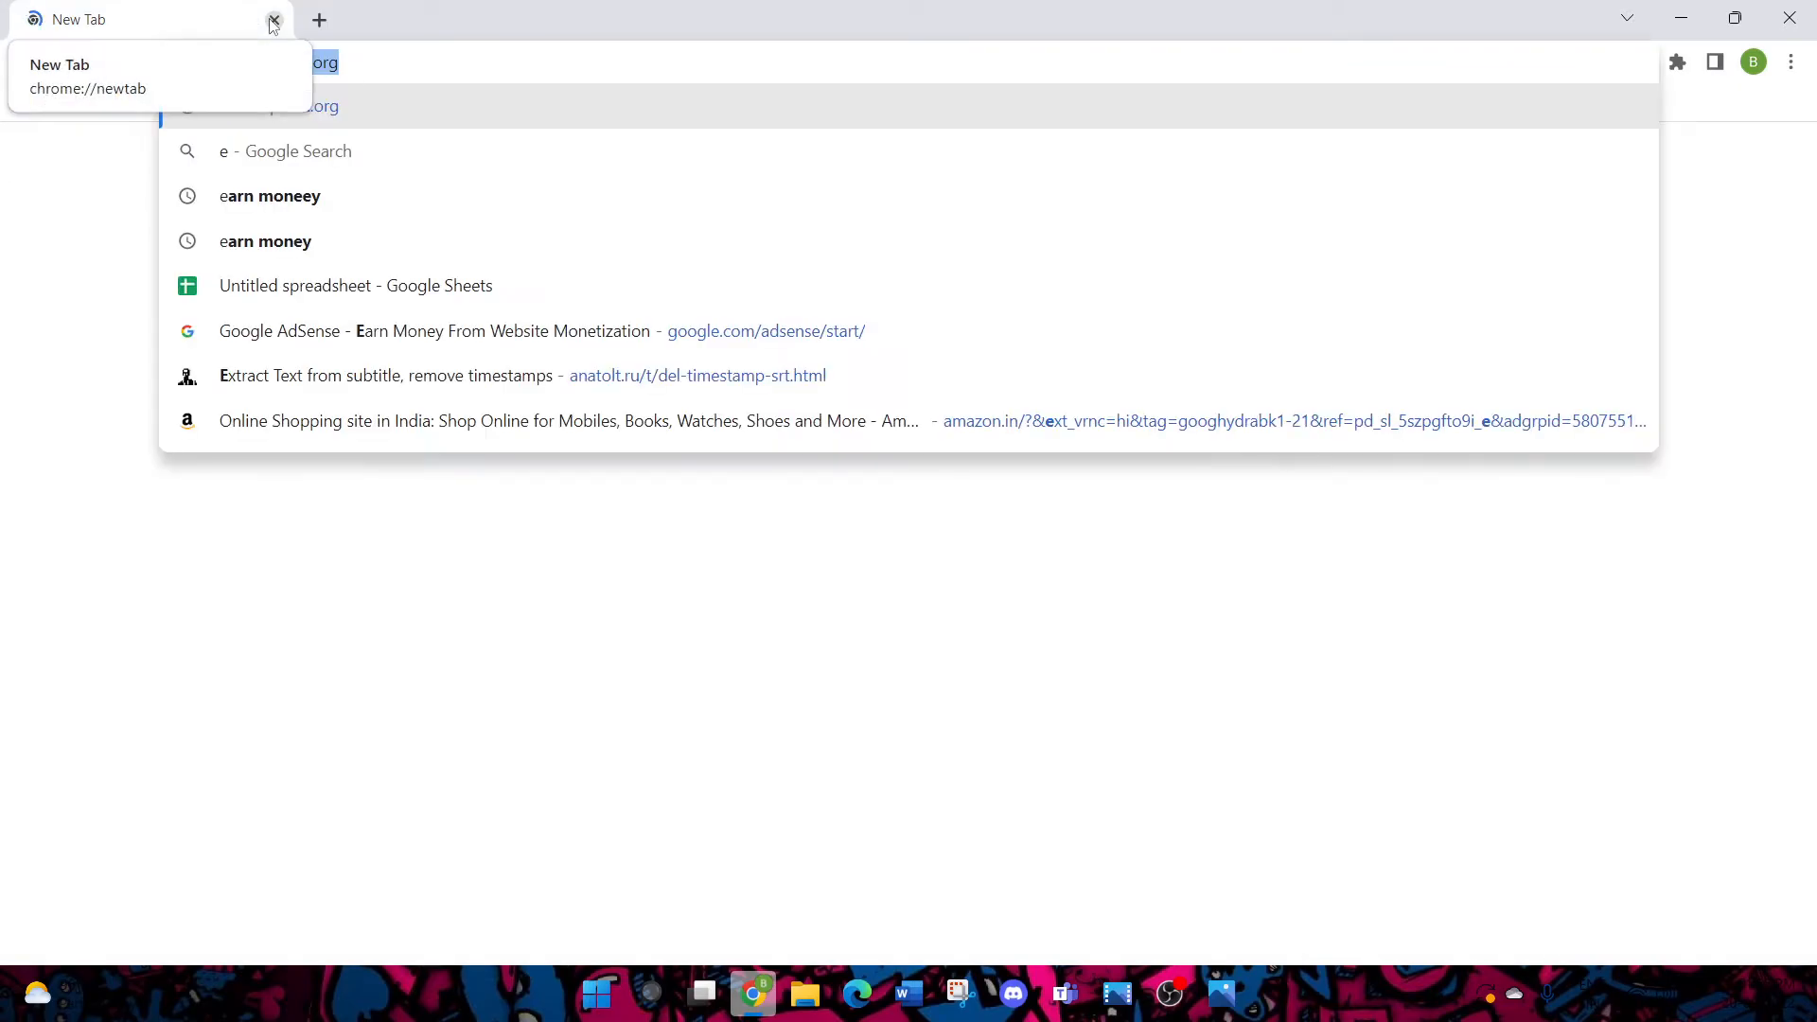
# Search Google for 'epic games' and open the Epic Games Store result
pyautogui.write('pic games')
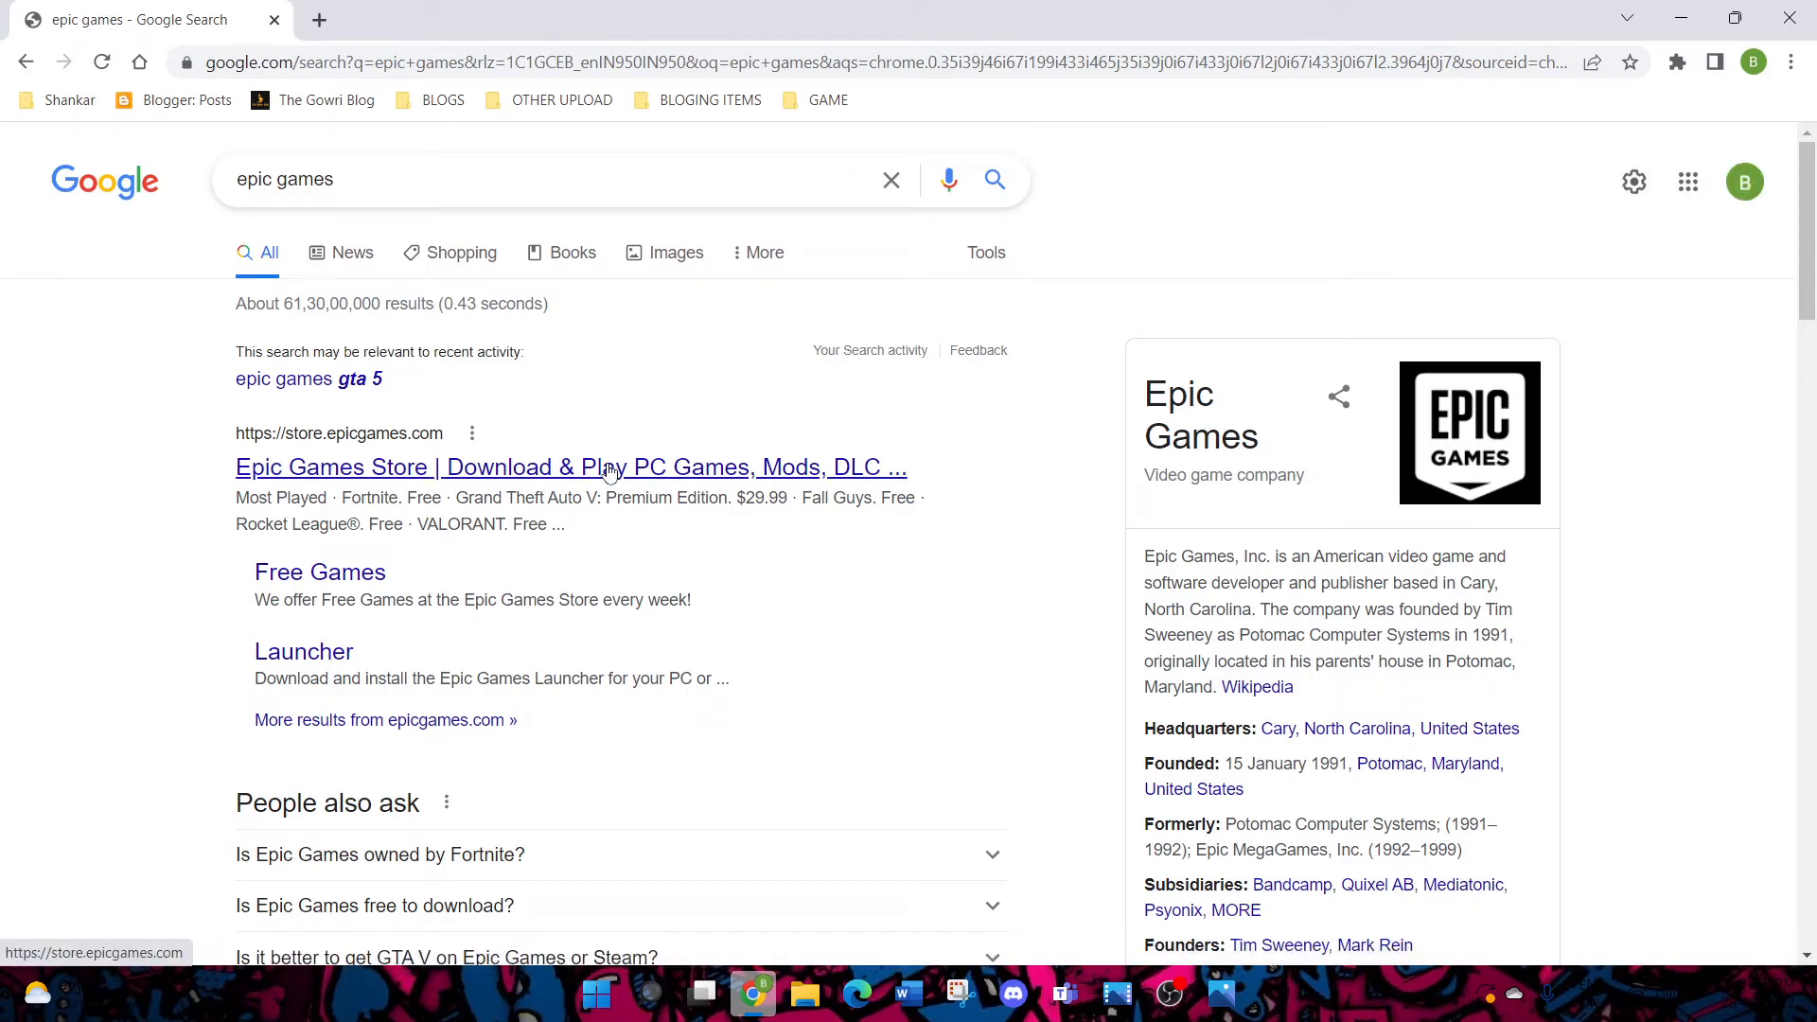
pyautogui.click(570, 466)
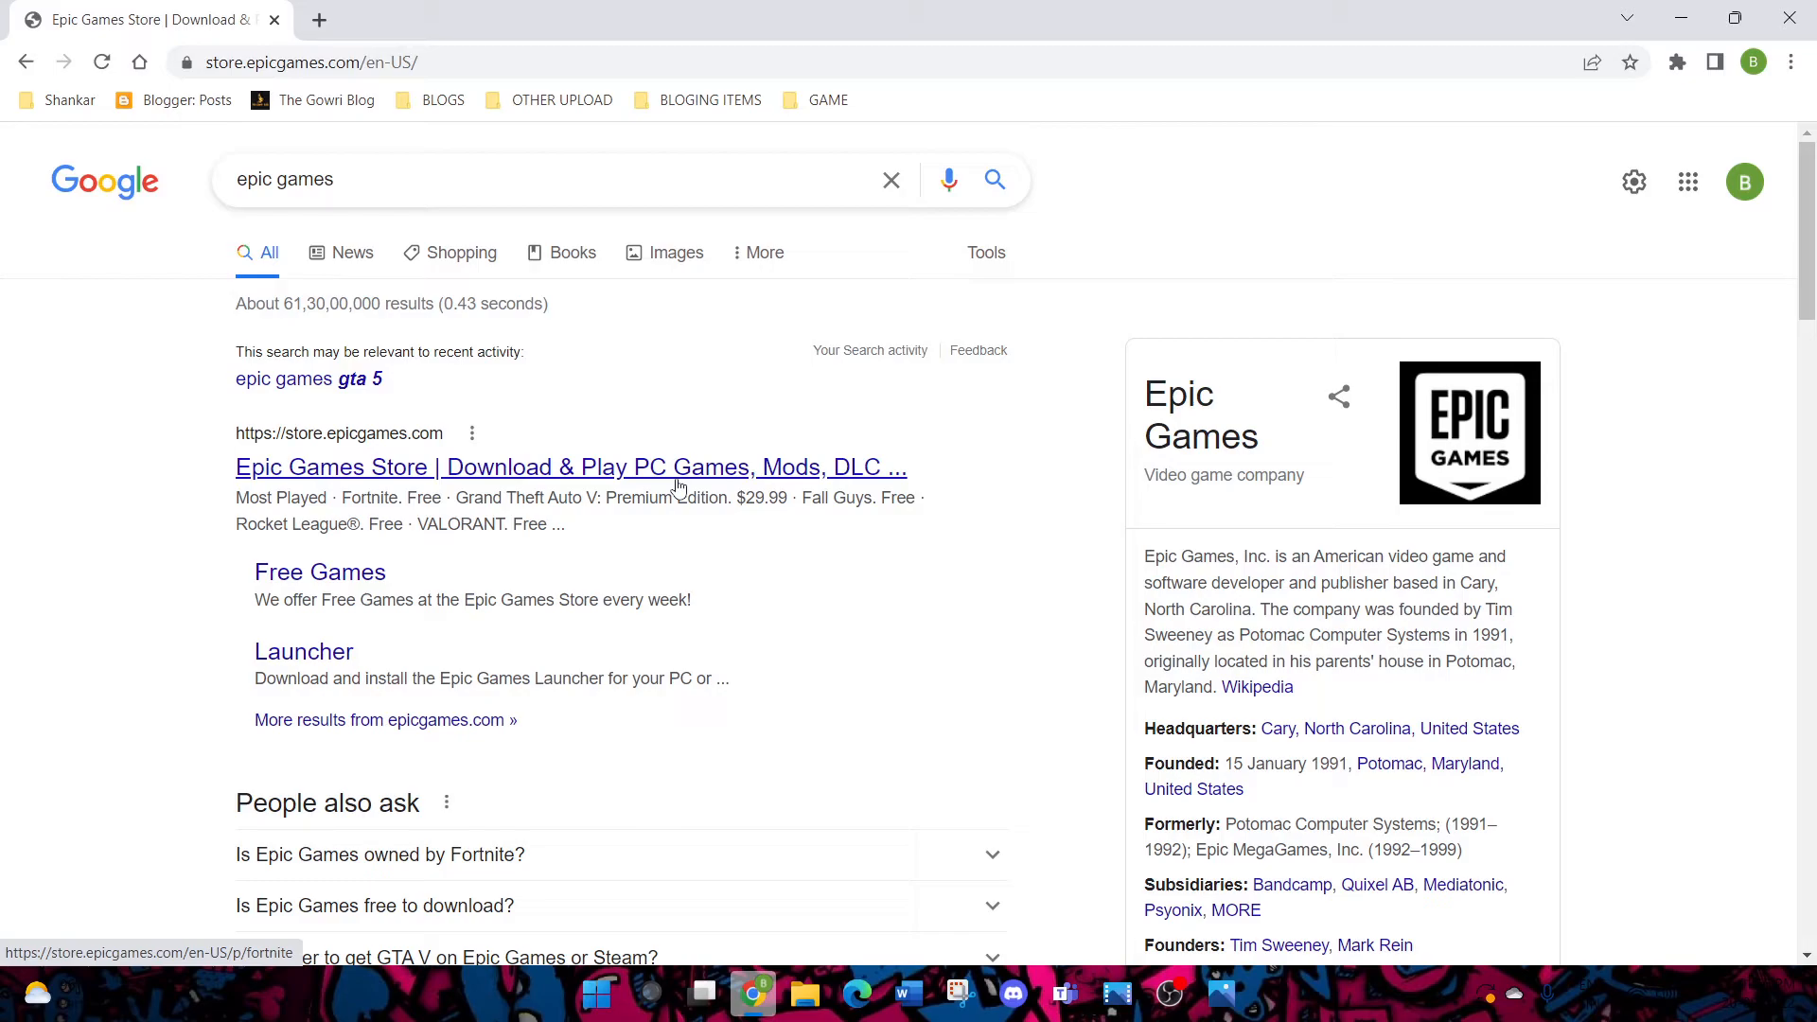
pyautogui.click(569, 467)
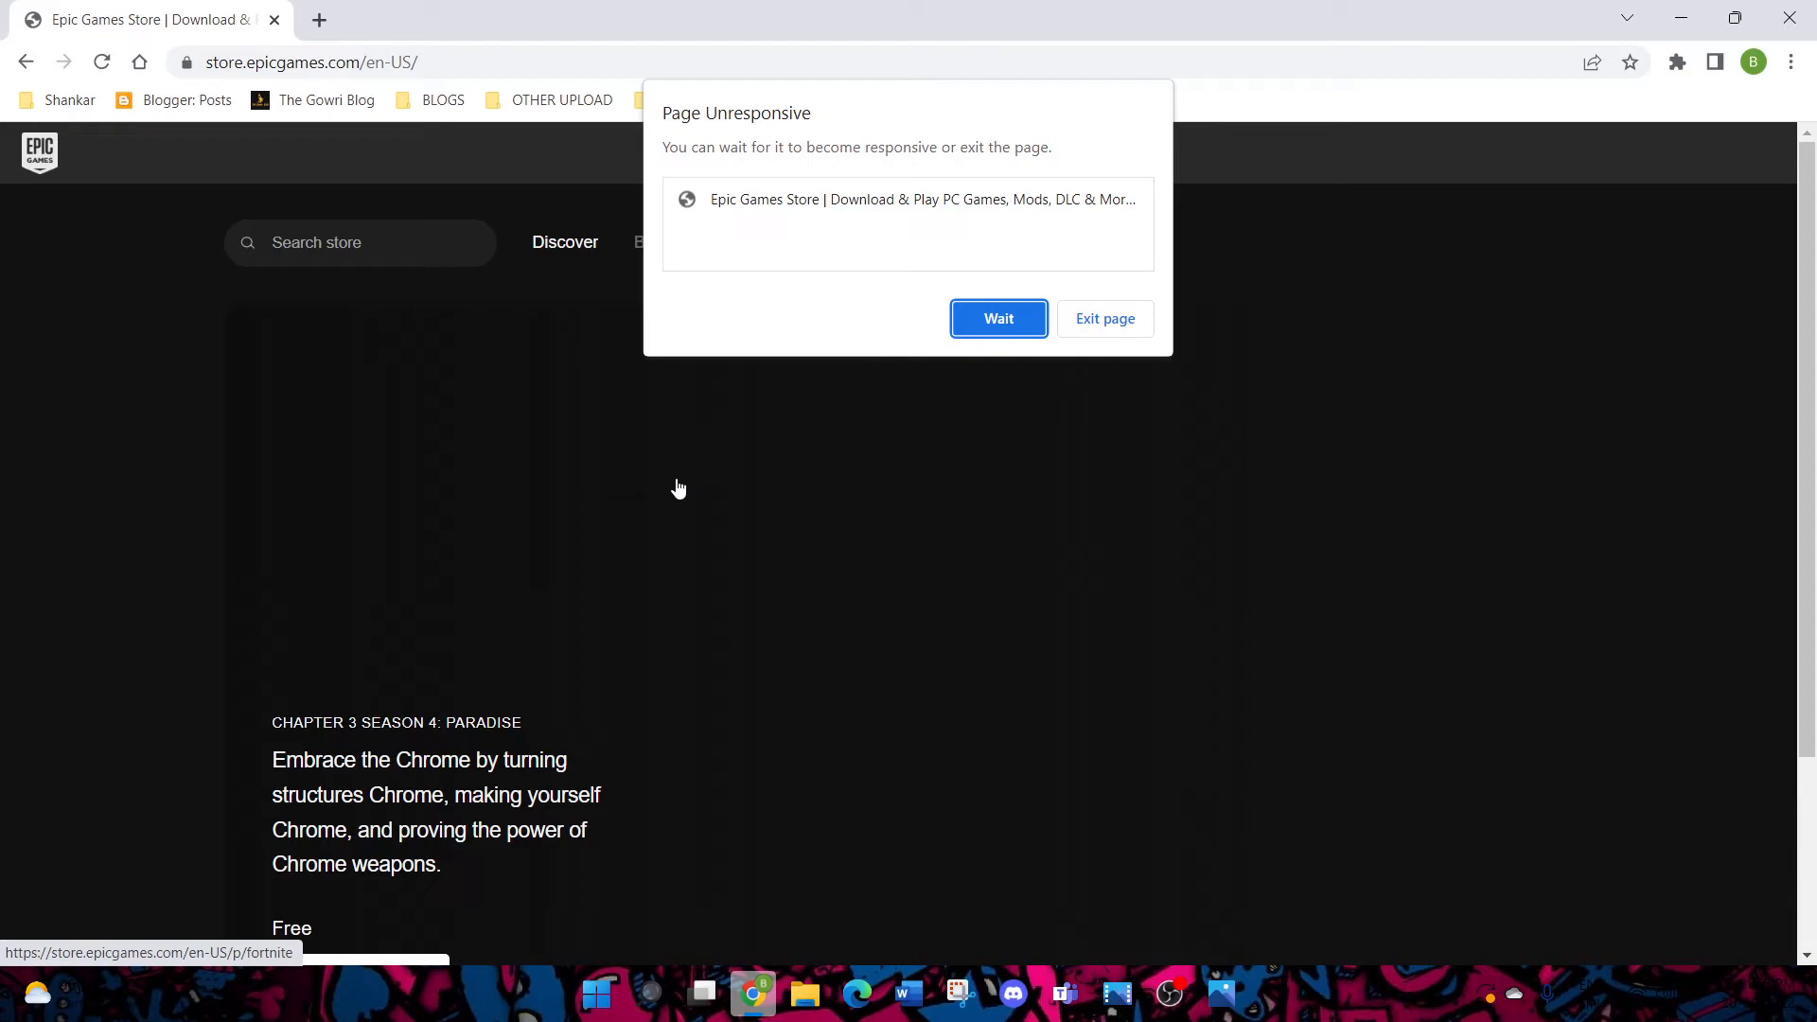
# Wait out the unresponsive page, then scroll past Fortnite to the Games On Sale row
pyautogui.click(996, 319)
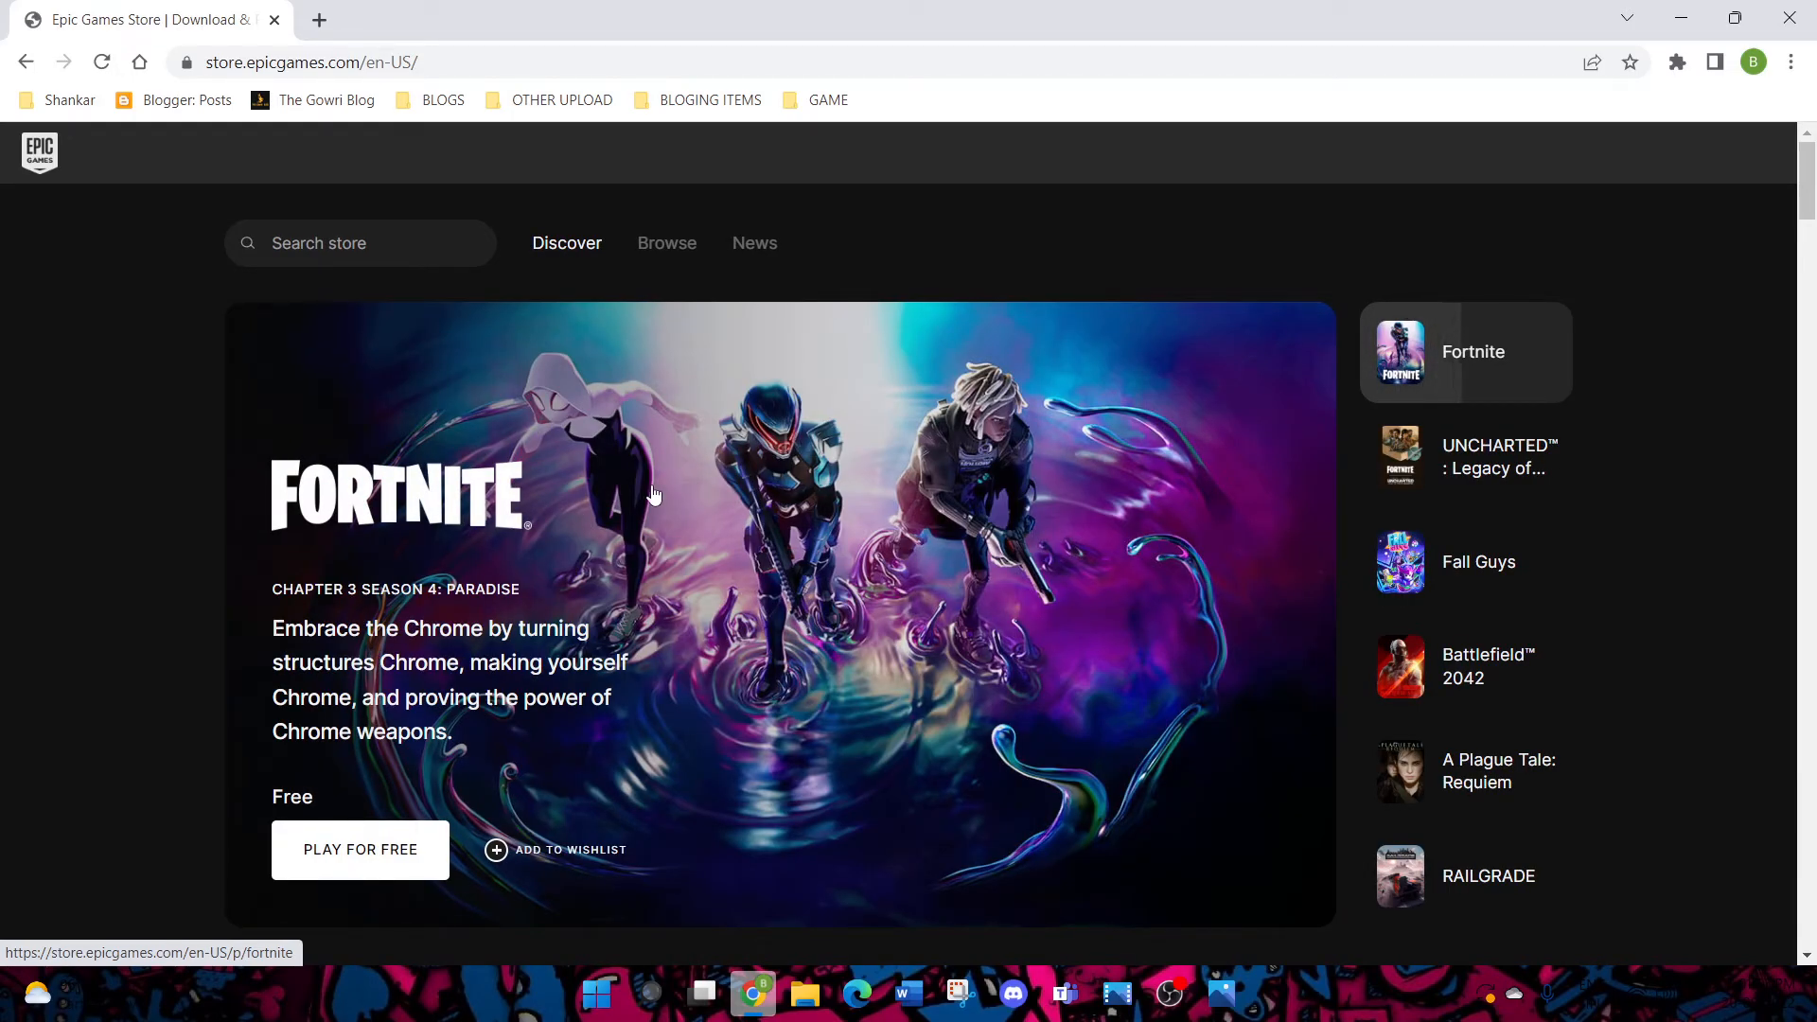
pyautogui.moveTo(365, 452)
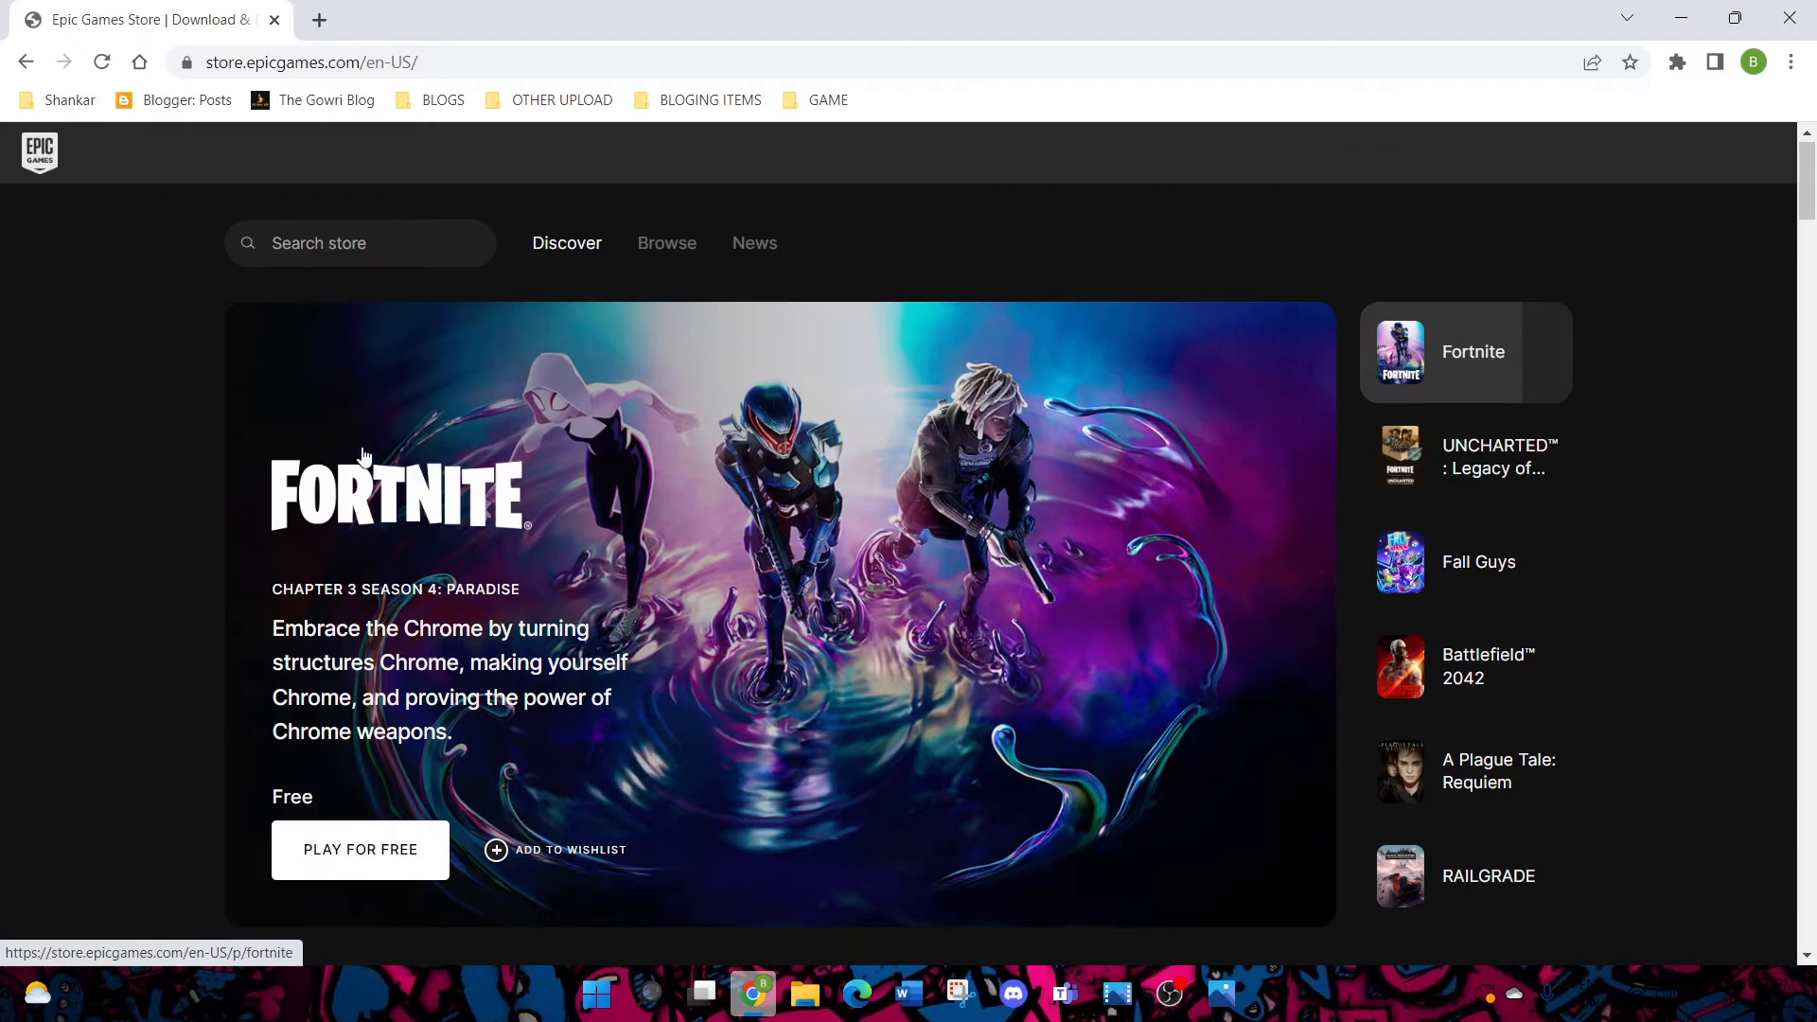
pyautogui.click(360, 850)
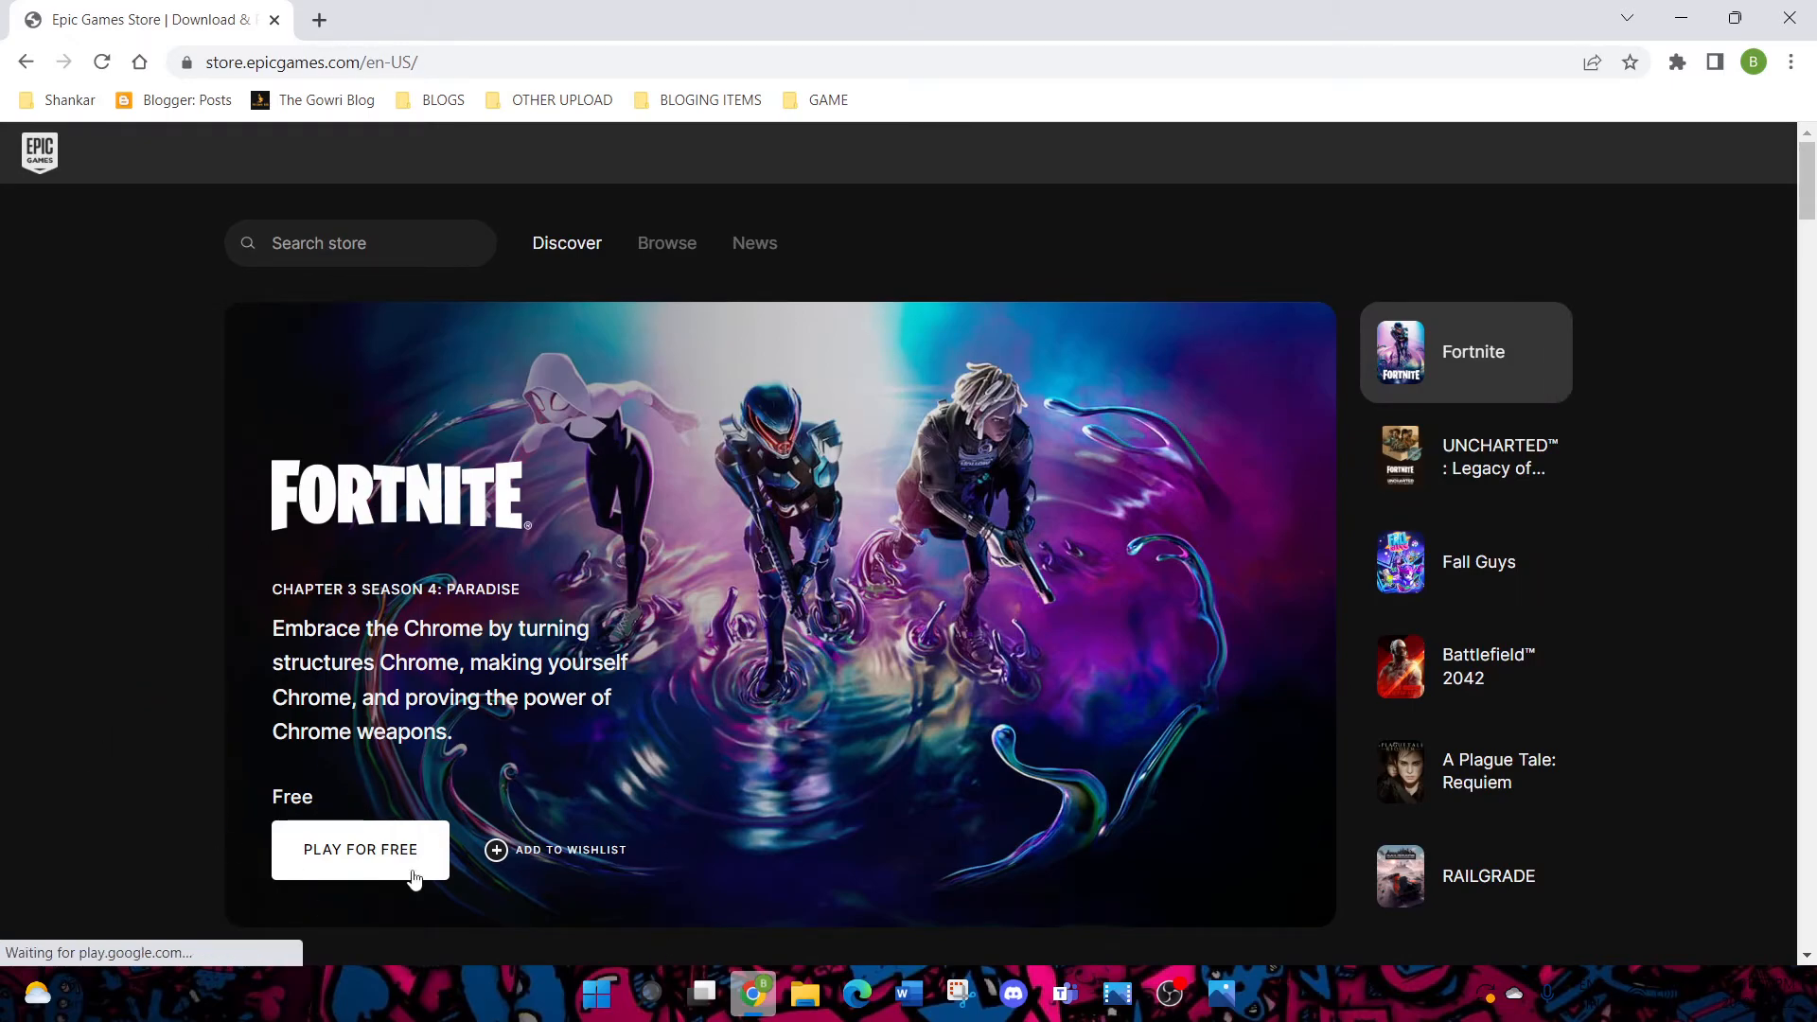
pyautogui.scroll(-3)
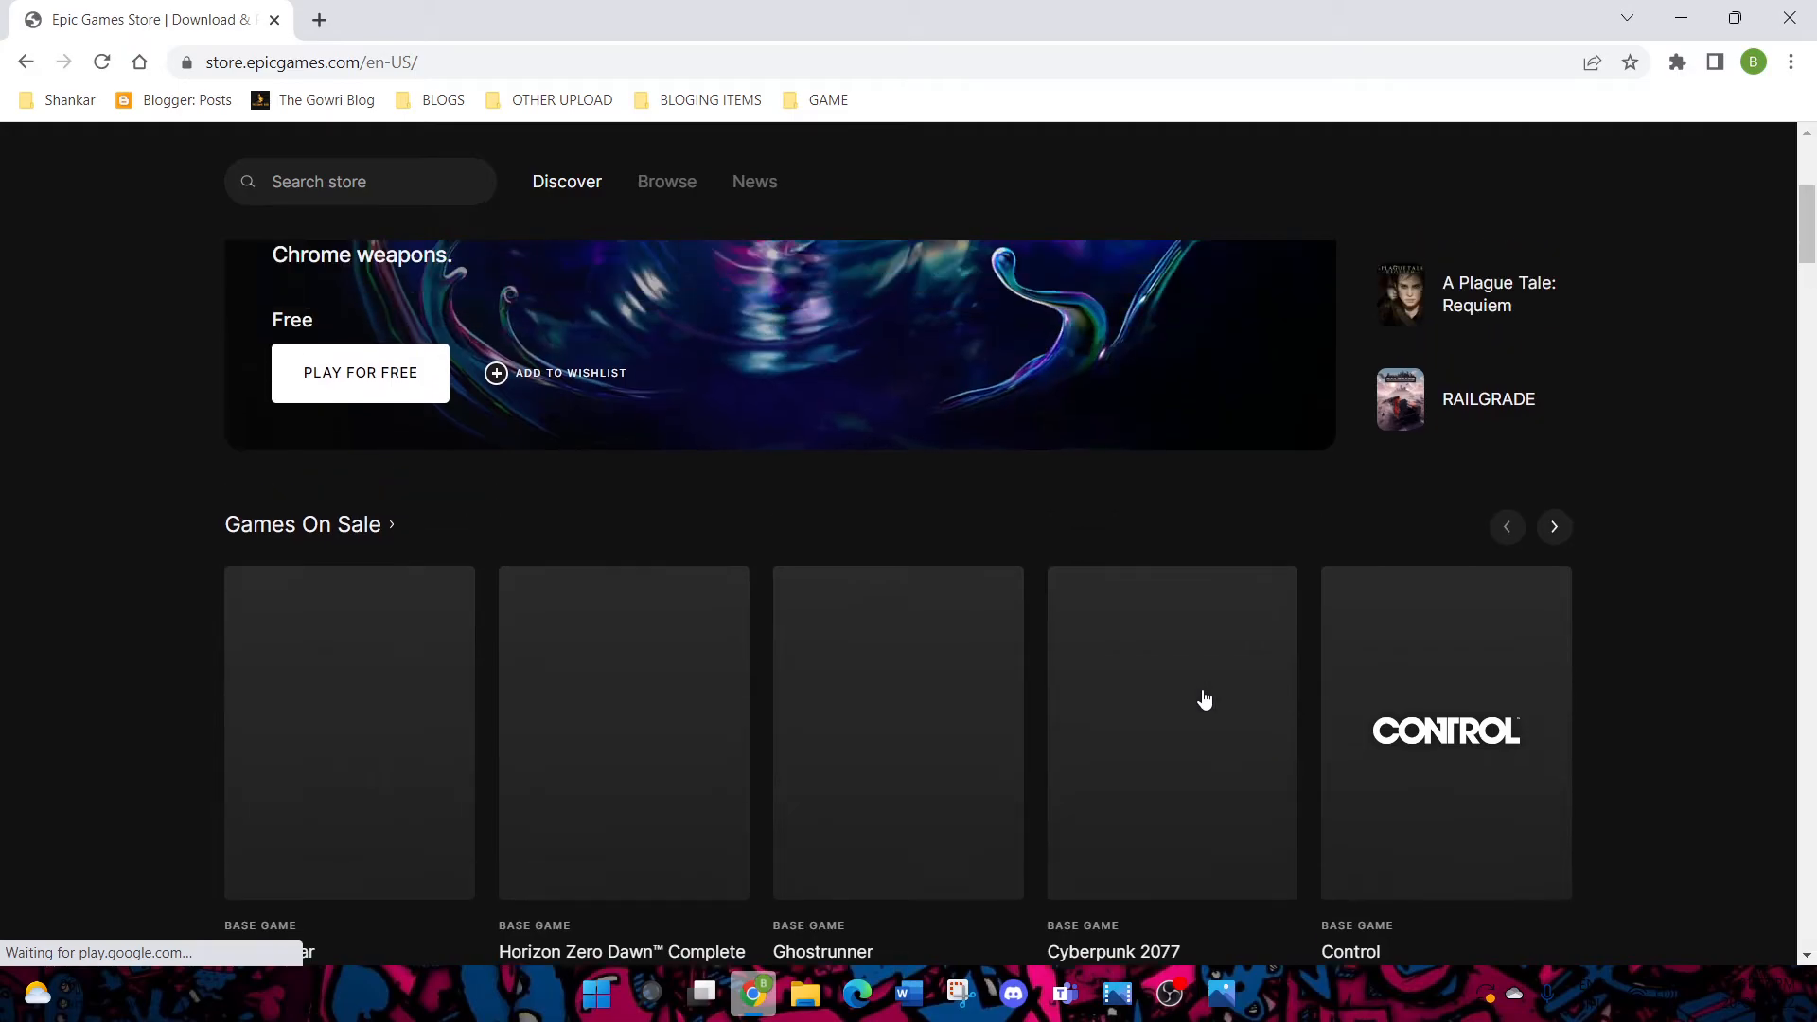
pyautogui.scroll(-3)
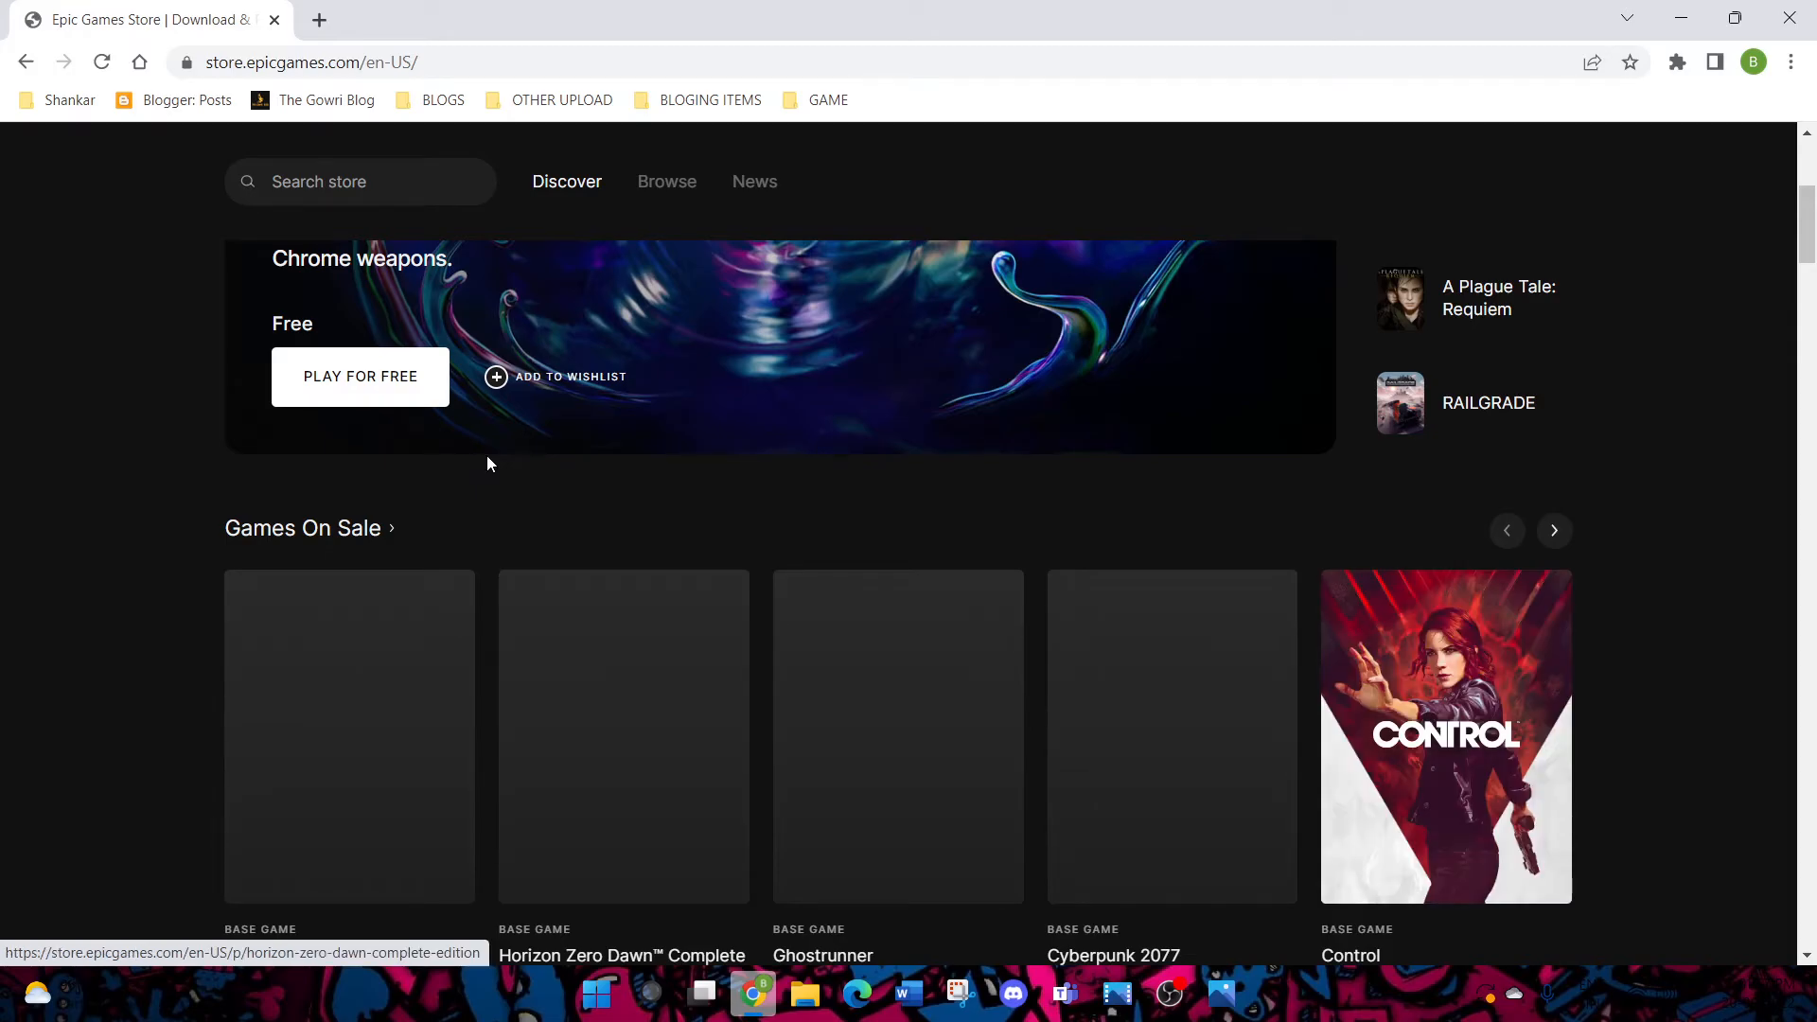
pyautogui.scroll(-3)
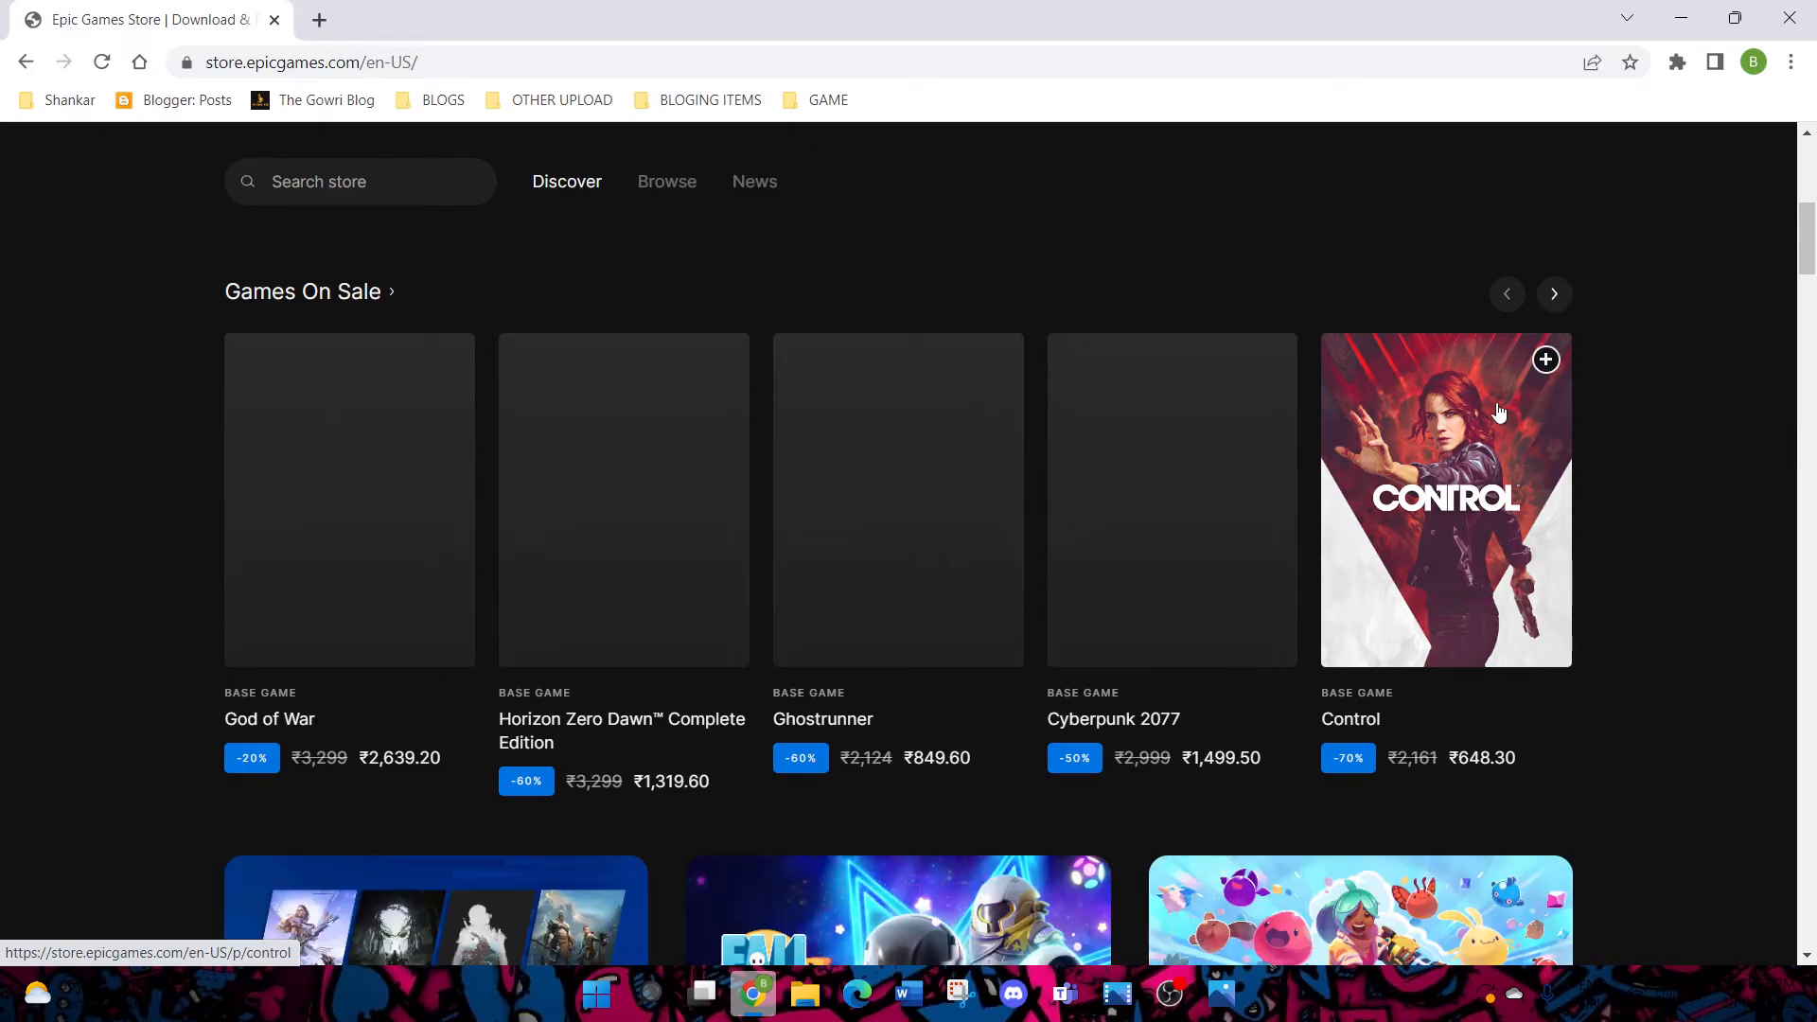
pyautogui.scroll(-3)
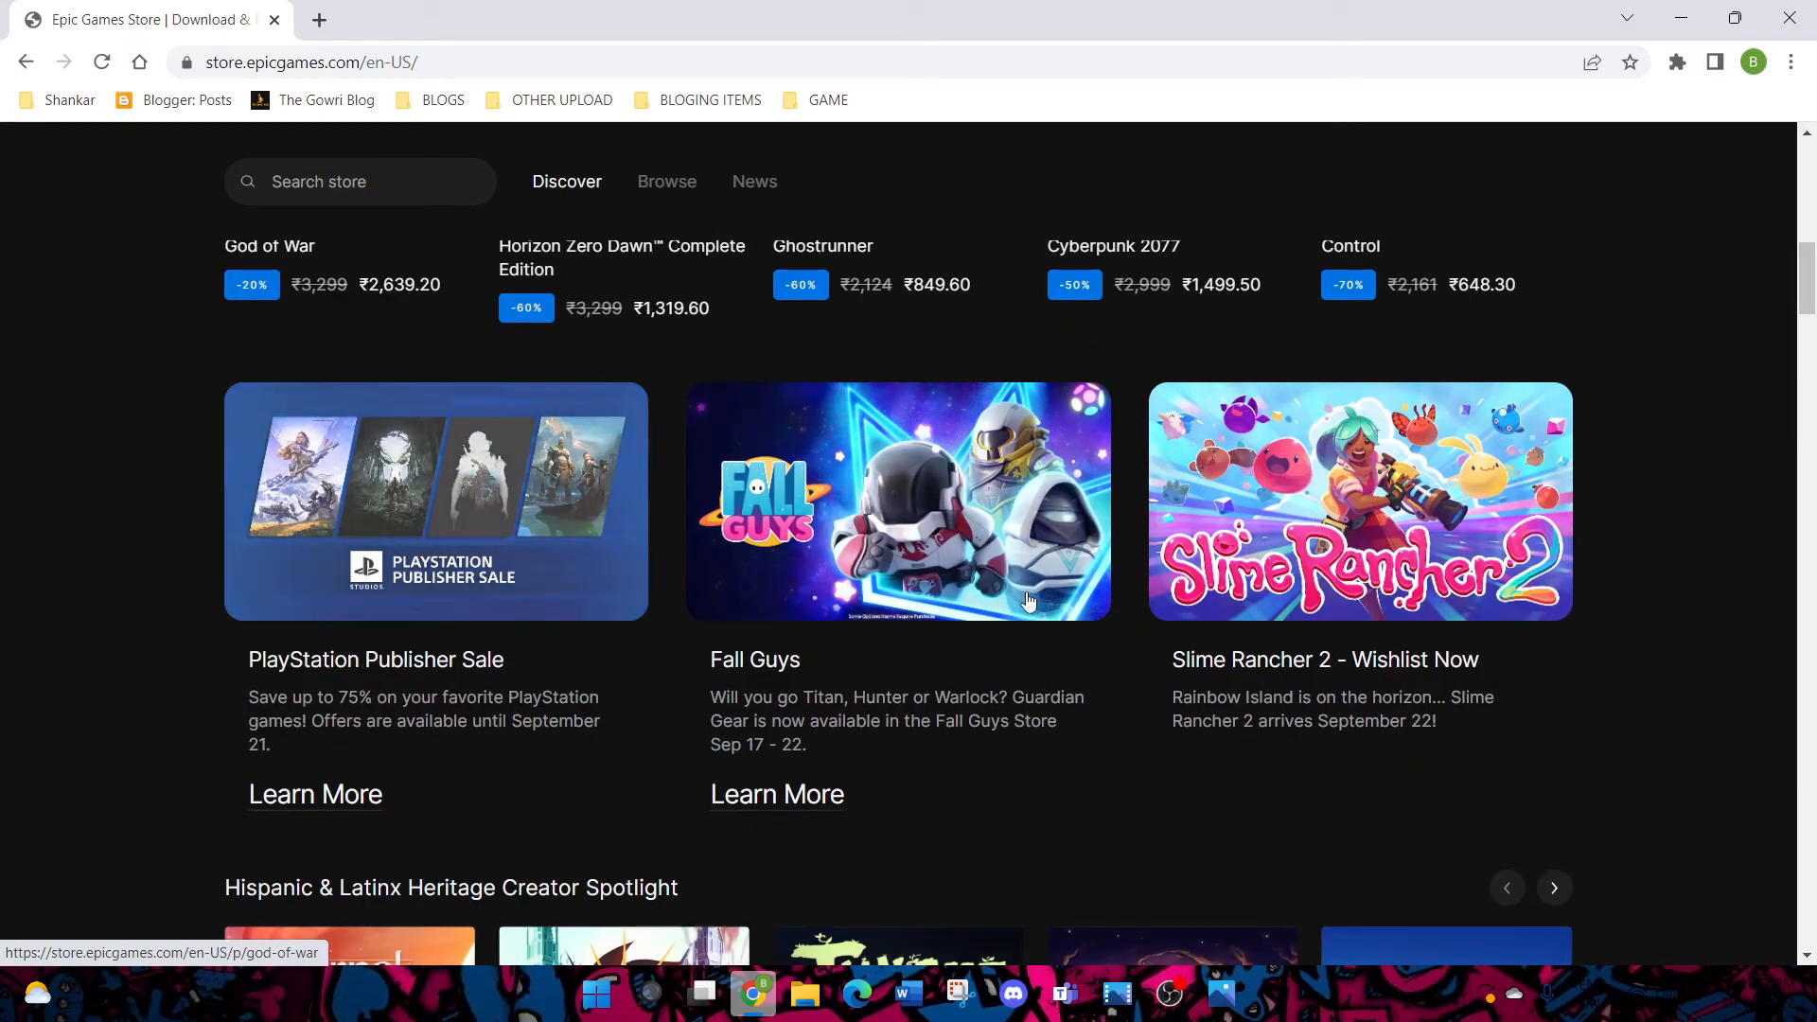
pyautogui.scroll(-3)
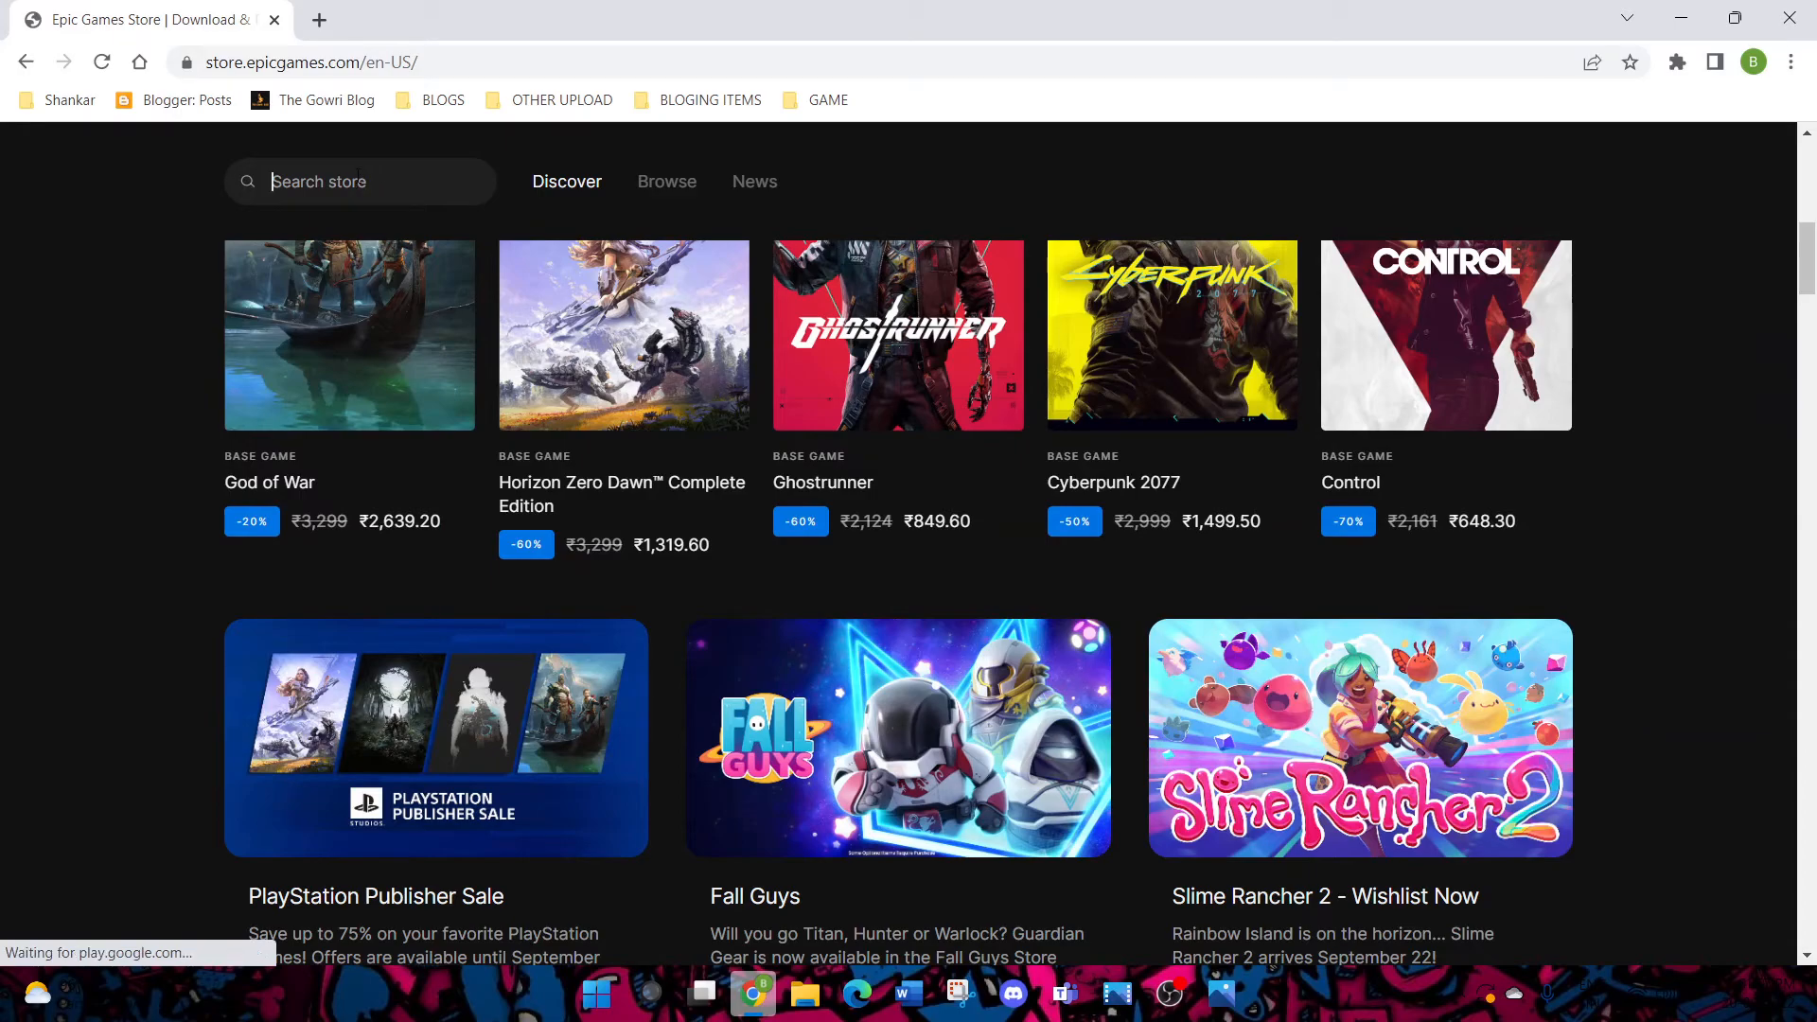
# Search the Epic store for 'gta' and open the Grand Theft Auto V: Premium Edition tile
pyautogui.write('gta')
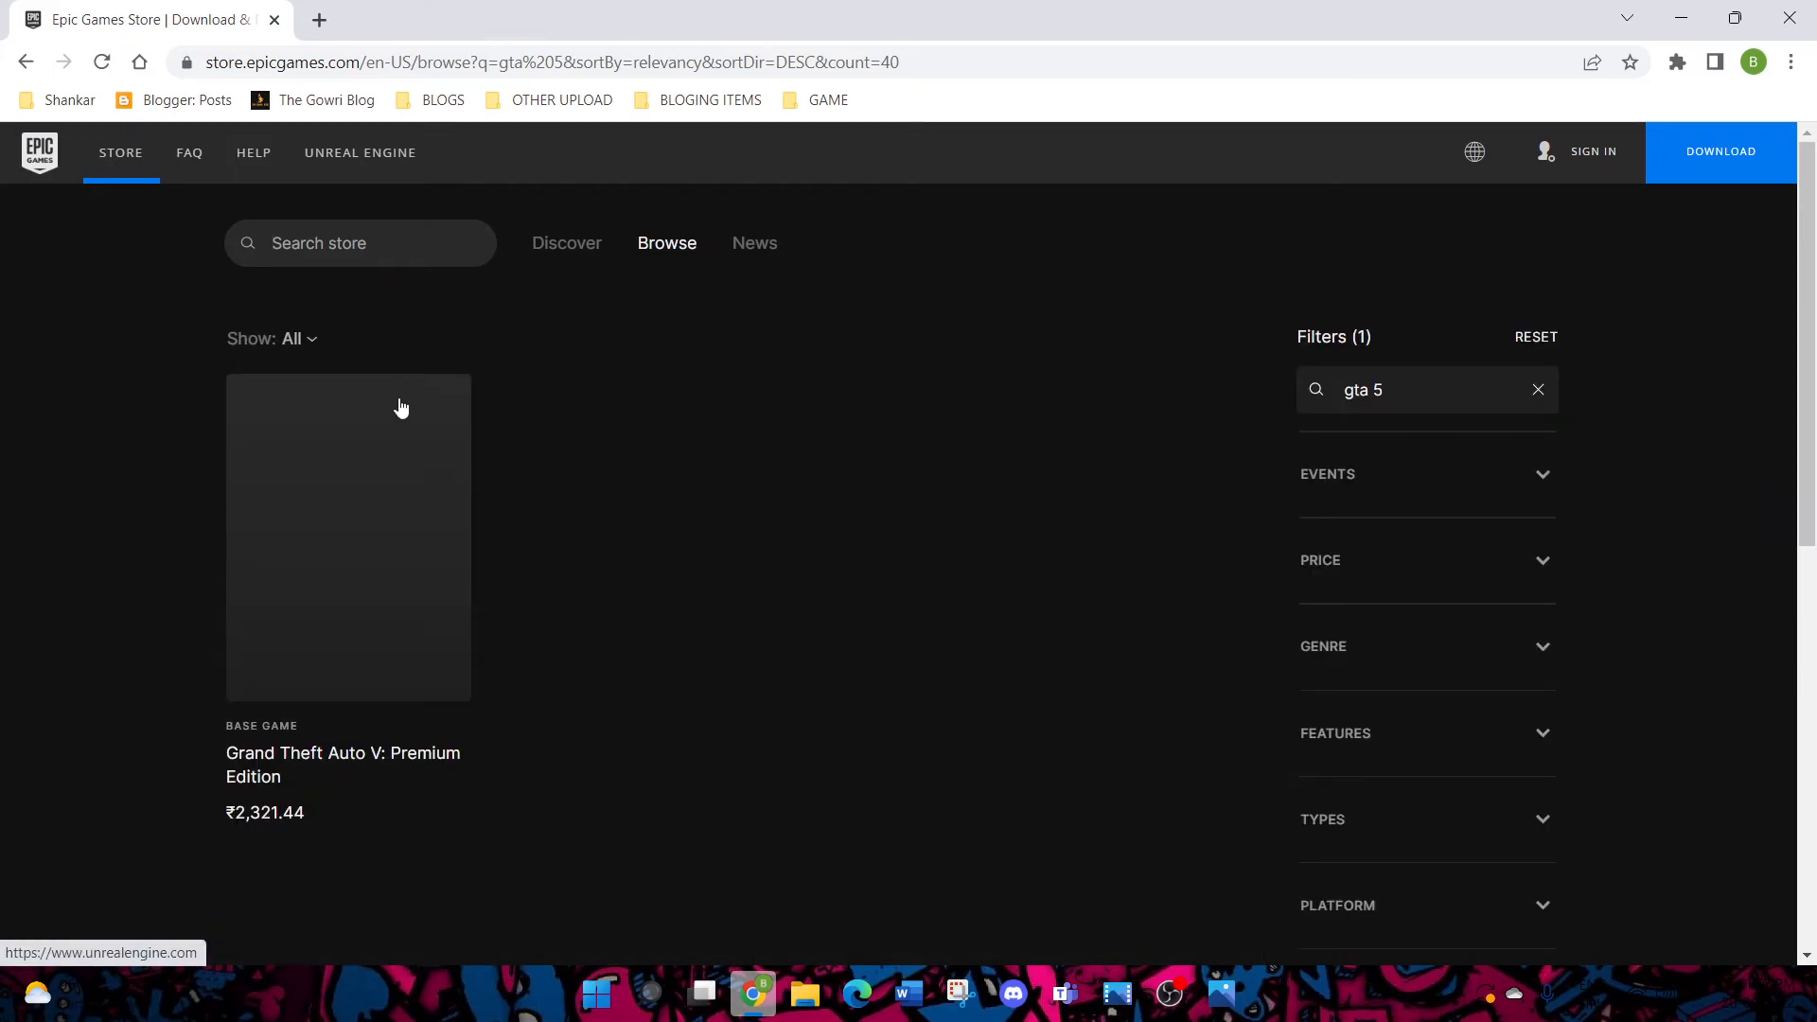
pyautogui.moveTo(319, 796)
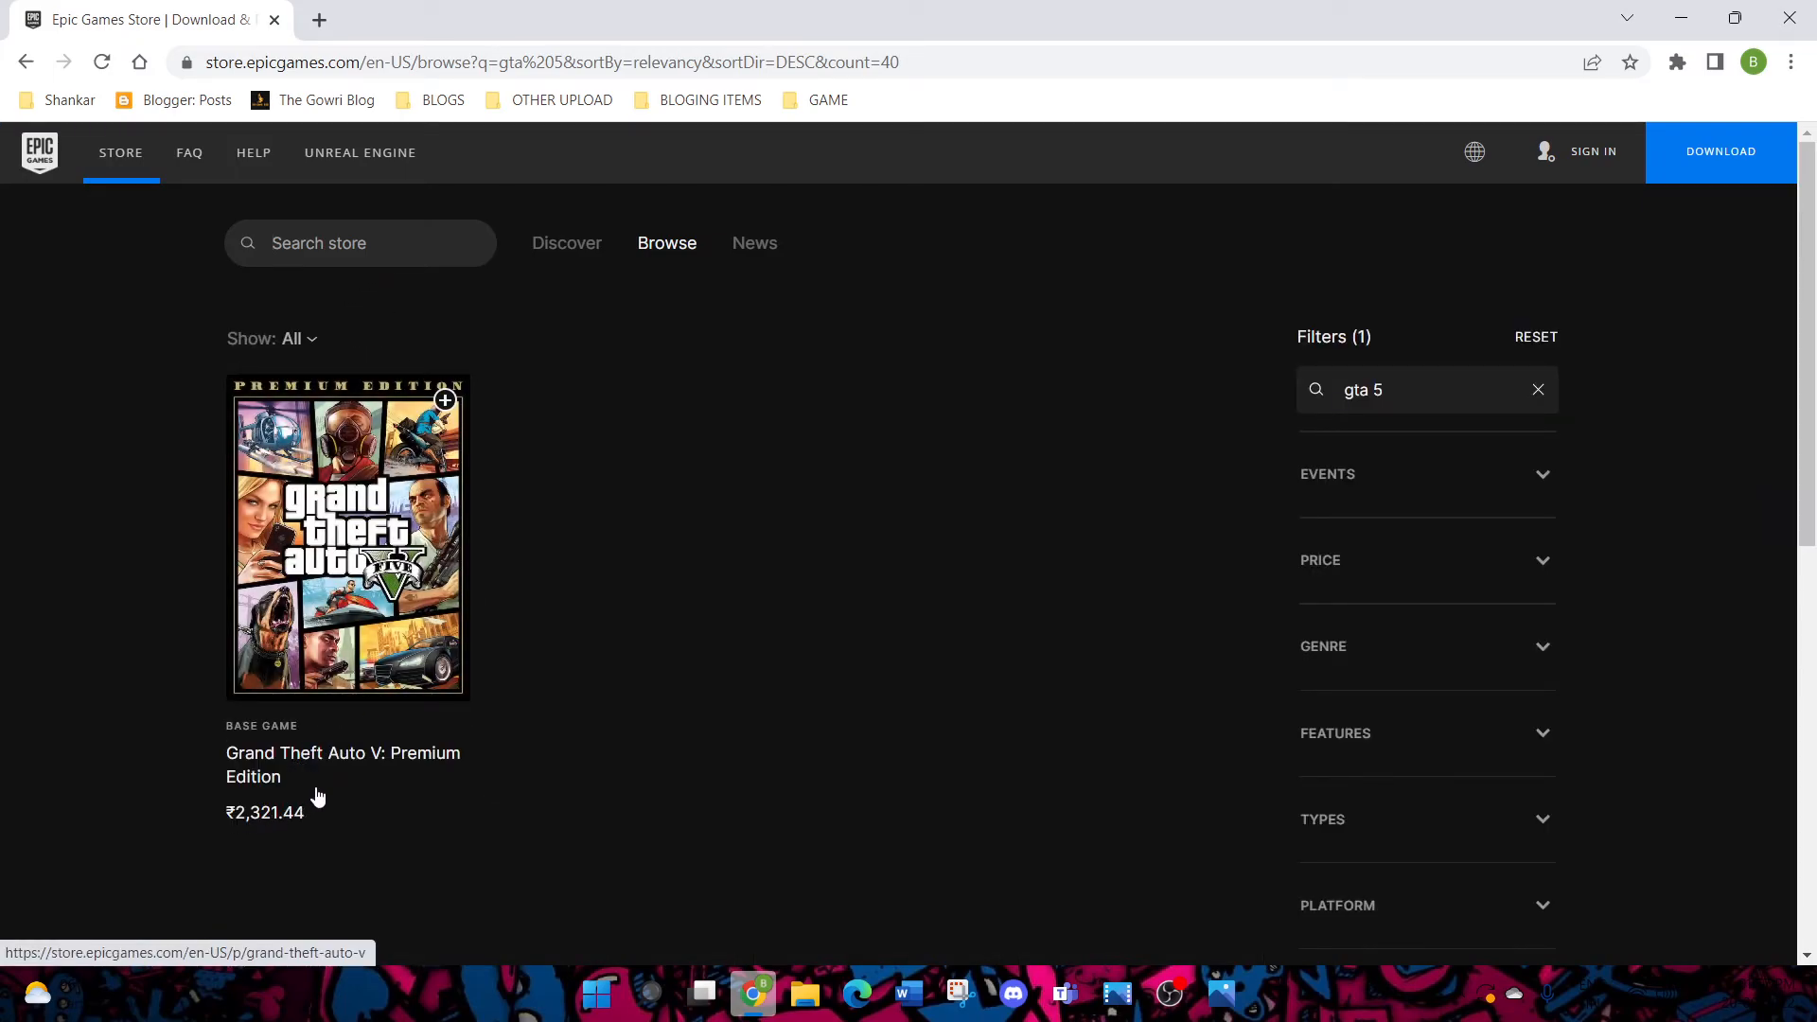
pyautogui.click(347, 537)
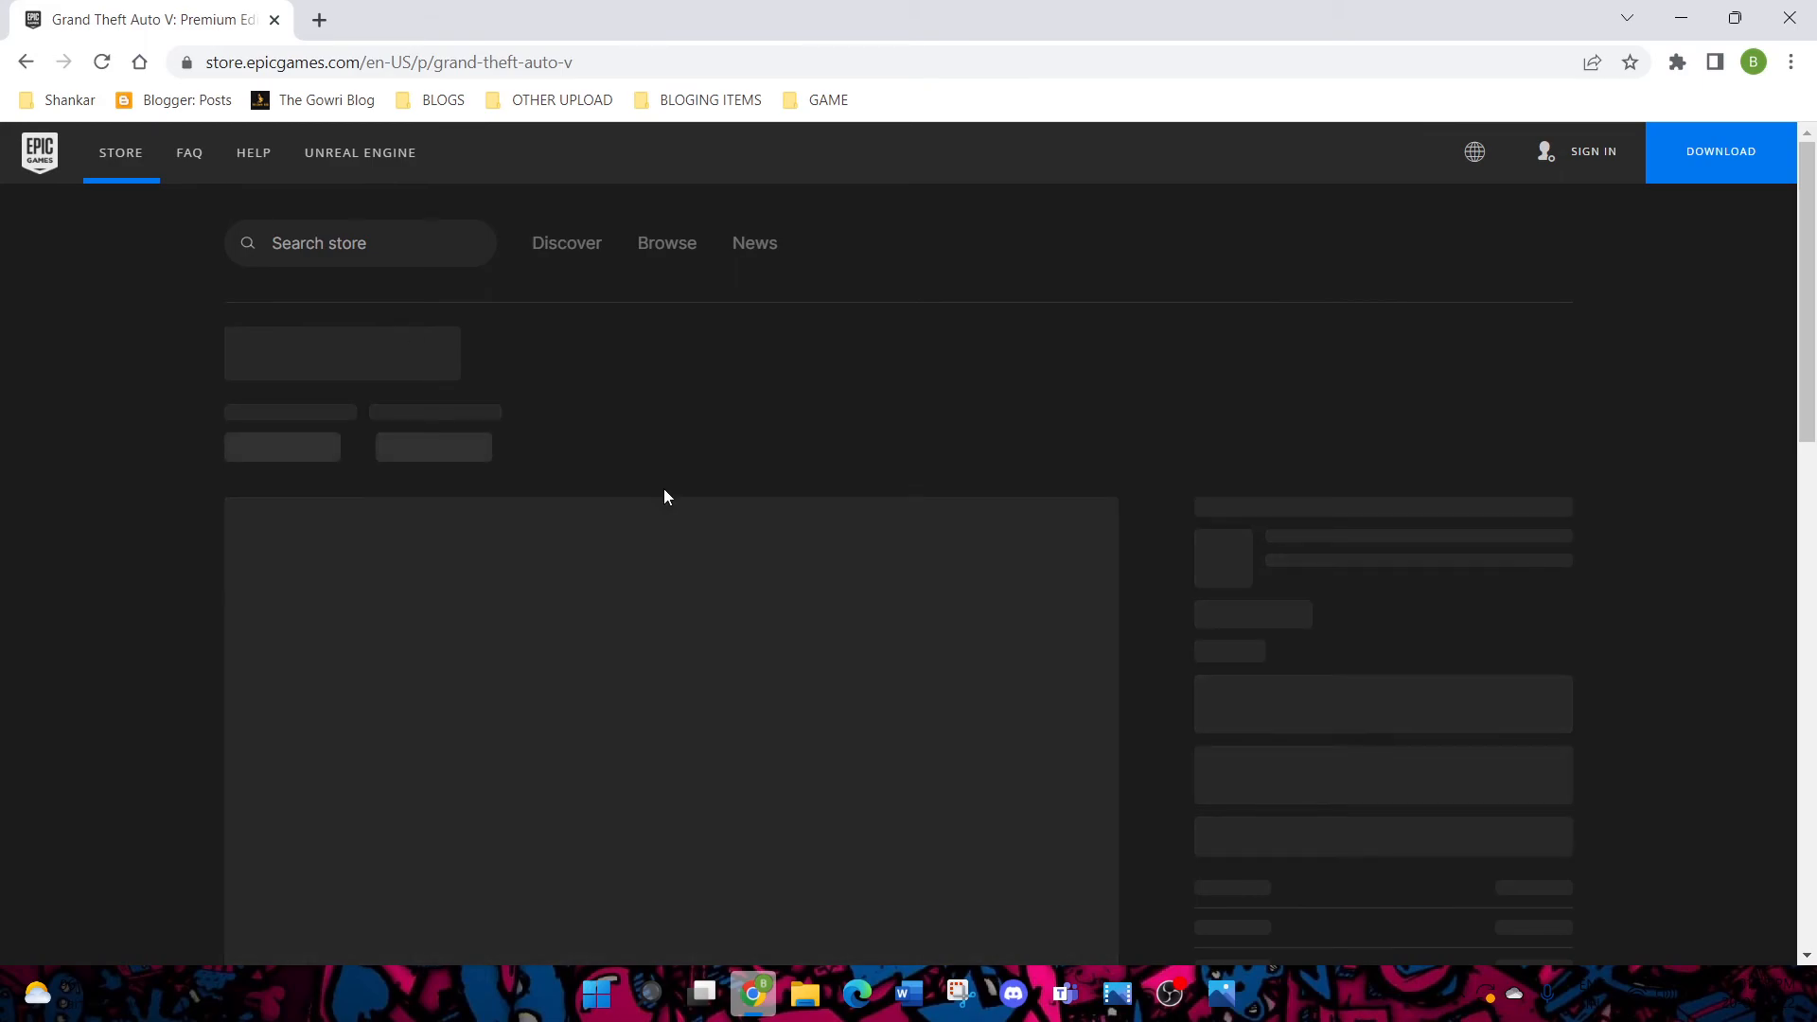
pyautogui.moveTo(523, 264)
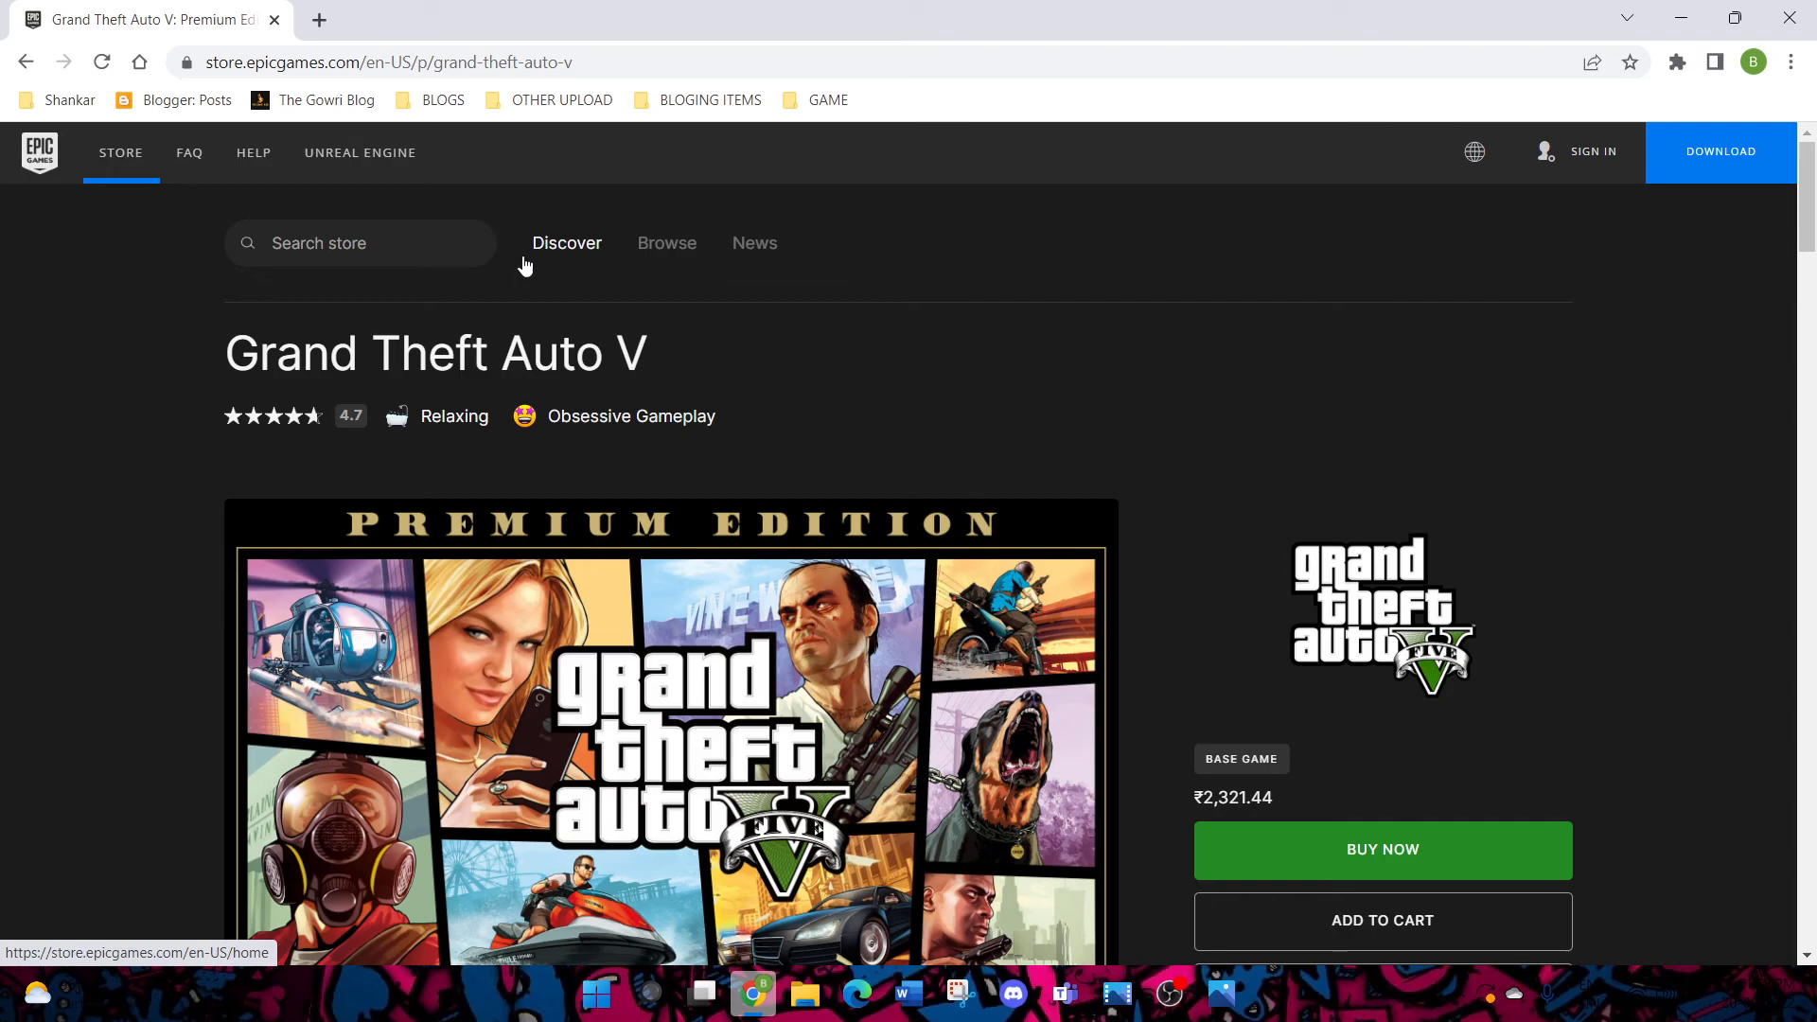
# Scroll the Premium Edition page past BUY NOW, the description and the 4.7 player rating
pyautogui.scroll(-3)
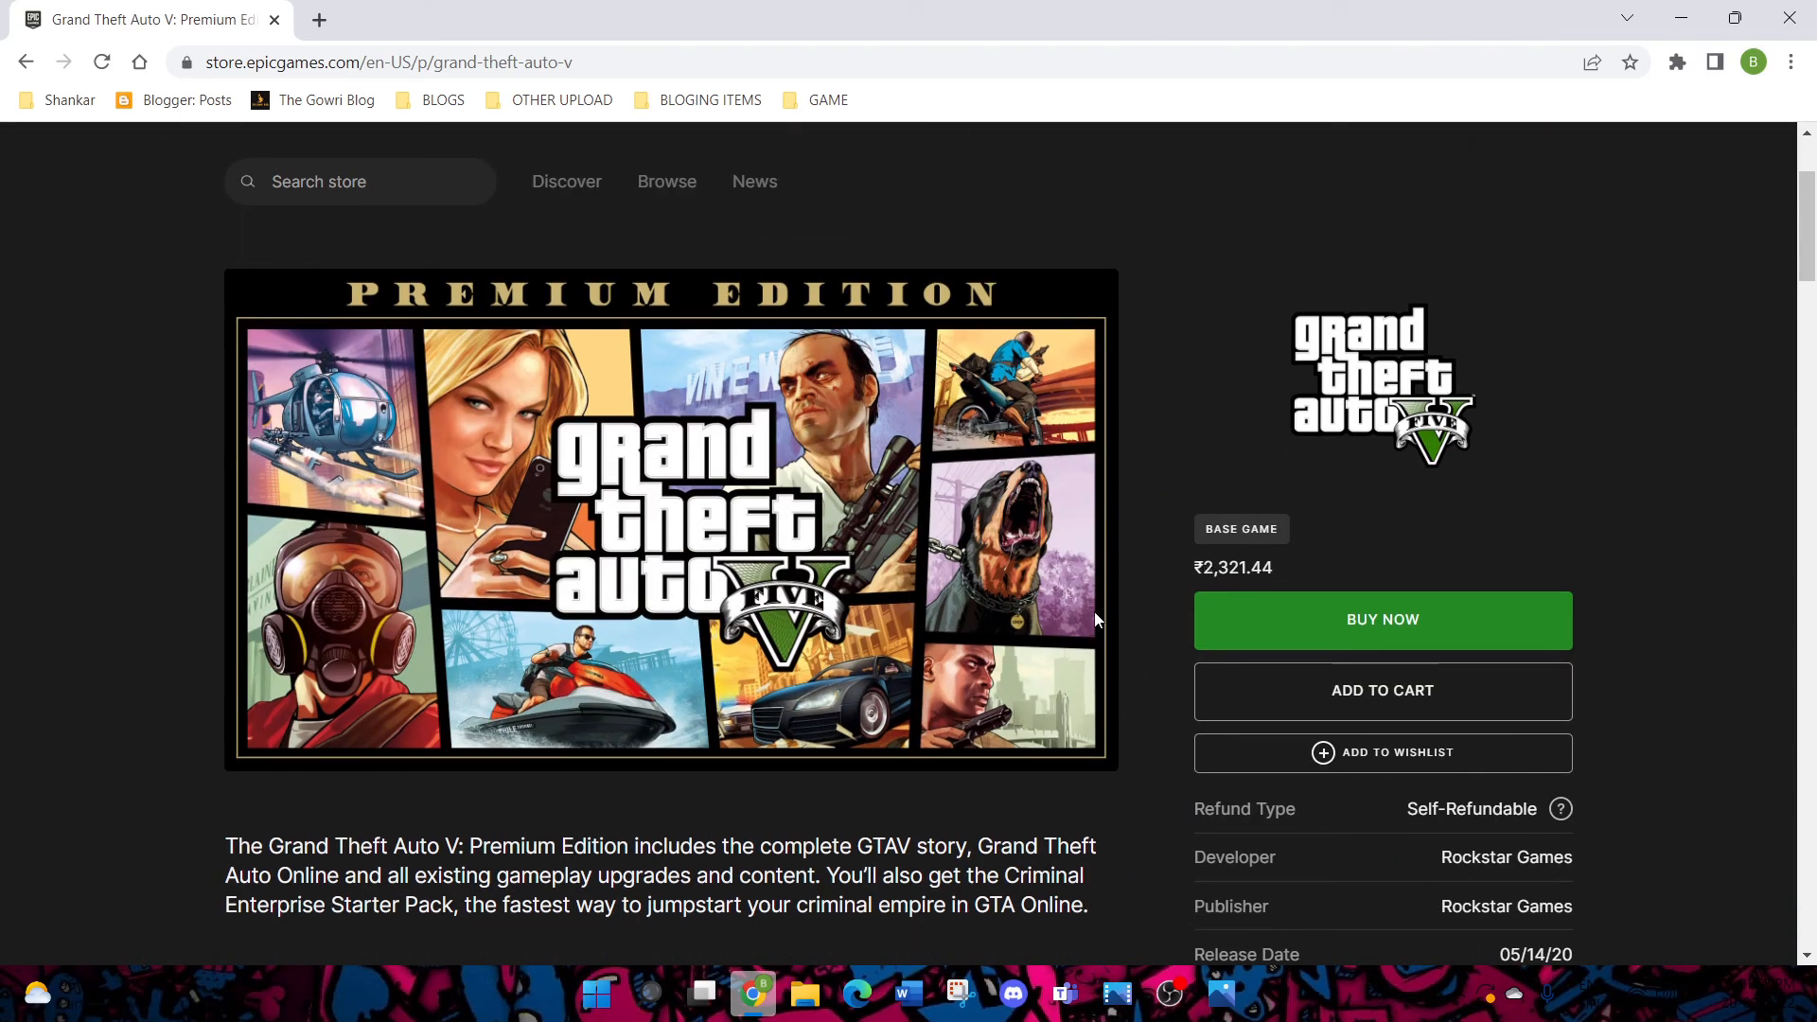
pyautogui.scroll(-3)
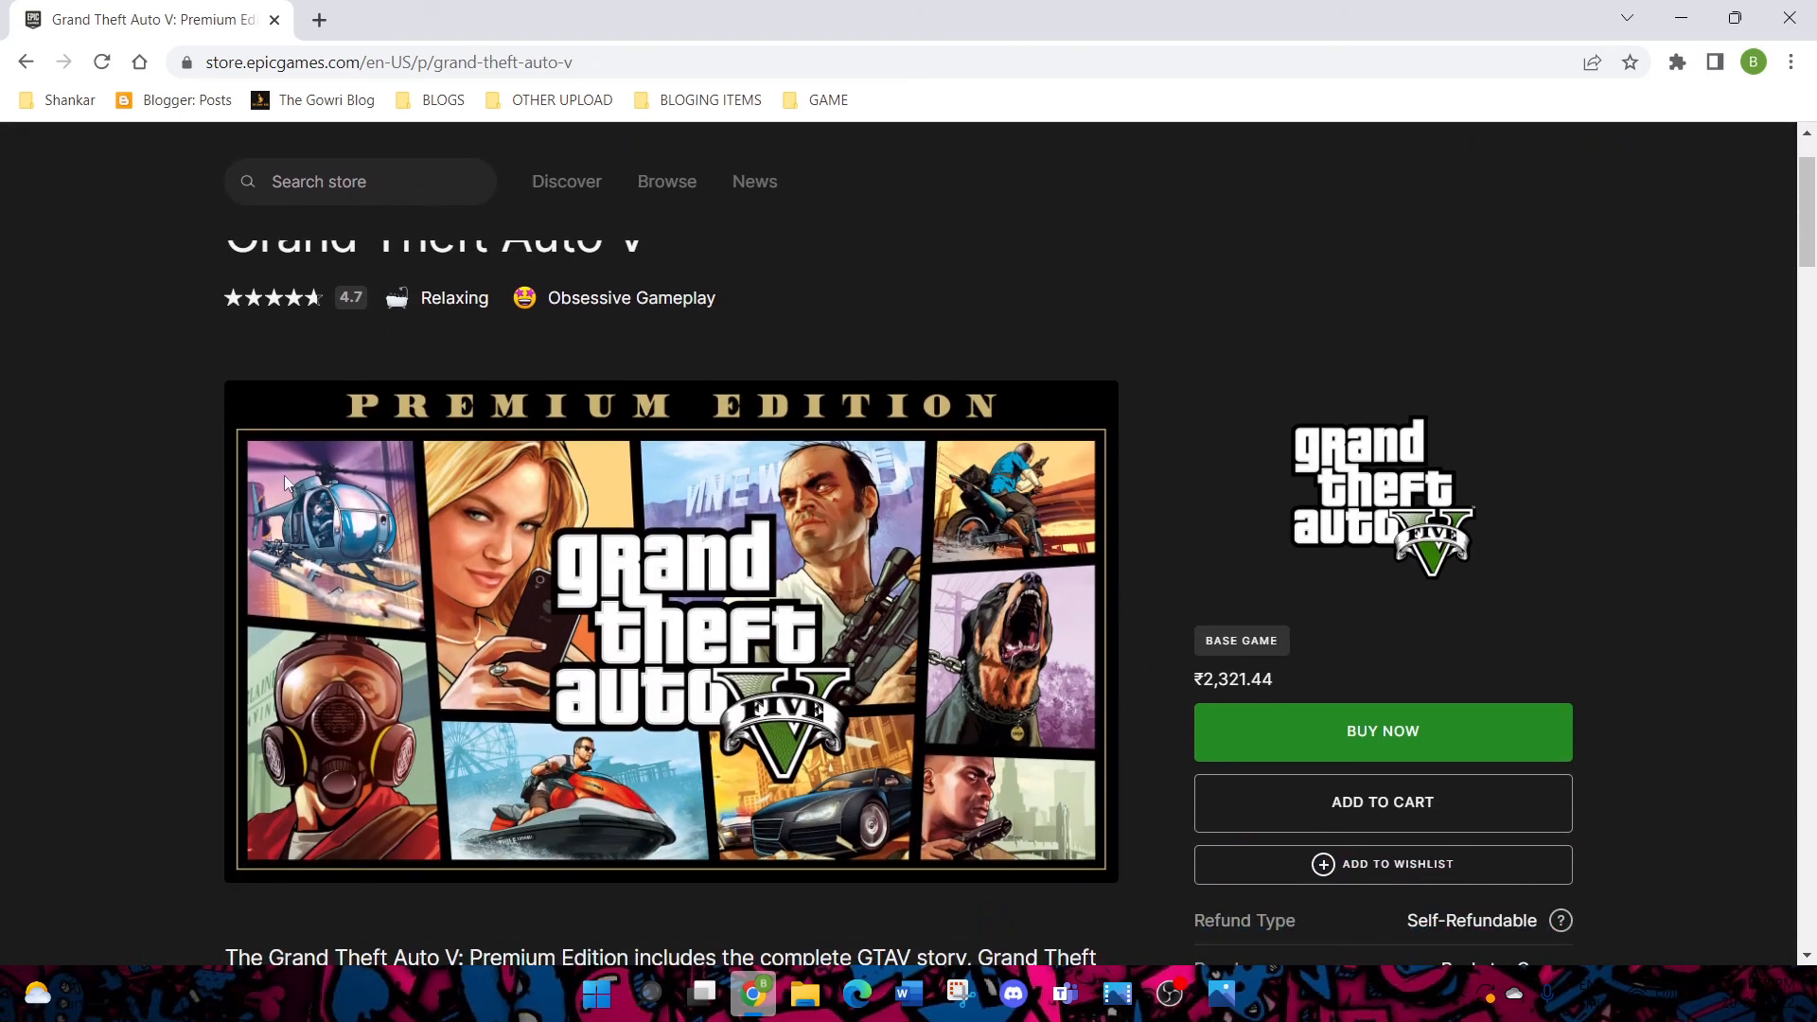
pyautogui.moveTo(921, 547)
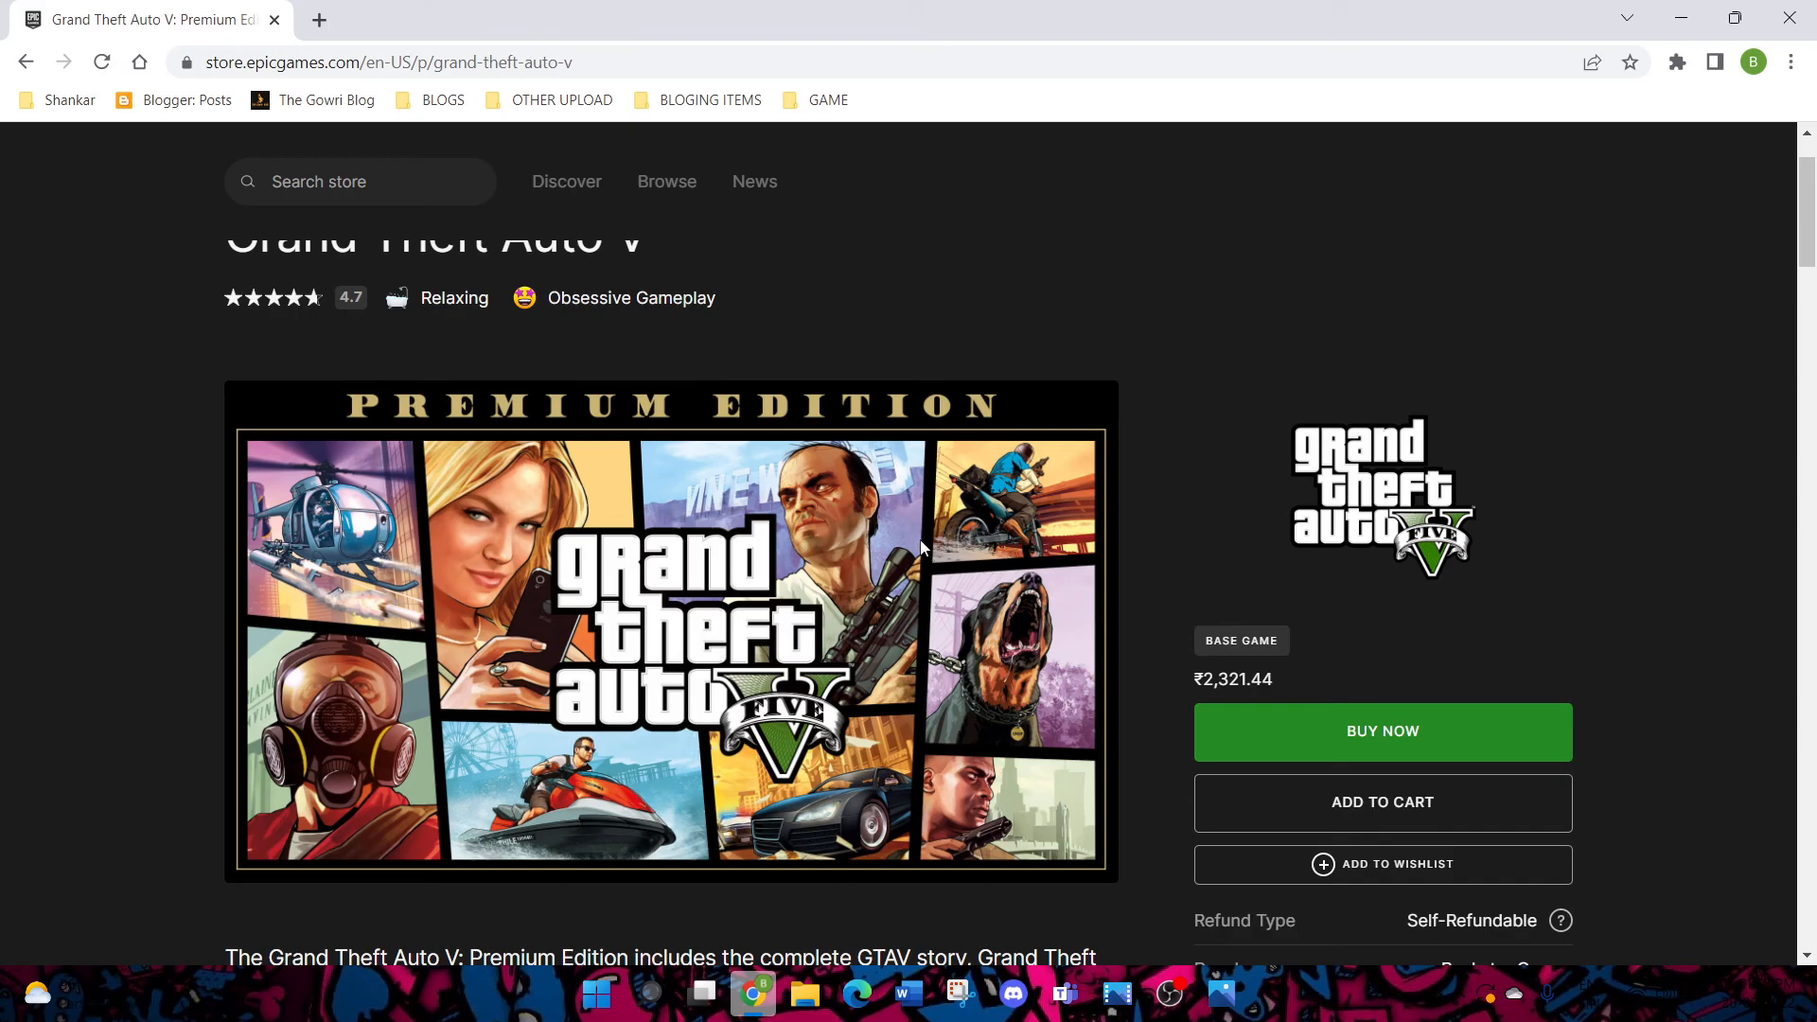
pyautogui.moveTo(1408, 722)
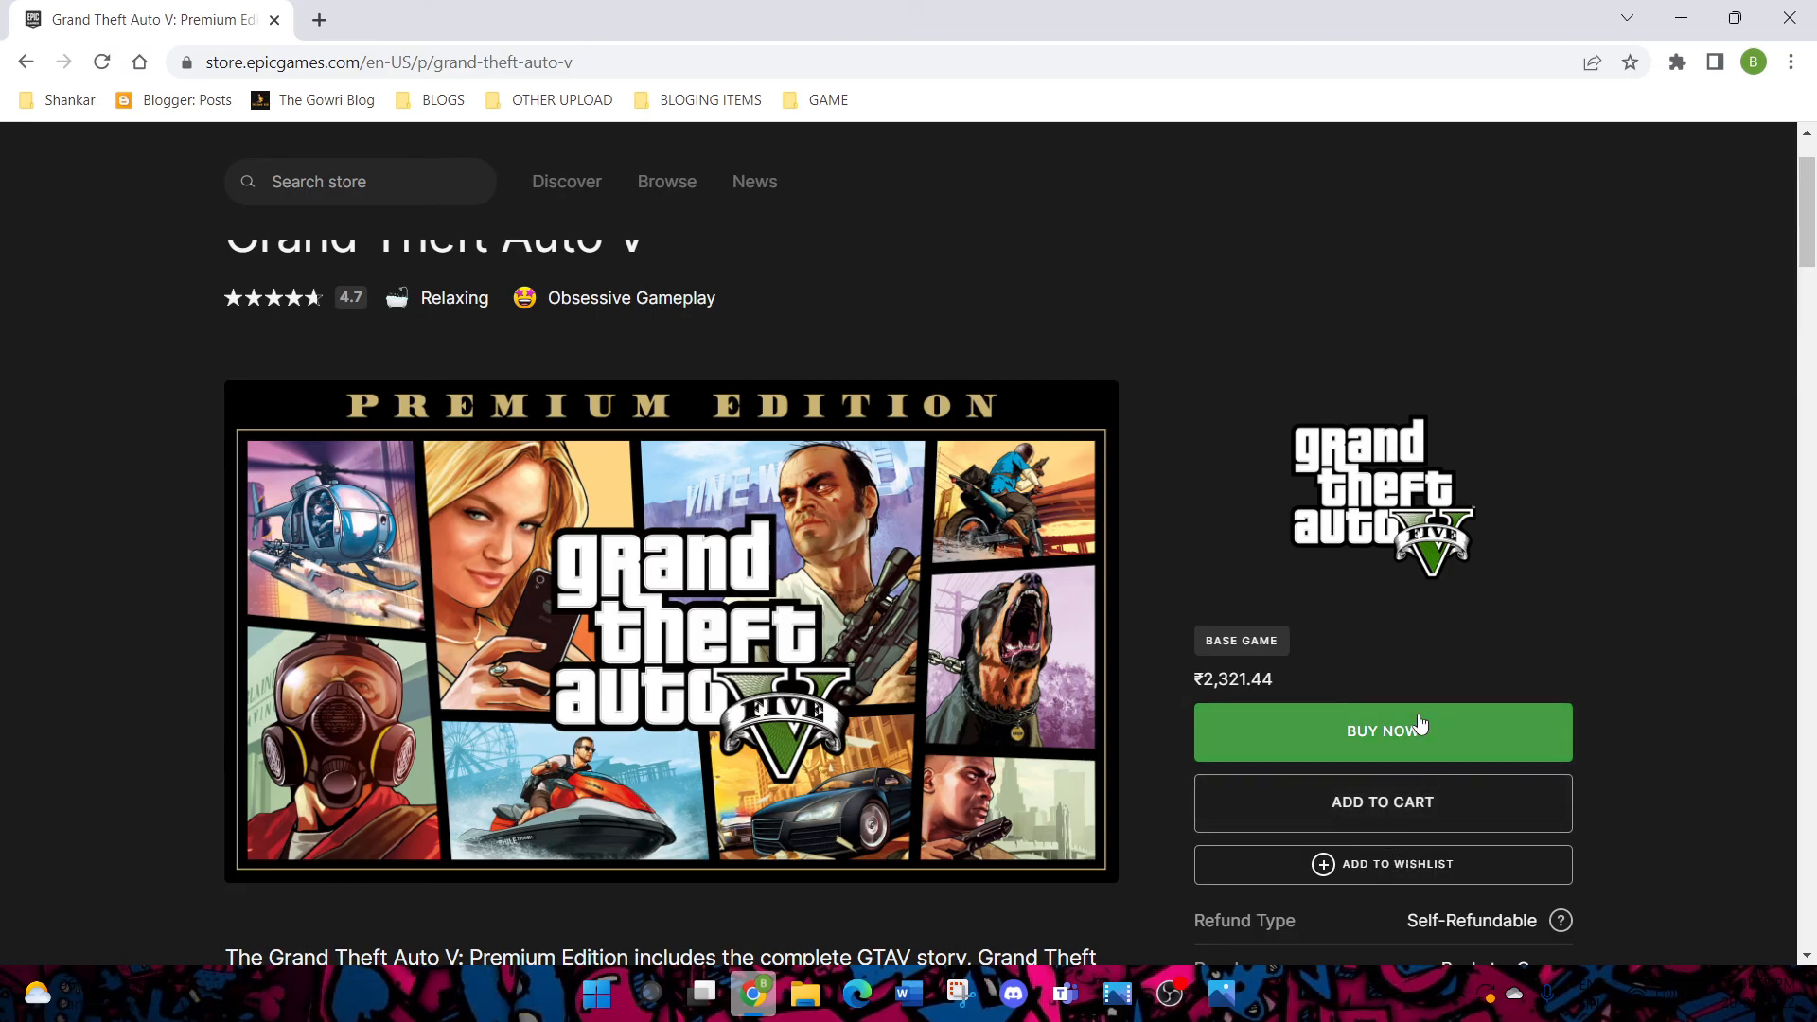
pyautogui.scroll(-3)
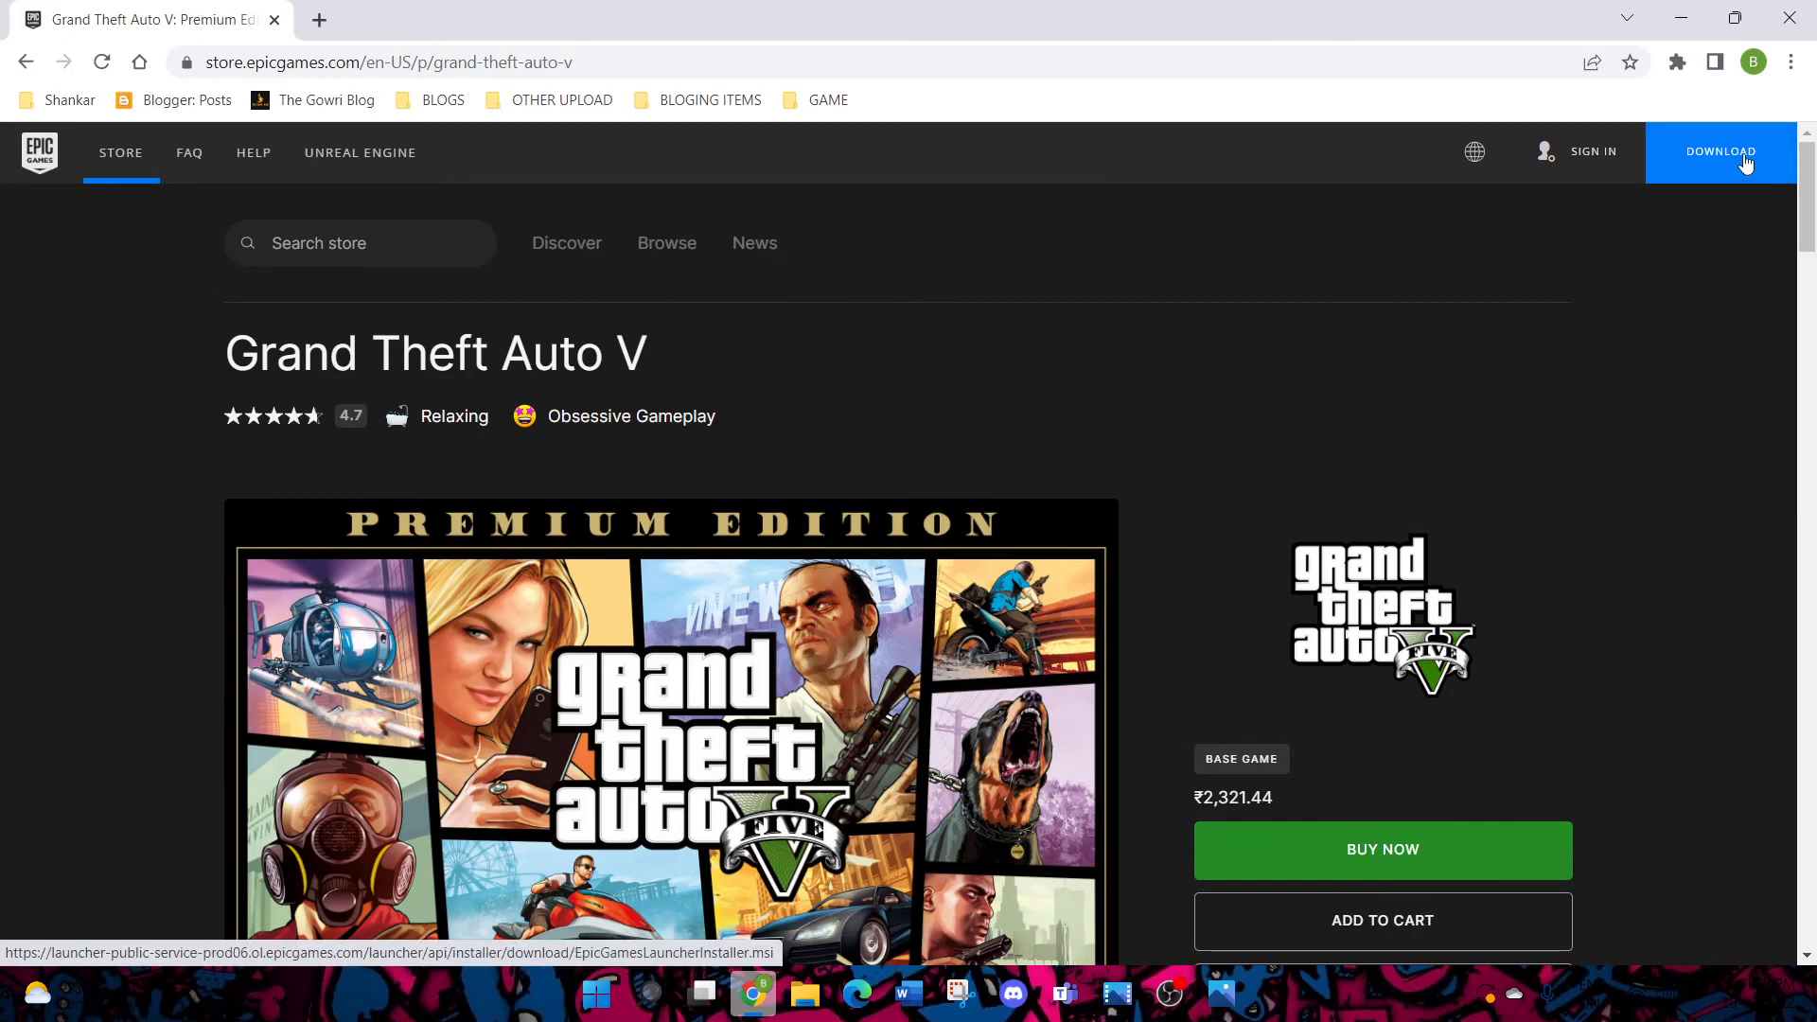
pyautogui.scroll(-3)
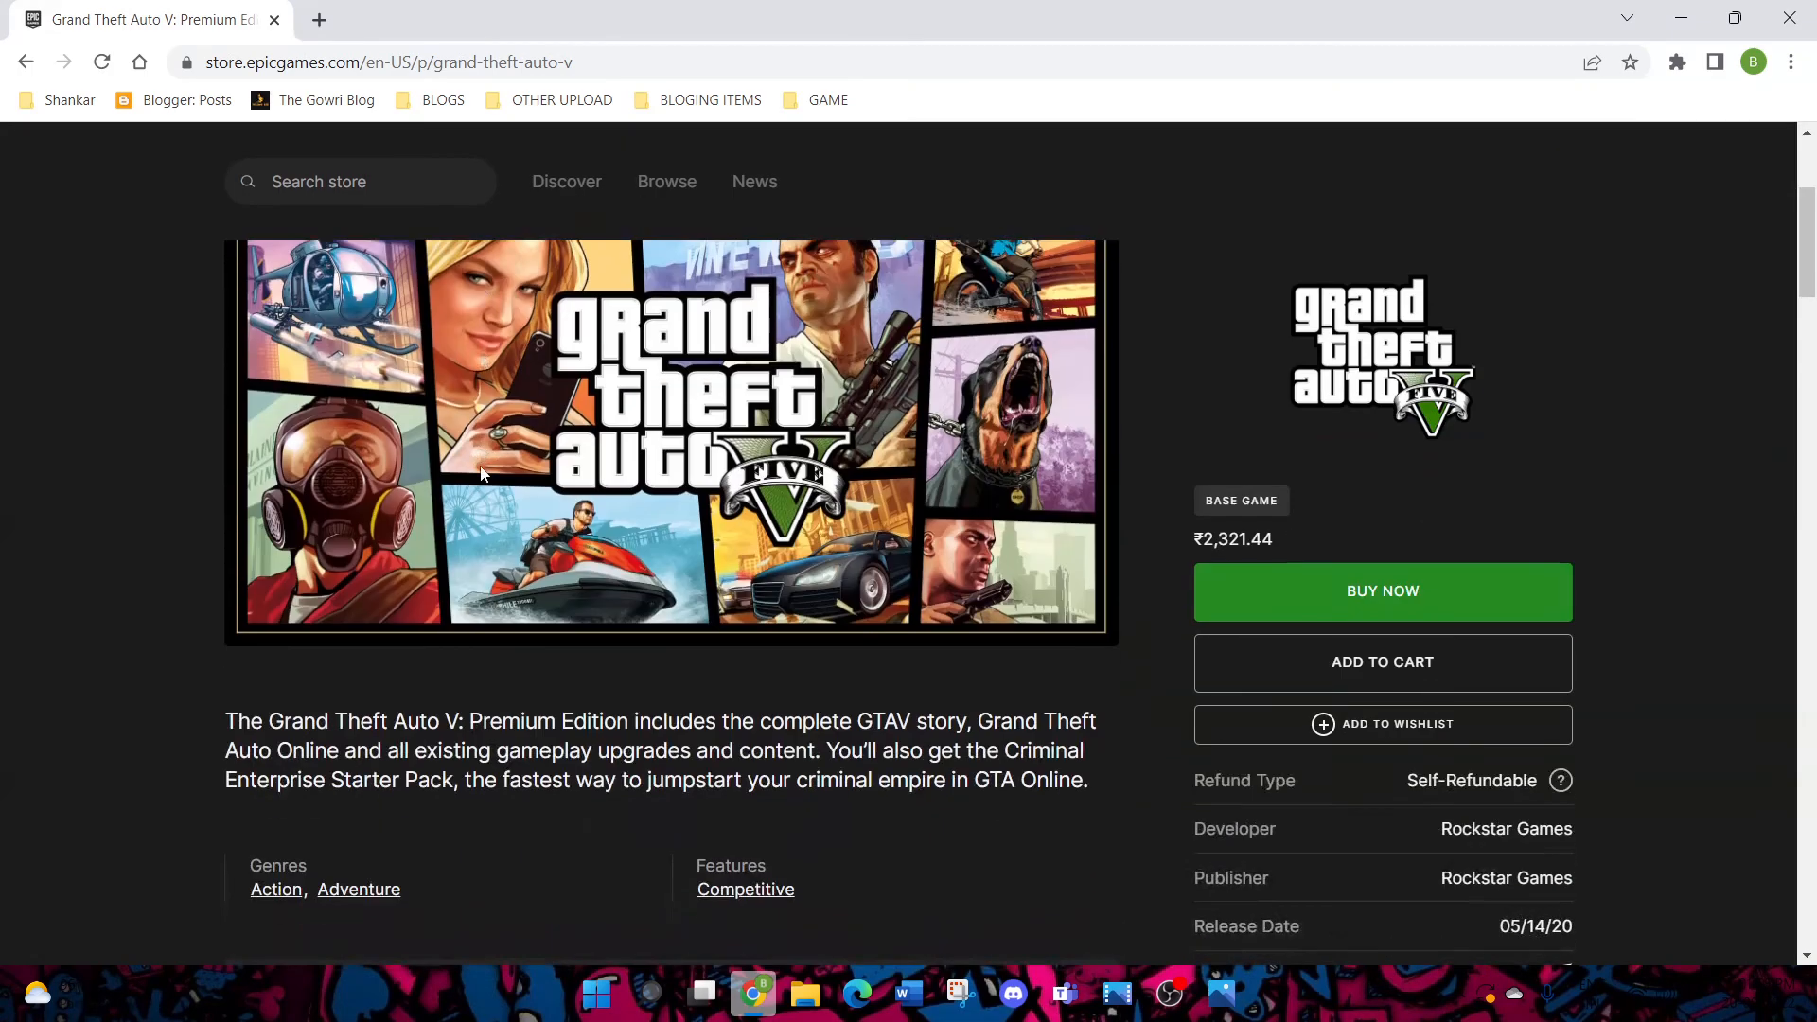
pyautogui.scroll(-3)
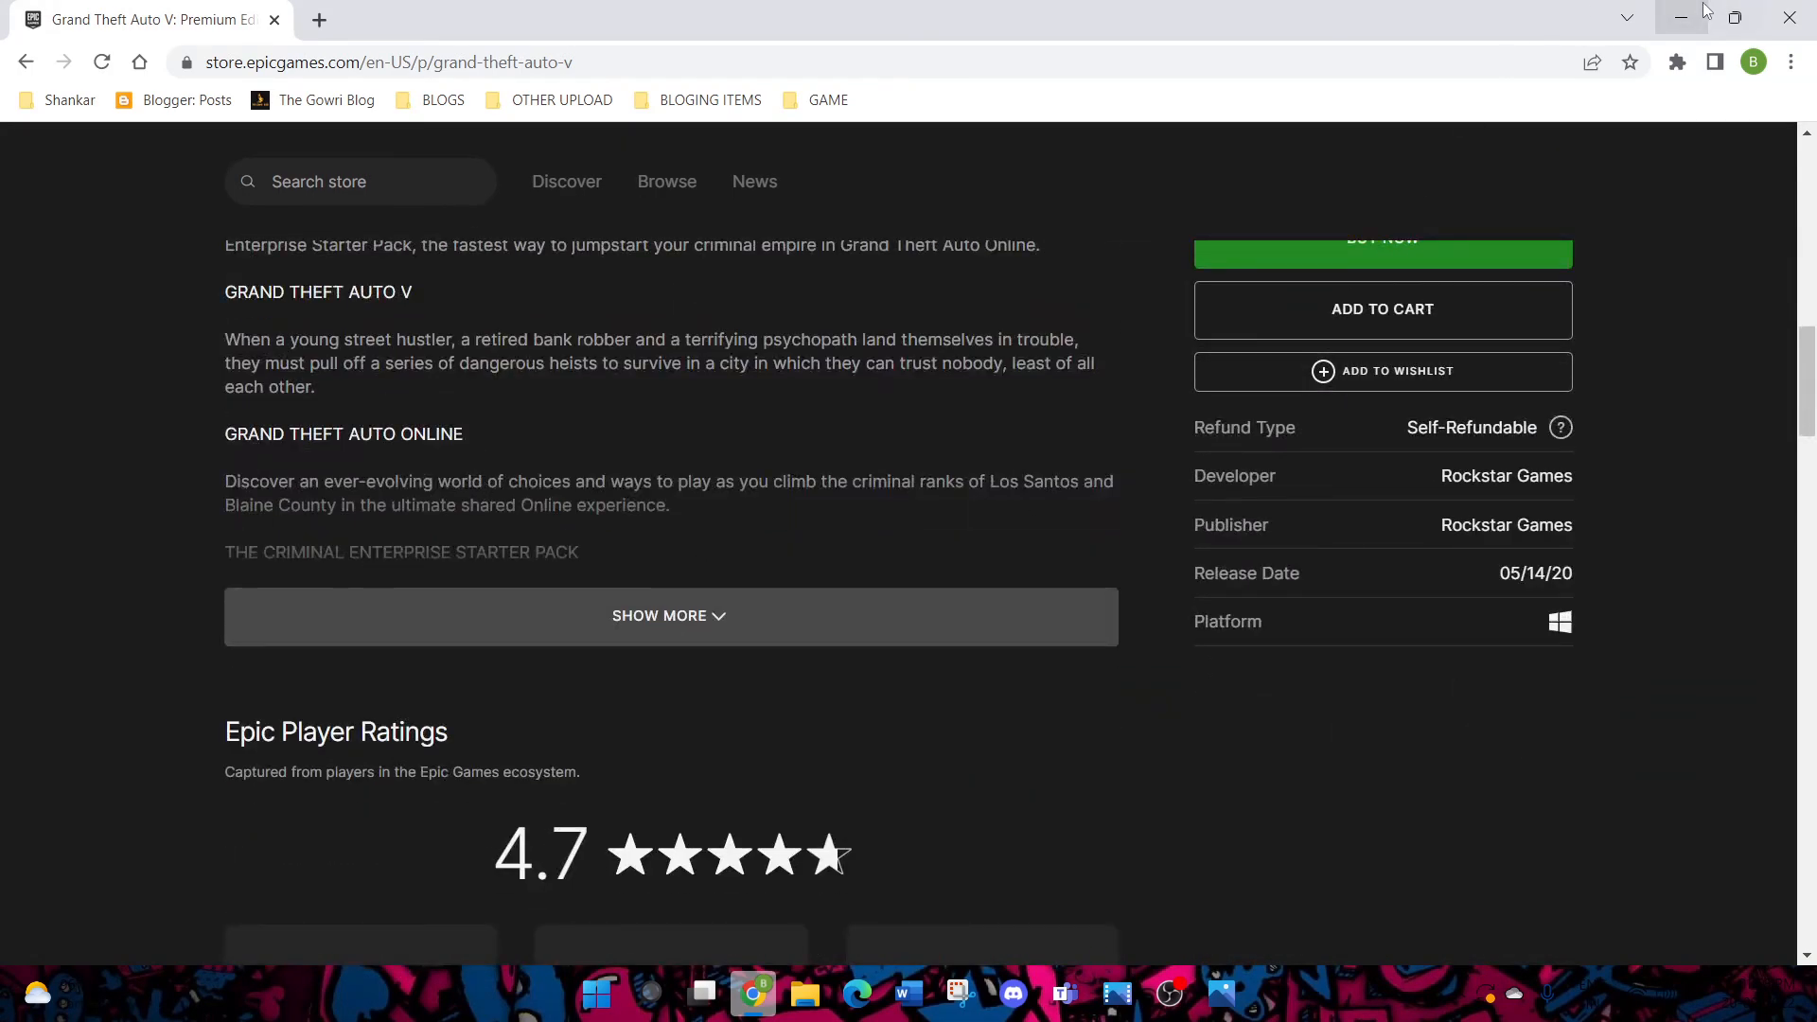